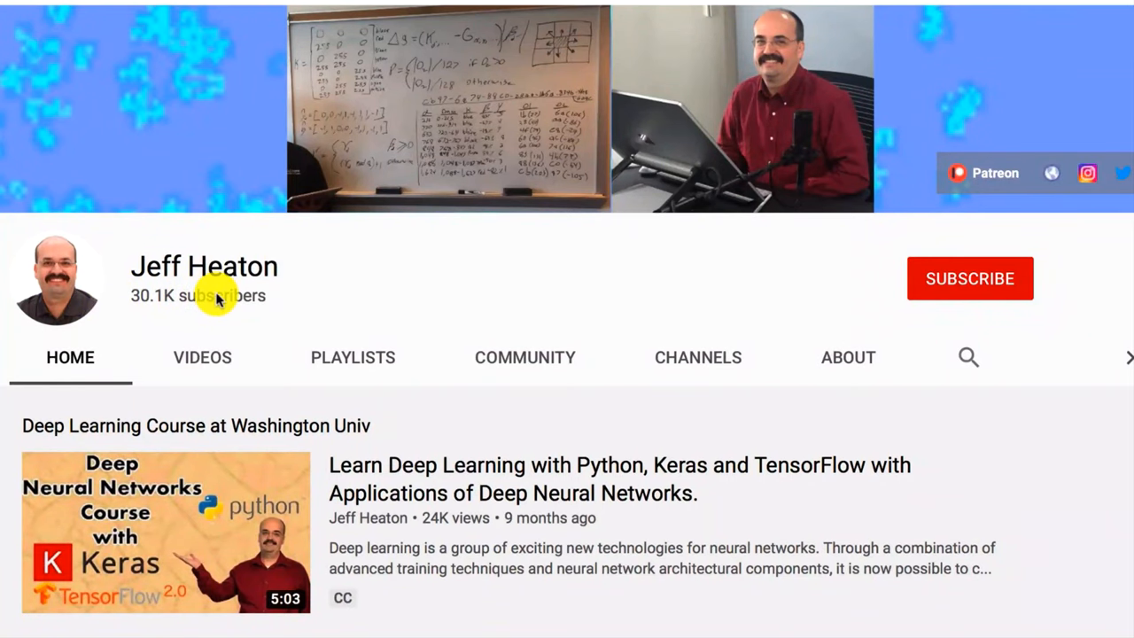
{"action": "mouse_move", "coordinate": [596, 268]}
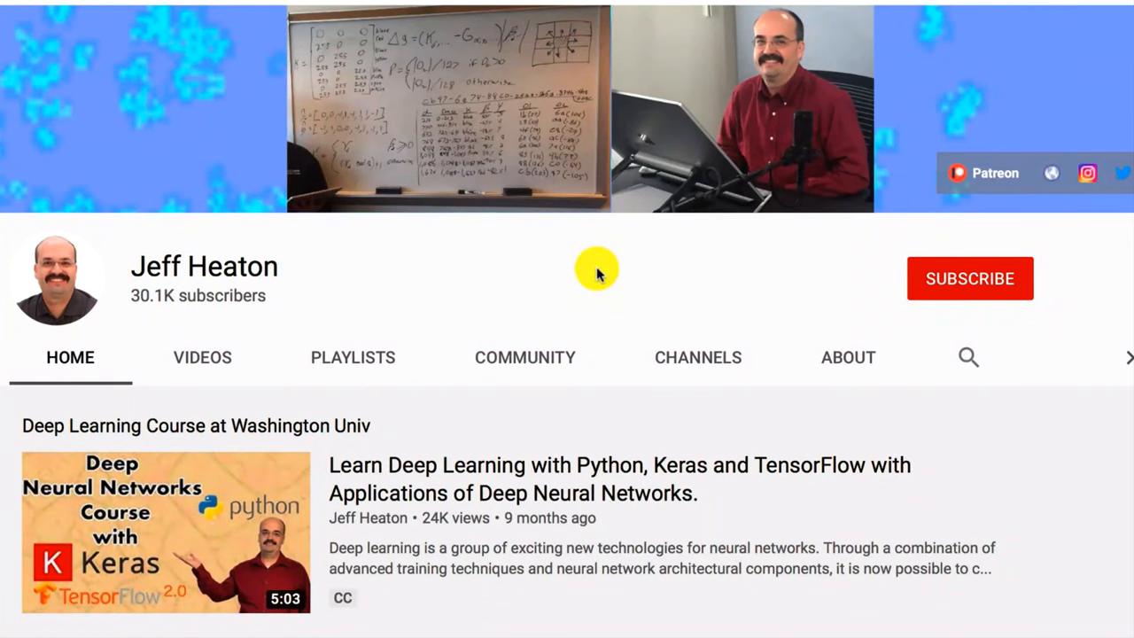
Subscribe to the deep learning course channel and use its notification bell
{"action": "left_click", "coordinate": [969, 278]}
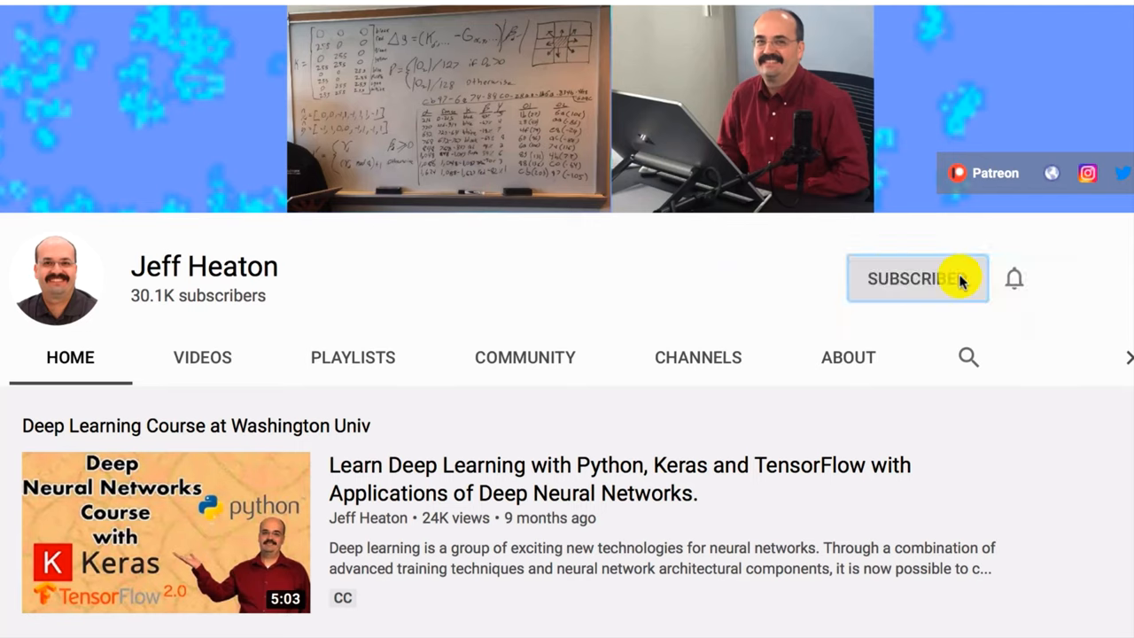
{"action": "left_click", "coordinate": [1013, 279]}
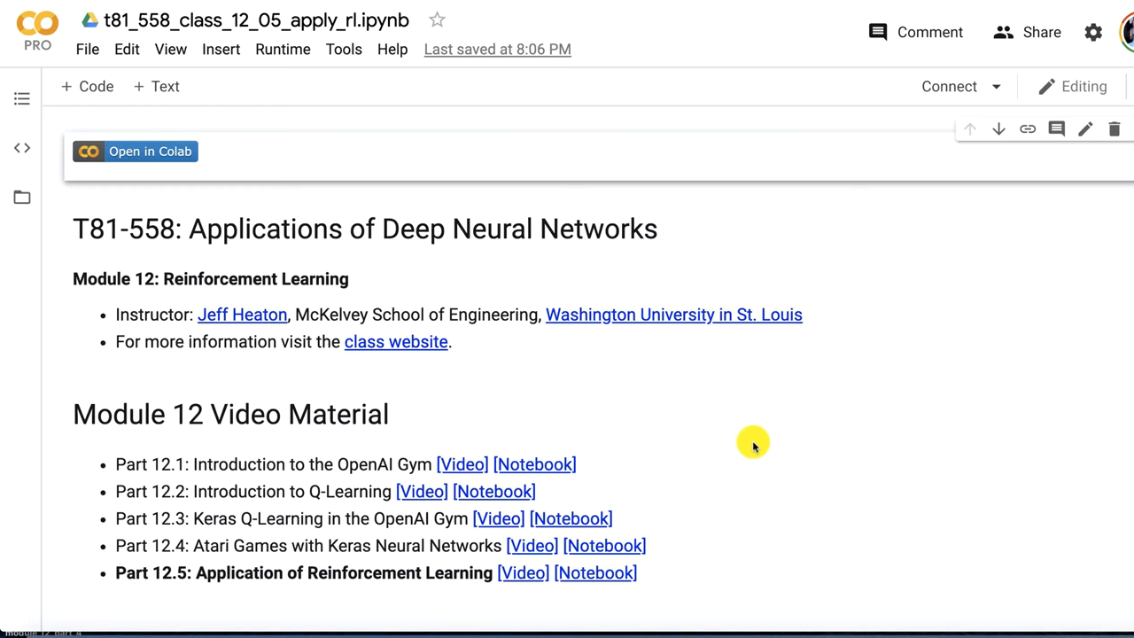
Highlight the seed, reset, render and step requirements of a custom environment class
{"action": "scroll", "scroll_direction": "down", "scroll_amount": 3}
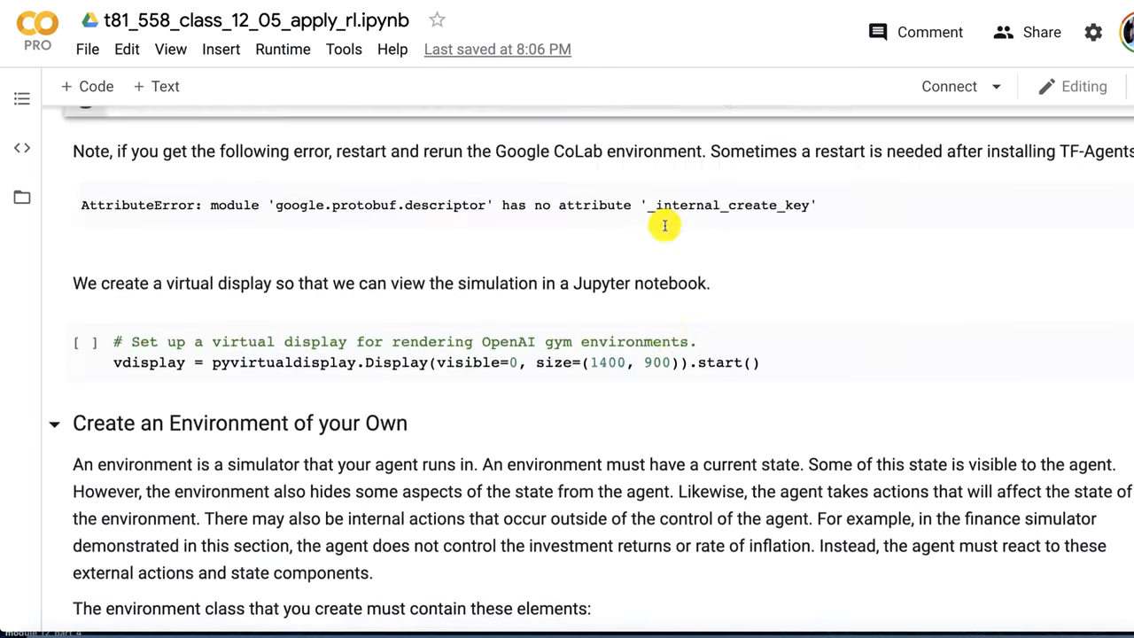
{"action": "scroll", "scroll_direction": "down", "scroll_amount": 3}
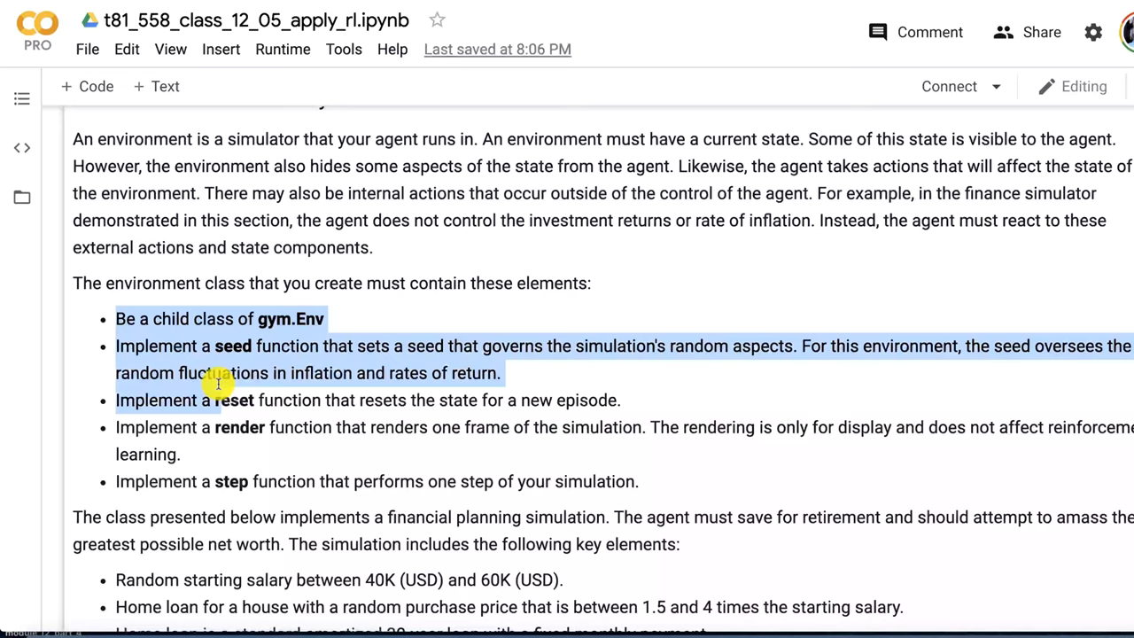
{"action": "left_click_drag", "start_coordinate": [217, 381], "coordinate": [261, 492]}
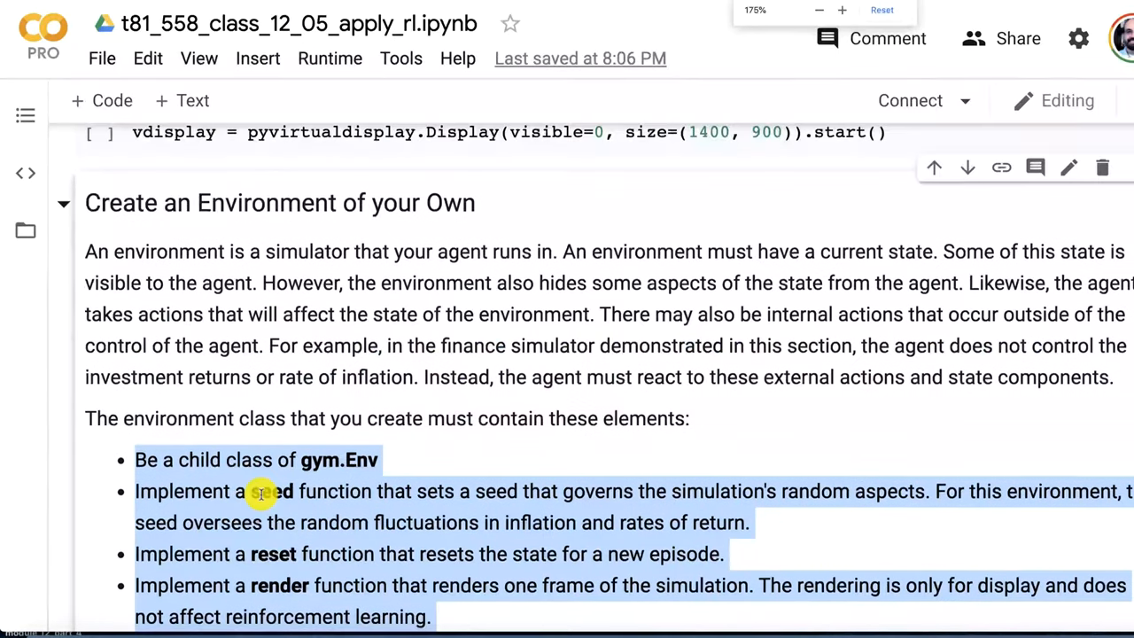
{"action": "scroll", "scroll_direction": "down", "scroll_amount": 3}
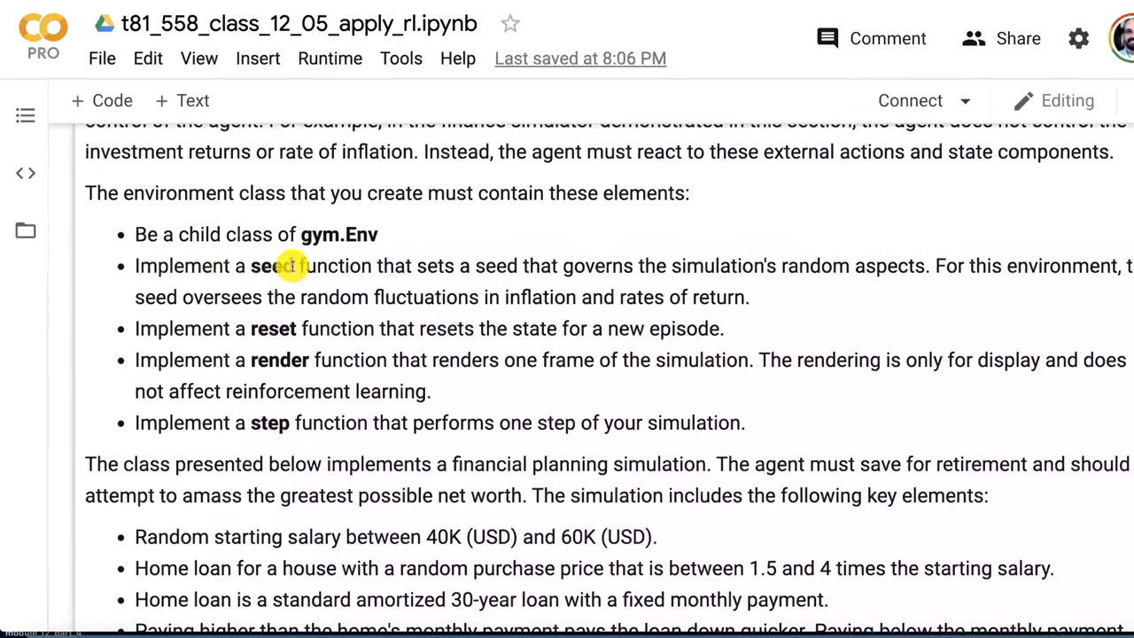
{"action": "mouse_move", "coordinate": [401, 301]}
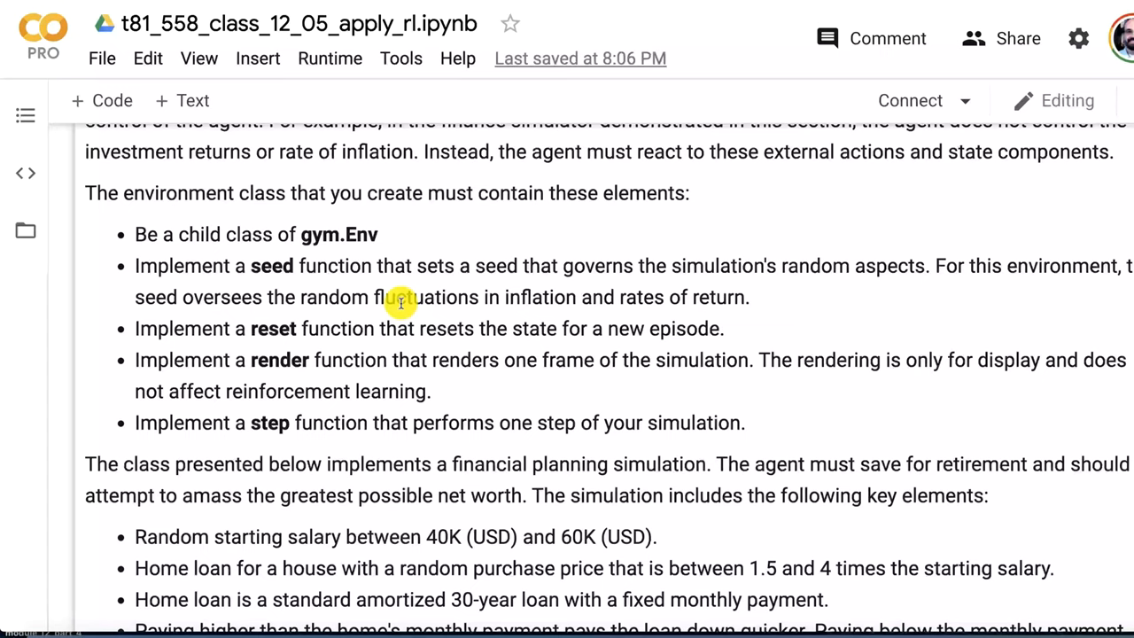
{"action": "mouse_move", "coordinate": [248, 310]}
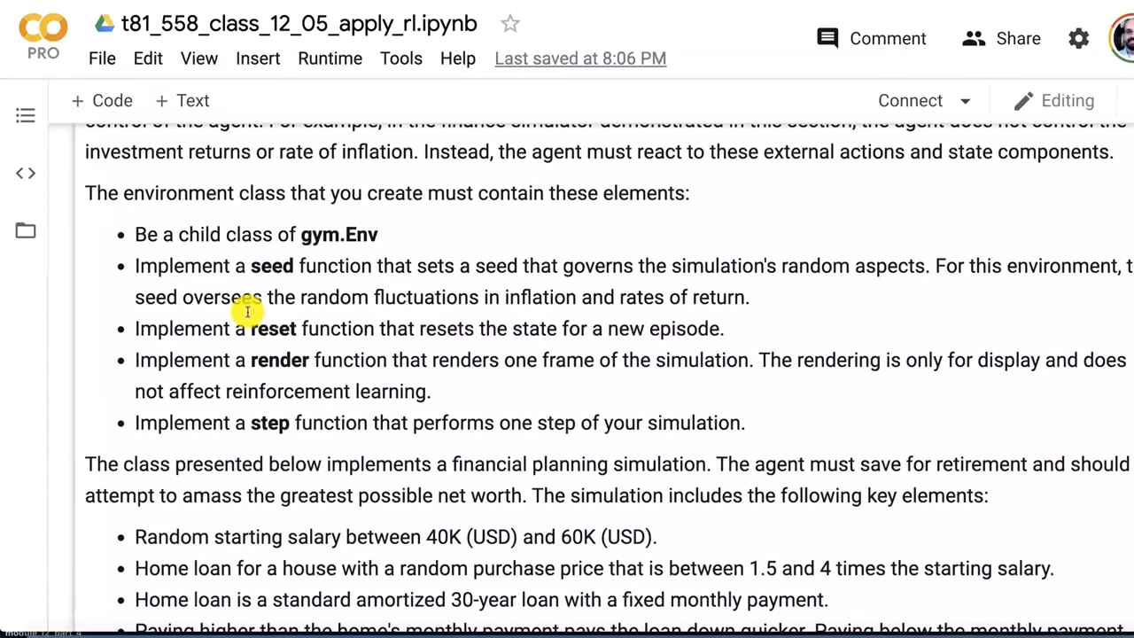
{"action": "left_click_drag", "start_coordinate": [135, 328], "coordinate": [410, 328]}
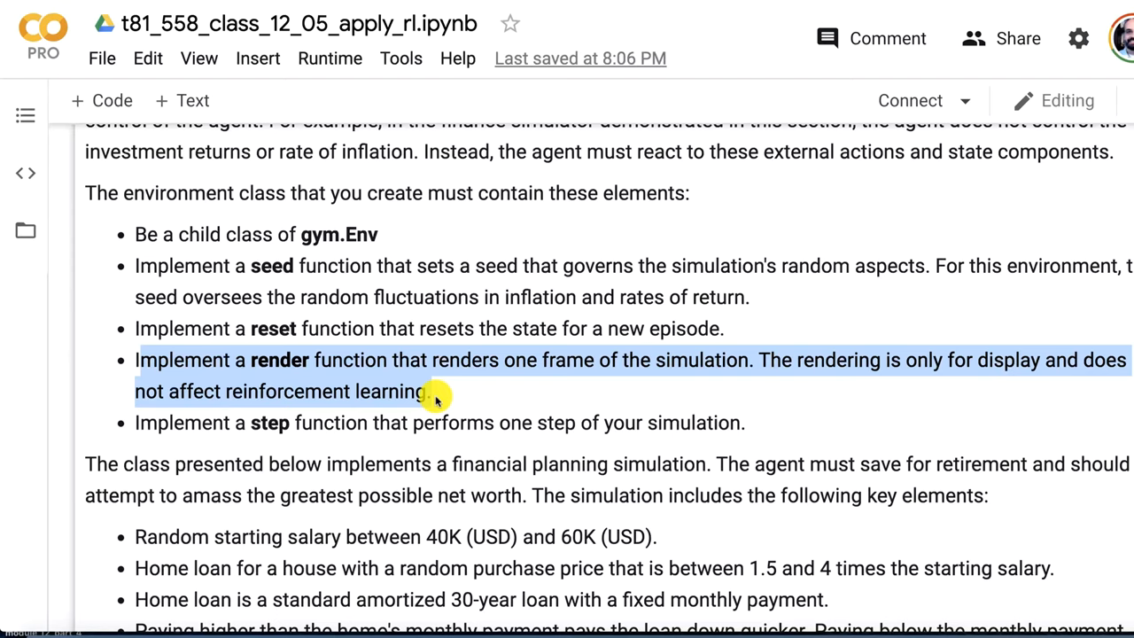
{"action": "mouse_move", "coordinate": [261, 423]}
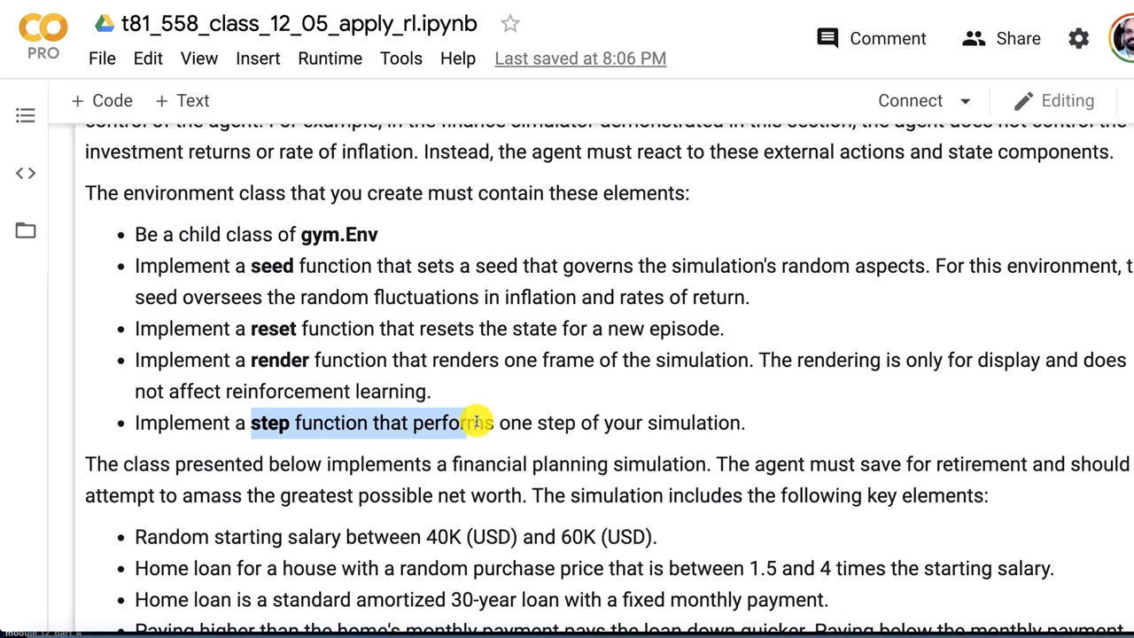
Reach the simulation's key elements and highlight the home loan purchase price multiple 4
{"action": "scroll", "scroll_direction": "down", "scroll_amount": 3}
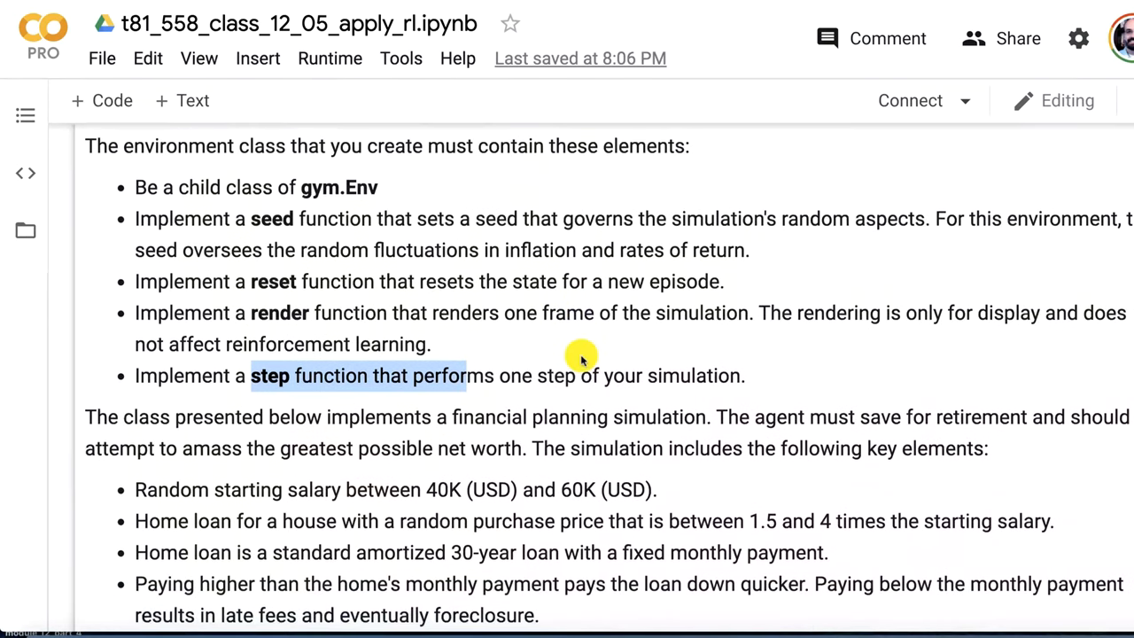
{"action": "scroll", "scroll_direction": "down", "scroll_amount": 3}
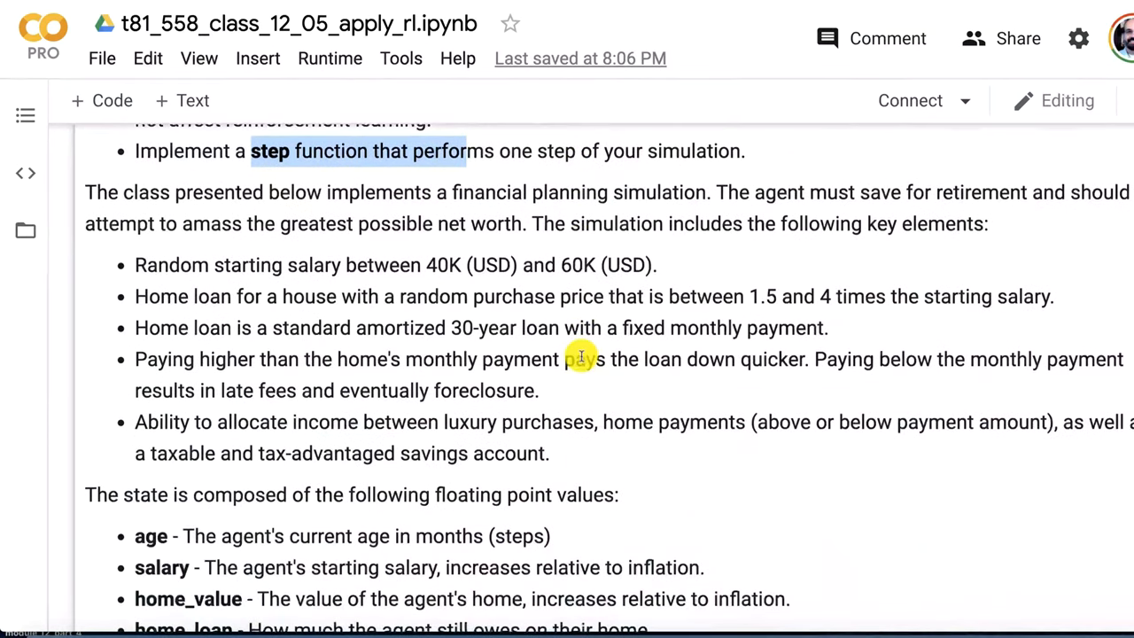
{"action": "scroll", "scroll_direction": "down", "scroll_amount": 3}
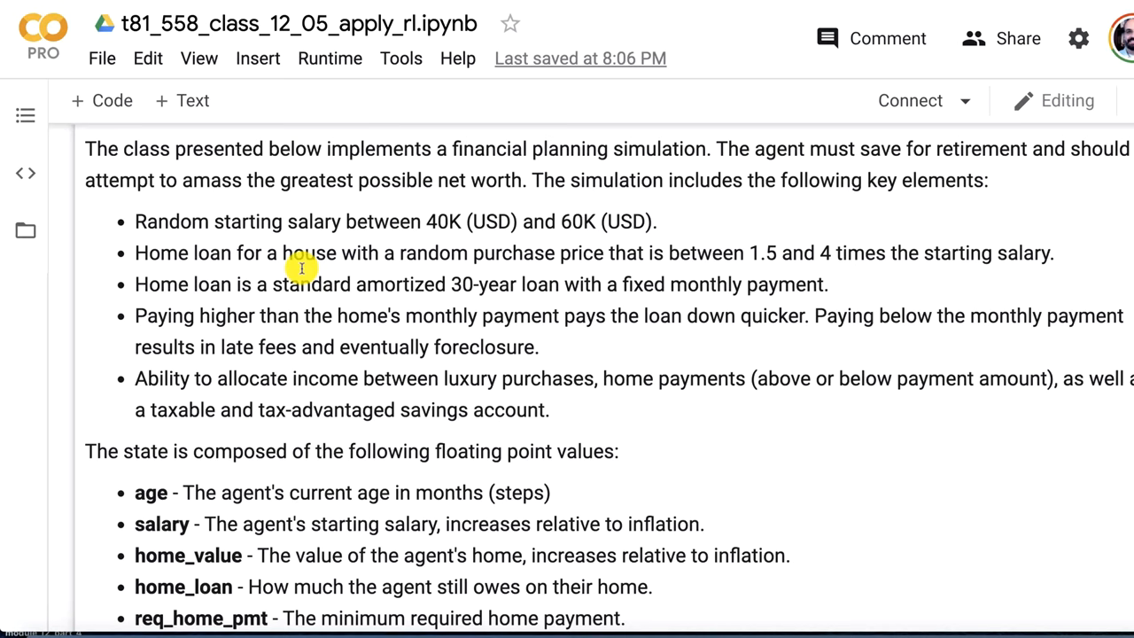
{"action": "mouse_move", "coordinate": [576, 245]}
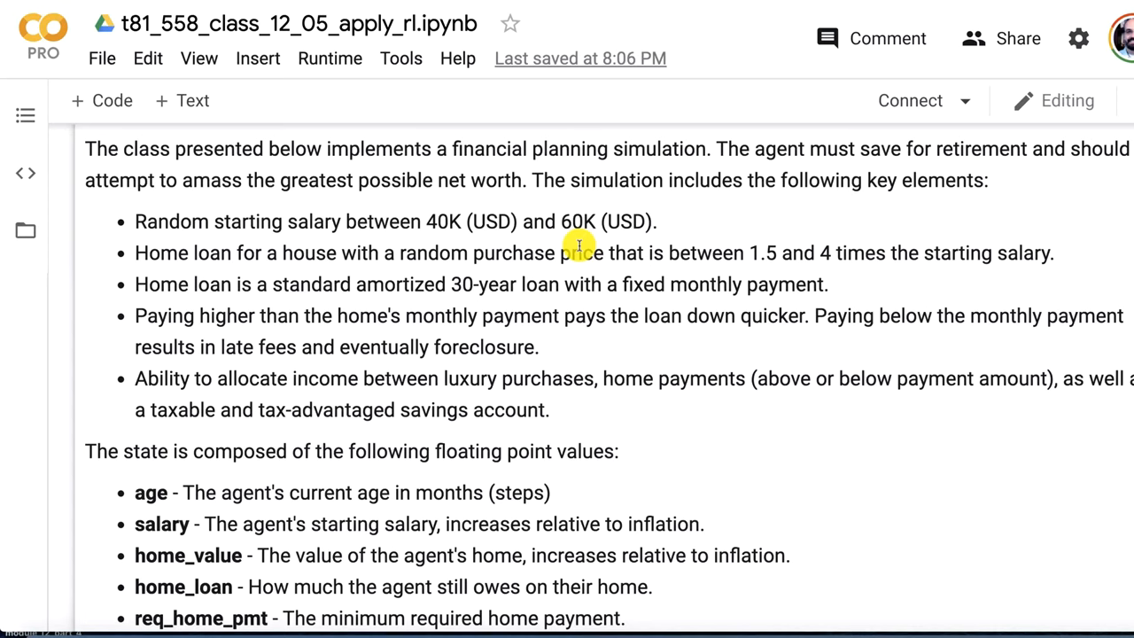
{"action": "mouse_move", "coordinate": [826, 252]}
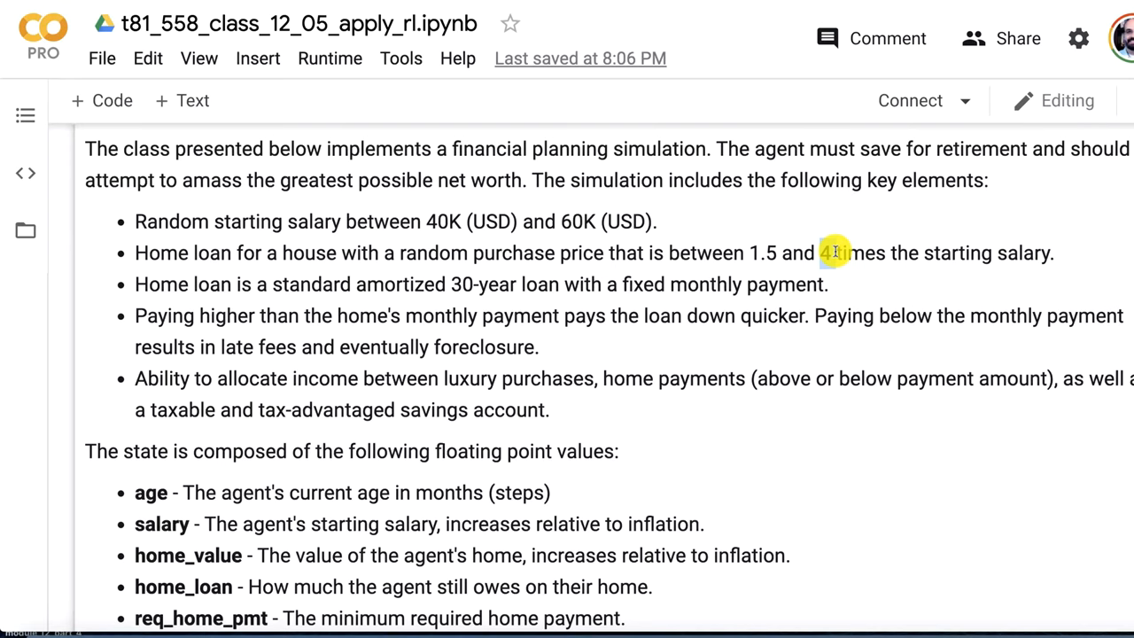
{"action": "double_click", "coordinate": [824, 253]}
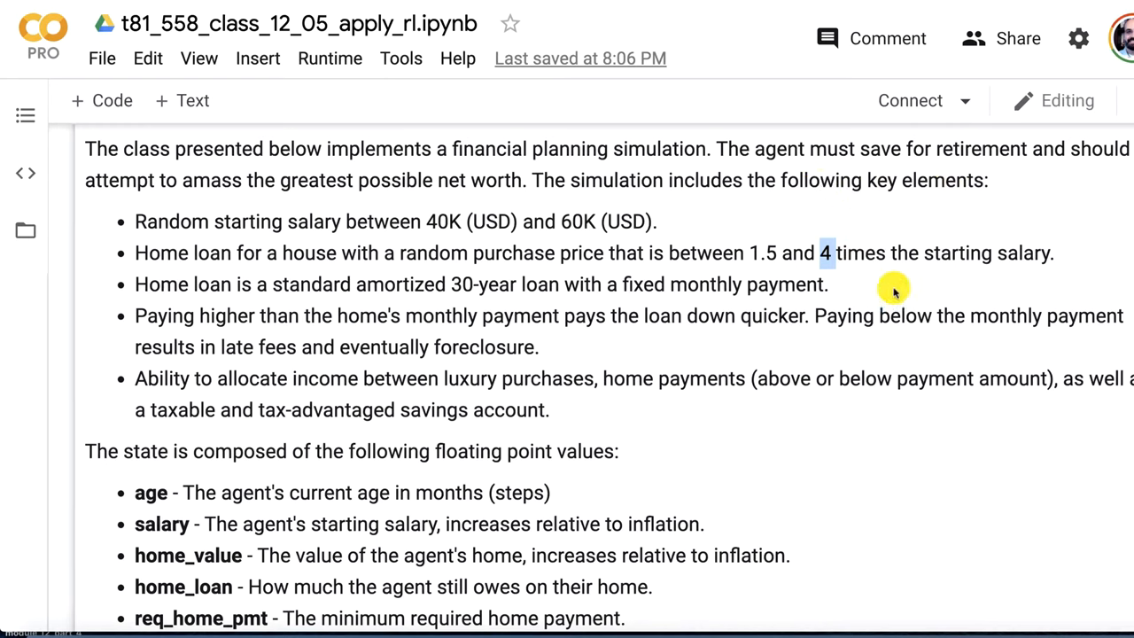
{"action": "mouse_move", "coordinate": [354, 284]}
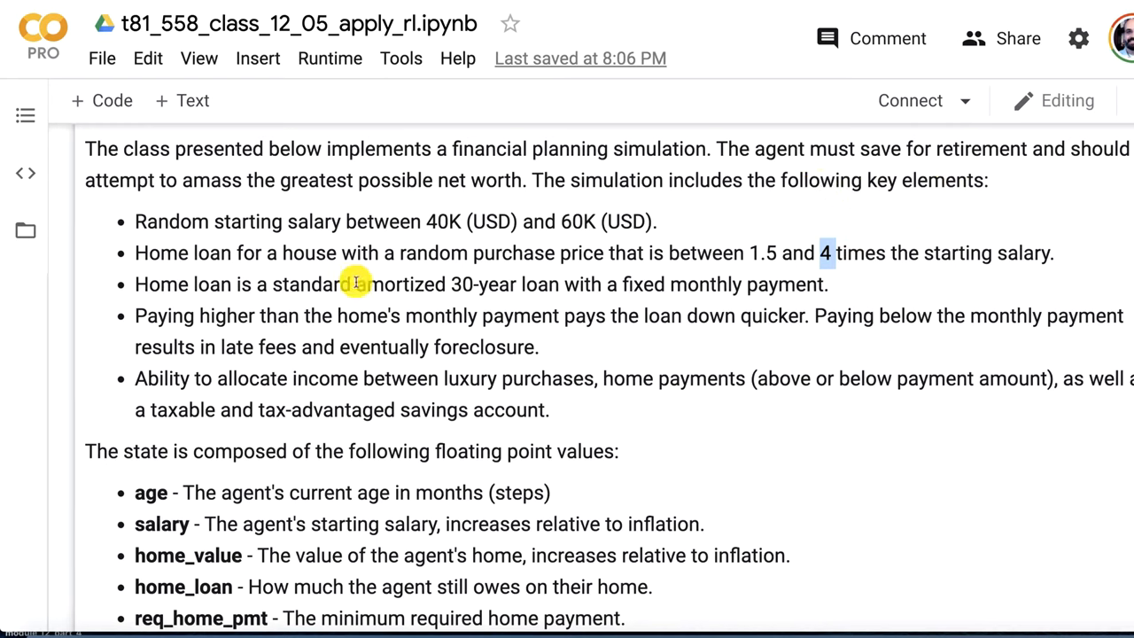
{"action": "mouse_move", "coordinate": [439, 276]}
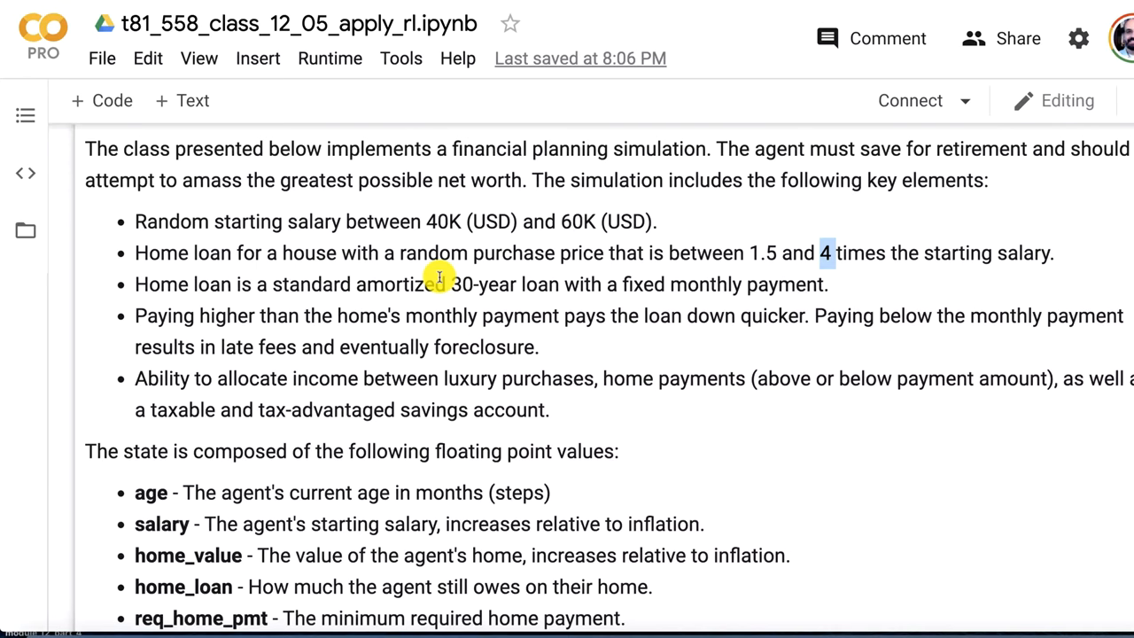
{"action": "mouse_move", "coordinate": [434, 316]}
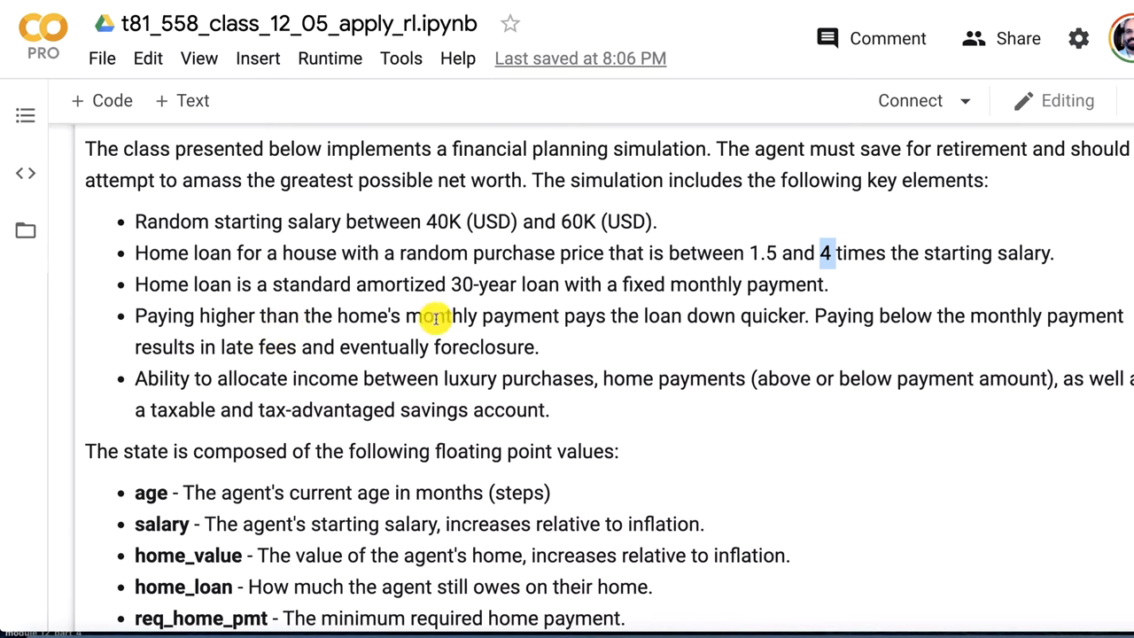
{"action": "mouse_move", "coordinate": [769, 322]}
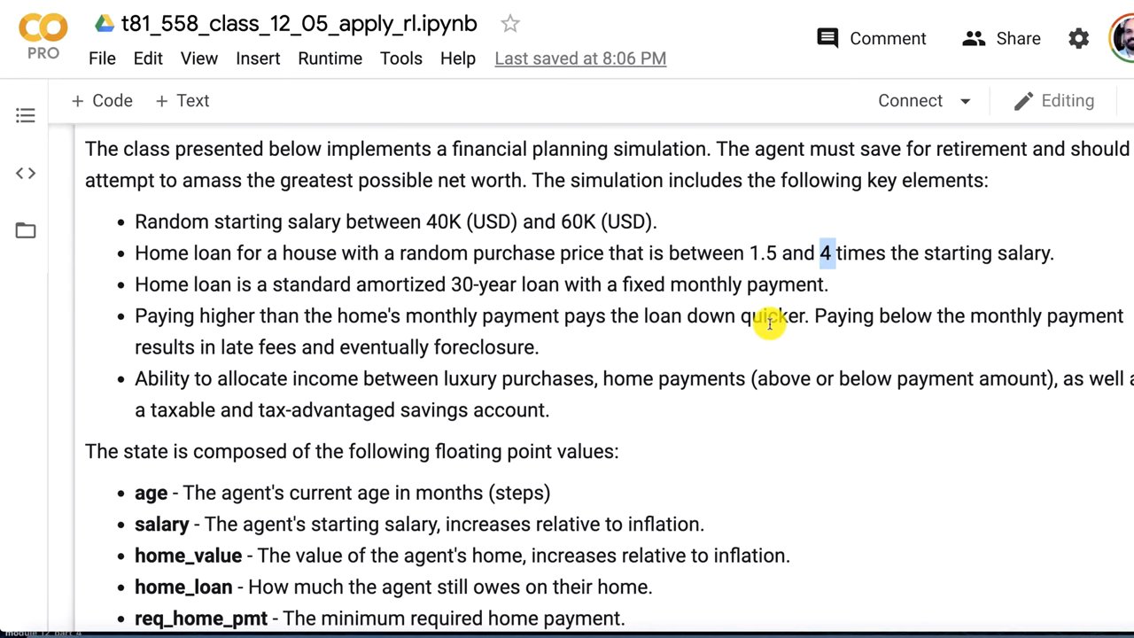
{"action": "scroll", "scroll_direction": "down", "scroll_amount": 3}
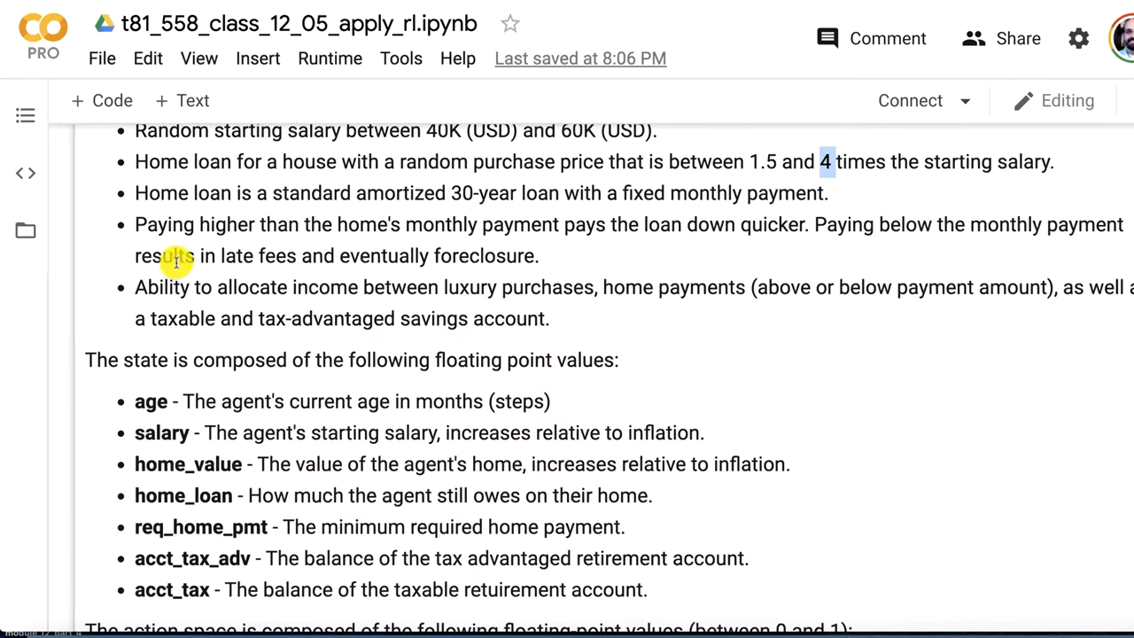
{"action": "mouse_move", "coordinate": [522, 294]}
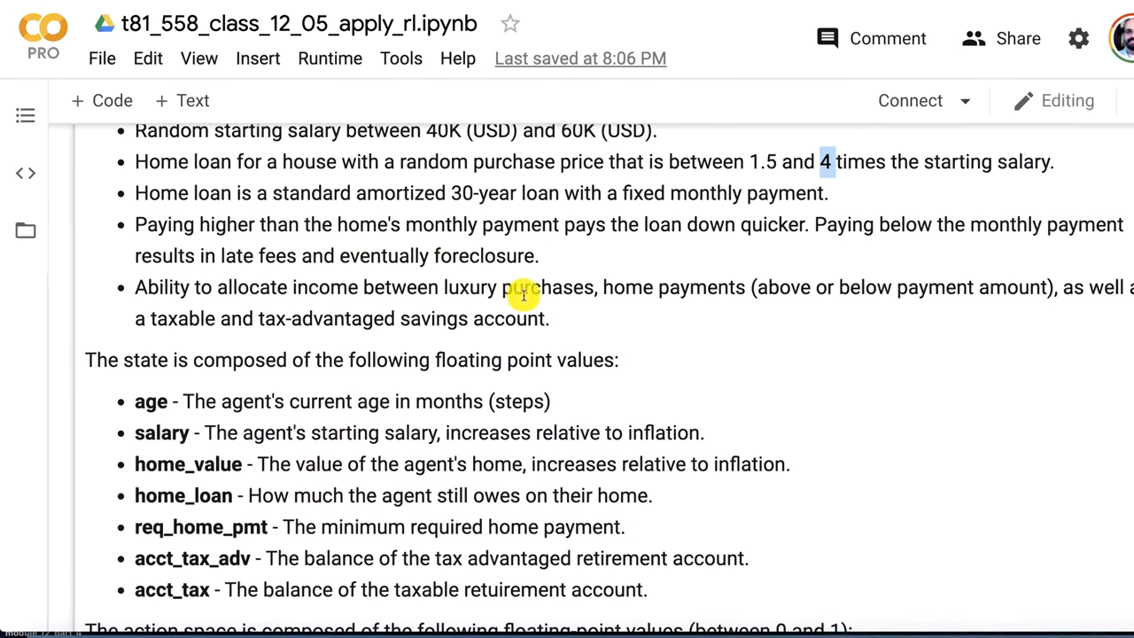
{"action": "mouse_move", "coordinate": [532, 310]}
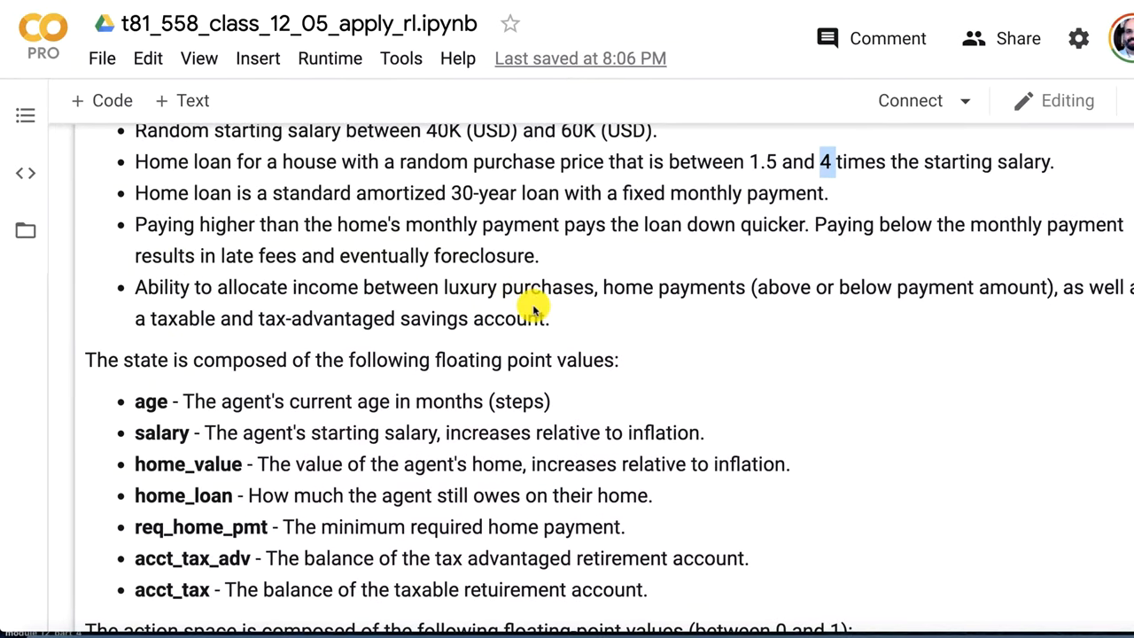
{"action": "mouse_move", "coordinate": [678, 251]}
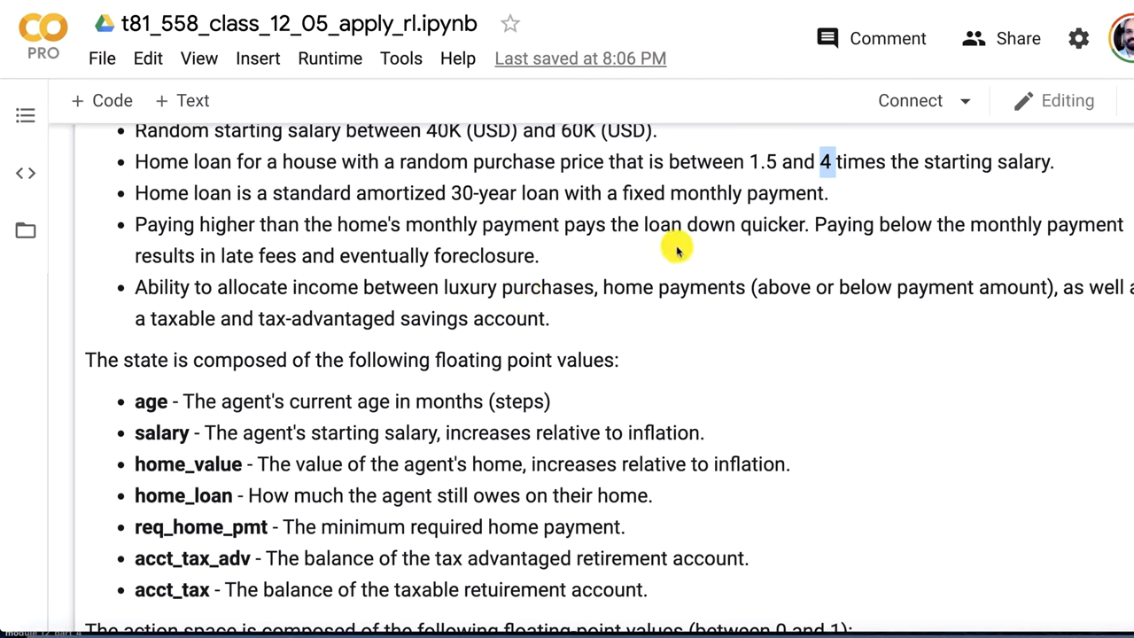
{"action": "mouse_move", "coordinate": [1005, 256]}
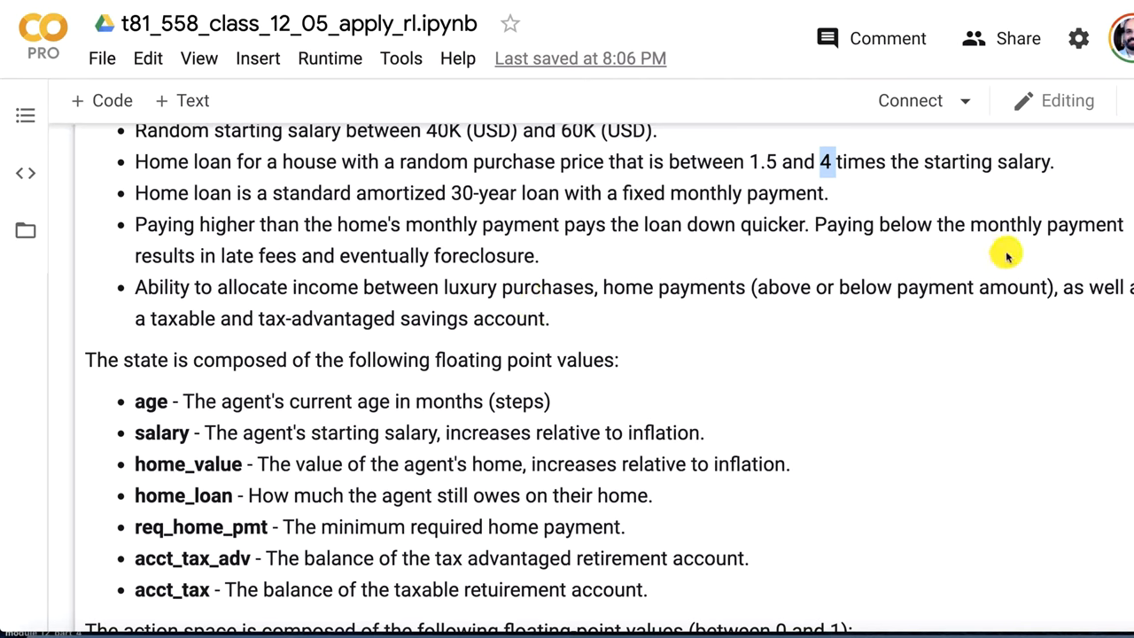
{"action": "mouse_move", "coordinate": [509, 268]}
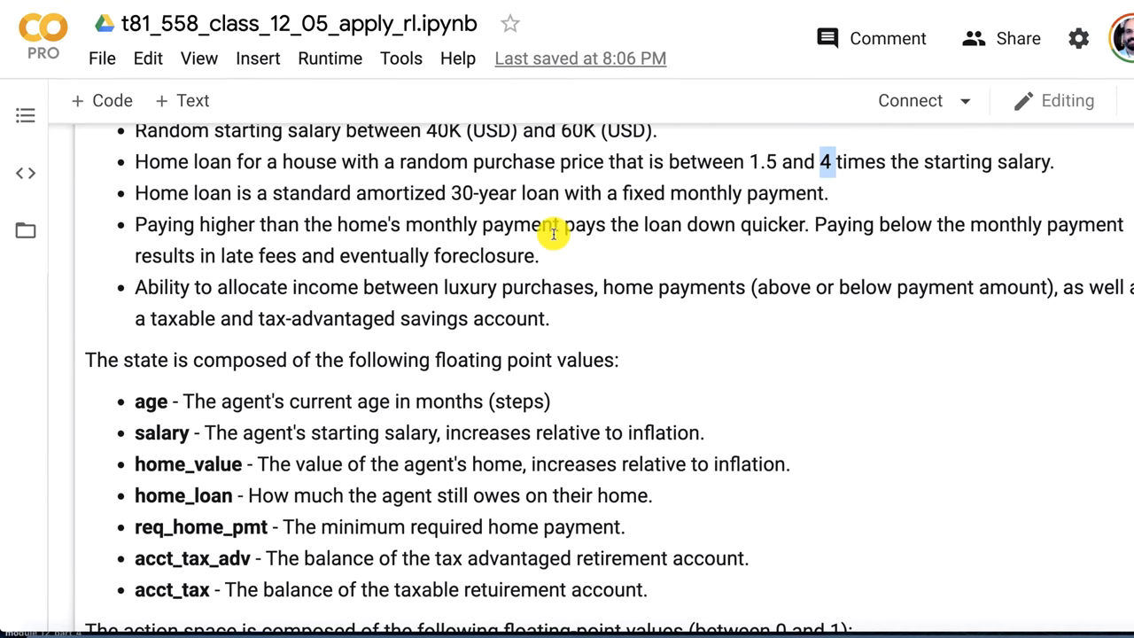
{"action": "scroll", "scroll_direction": "down", "scroll_amount": 3}
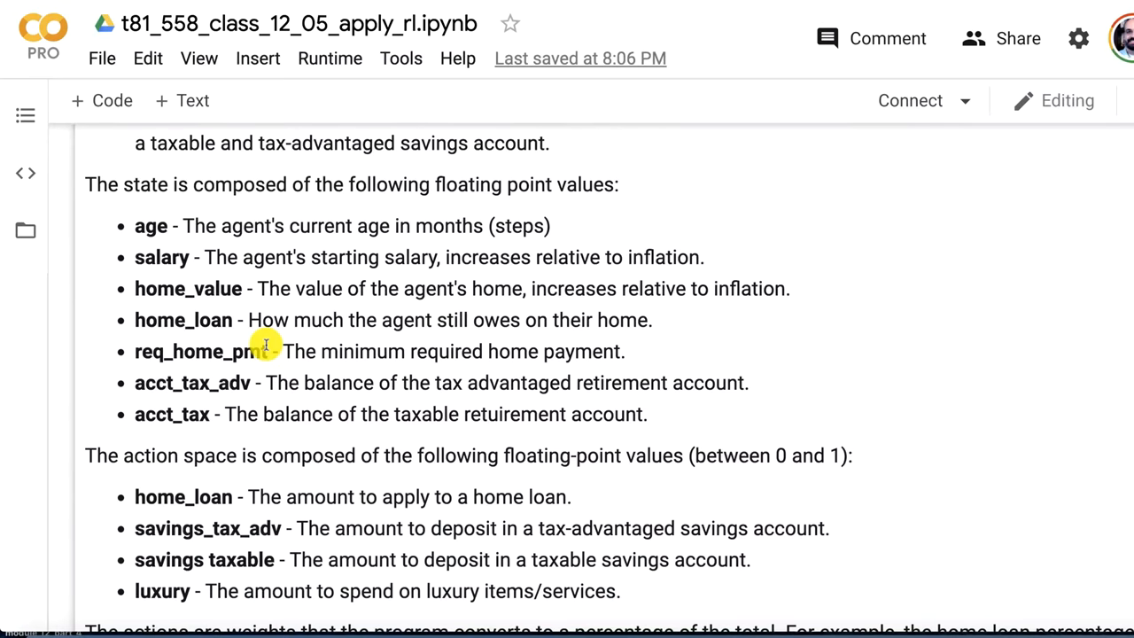
{"action": "mouse_move", "coordinate": [168, 225]}
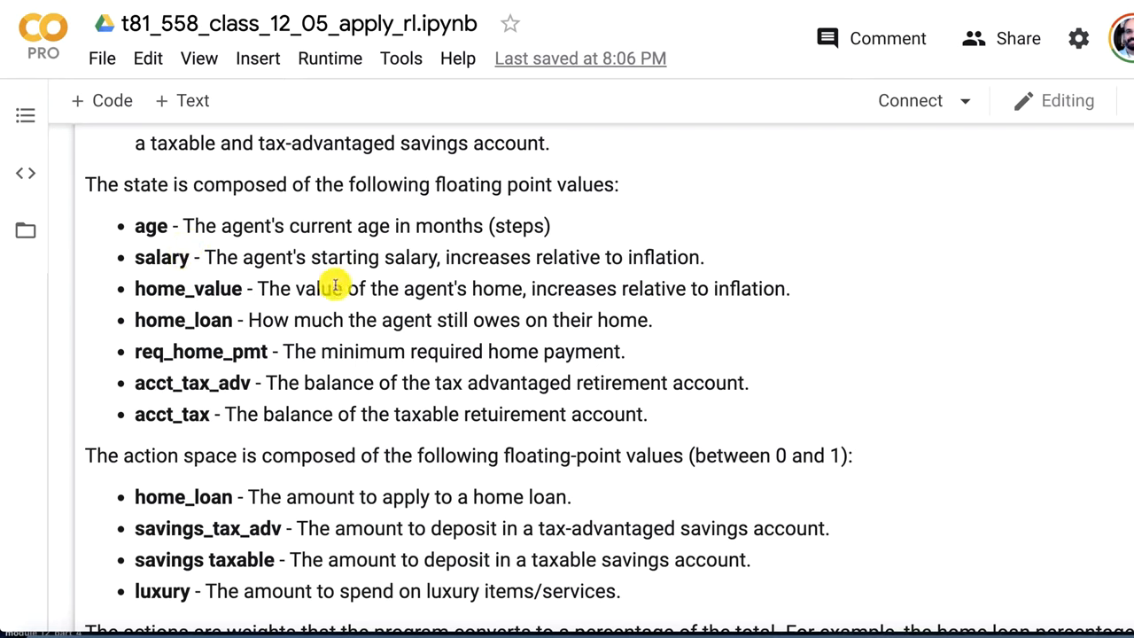
{"action": "mouse_move", "coordinate": [180, 351]}
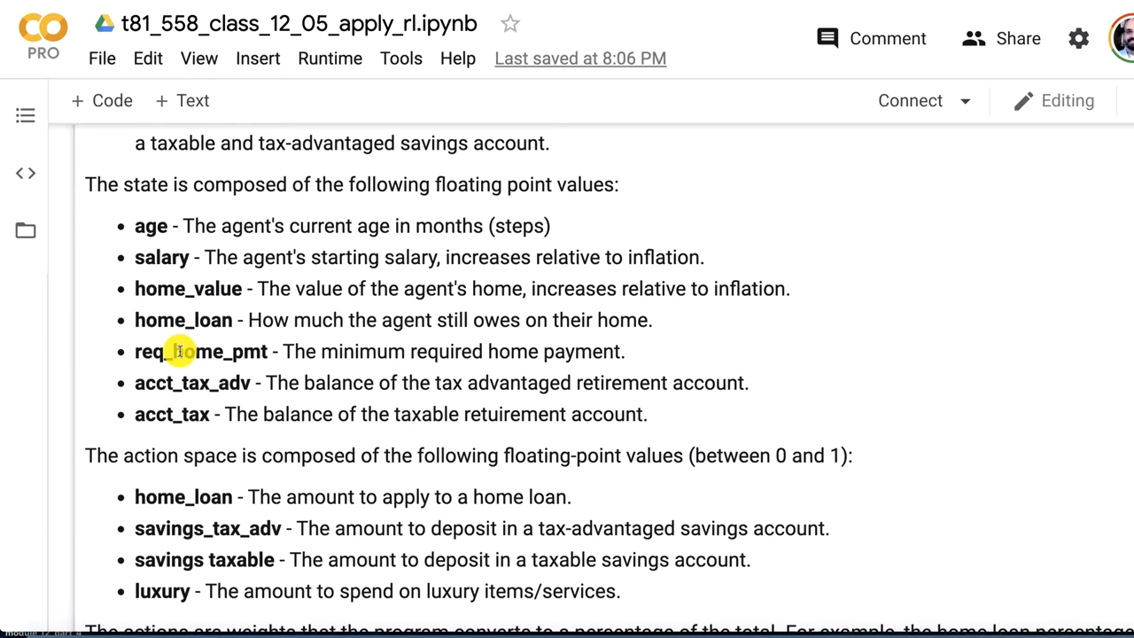
{"action": "mouse_move", "coordinate": [239, 382]}
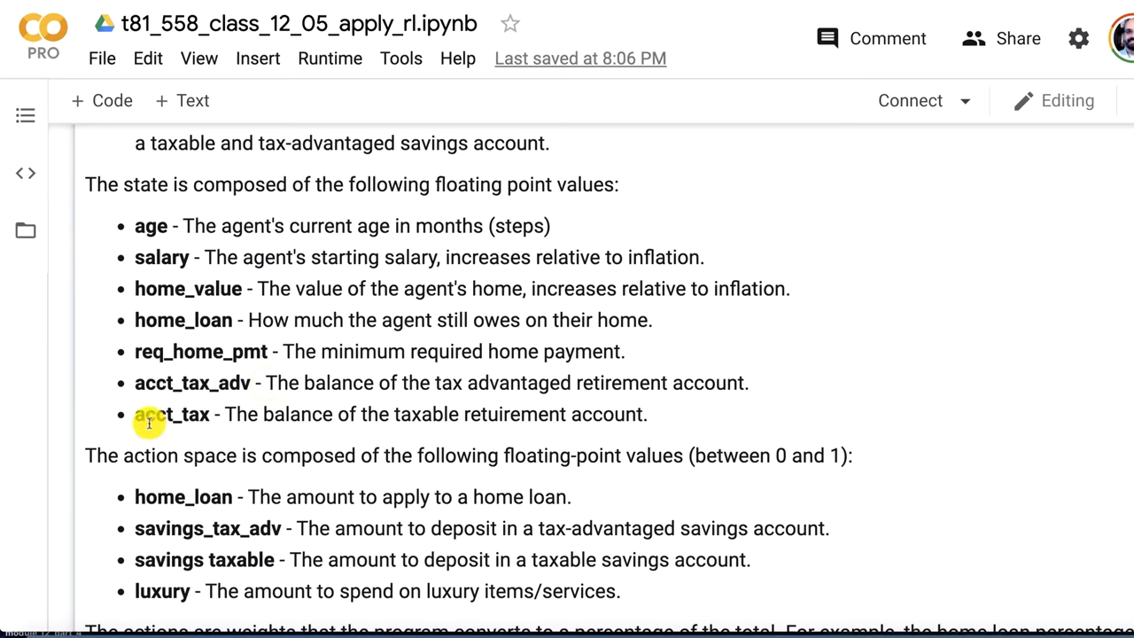
{"action": "mouse_move", "coordinate": [297, 410]}
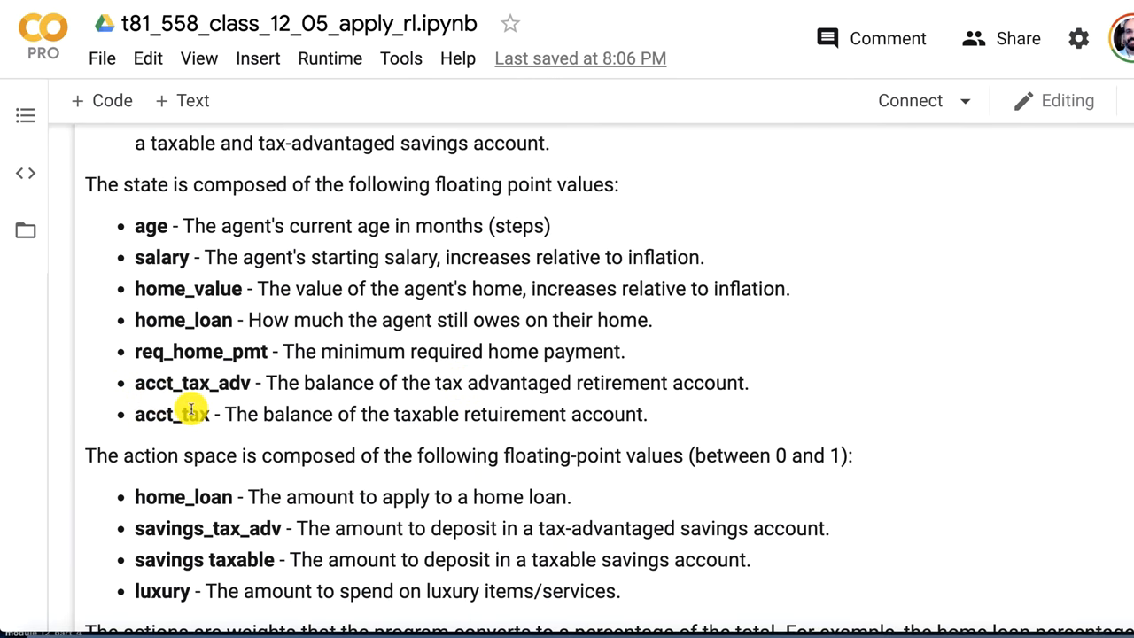
{"action": "scroll", "scroll_direction": "down", "scroll_amount": 3}
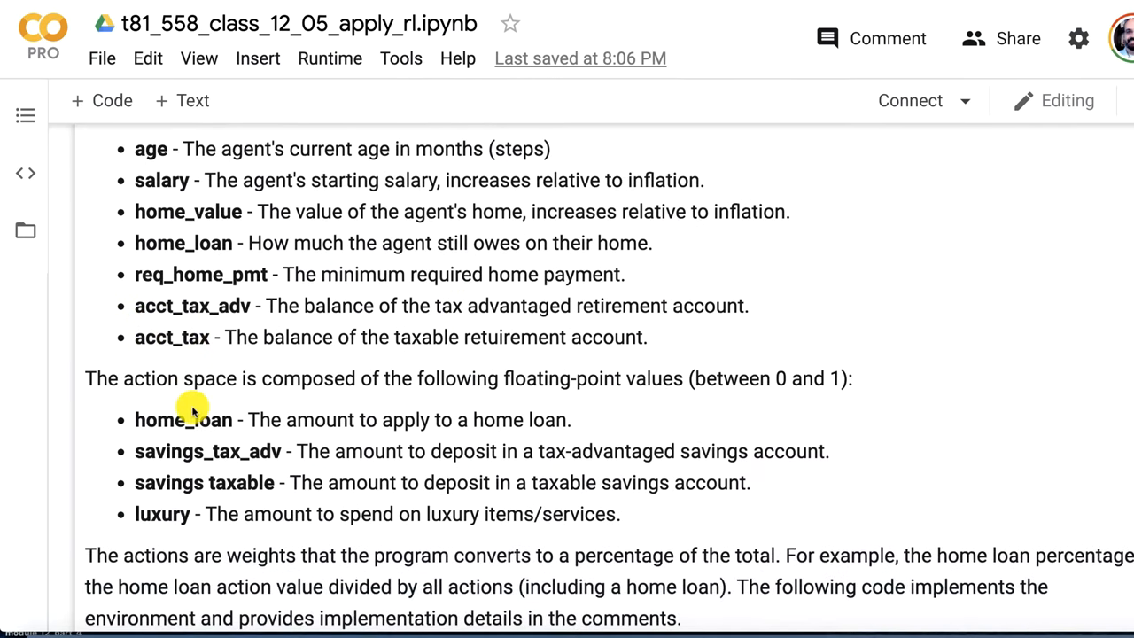
{"action": "mouse_move", "coordinate": [271, 363]}
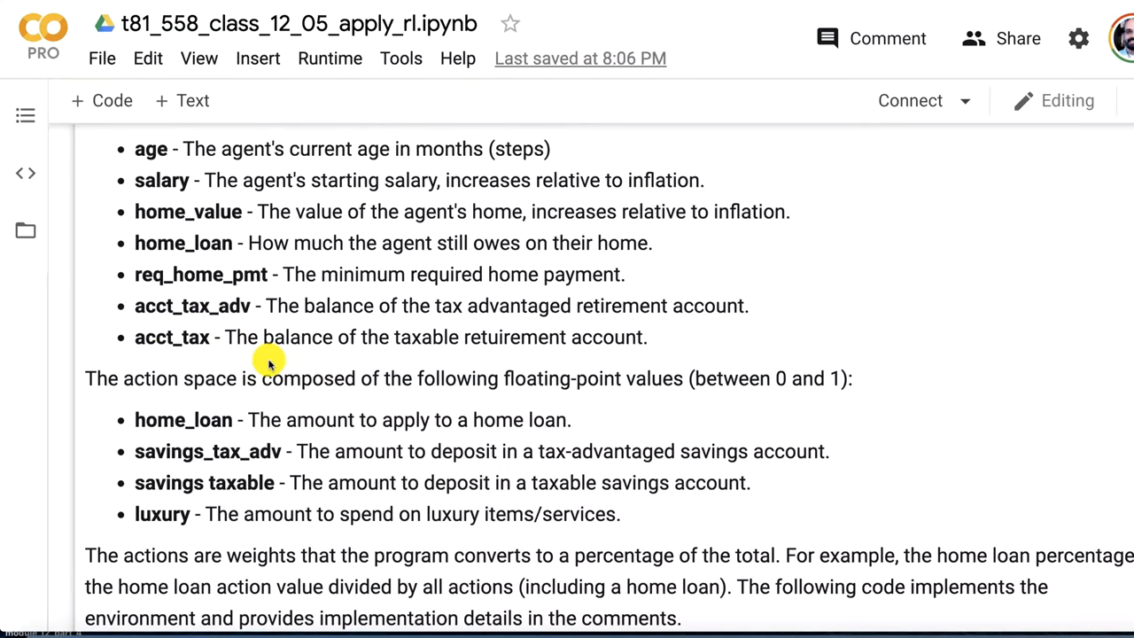
{"action": "scroll", "scroll_direction": "down", "scroll_amount": 3}
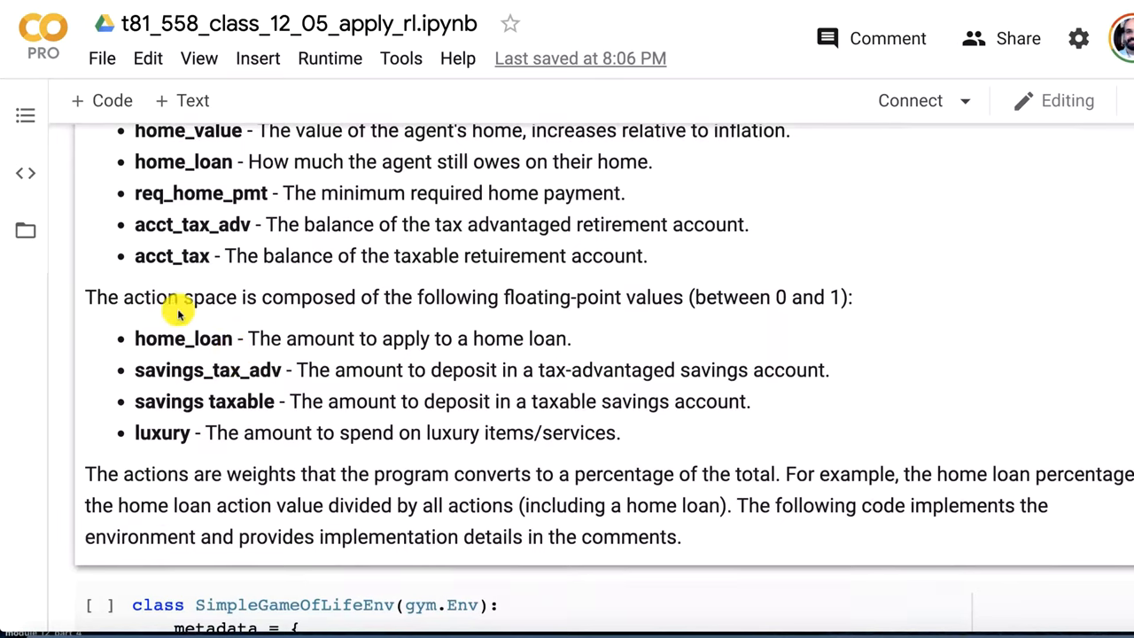
{"action": "mouse_move", "coordinate": [217, 310]}
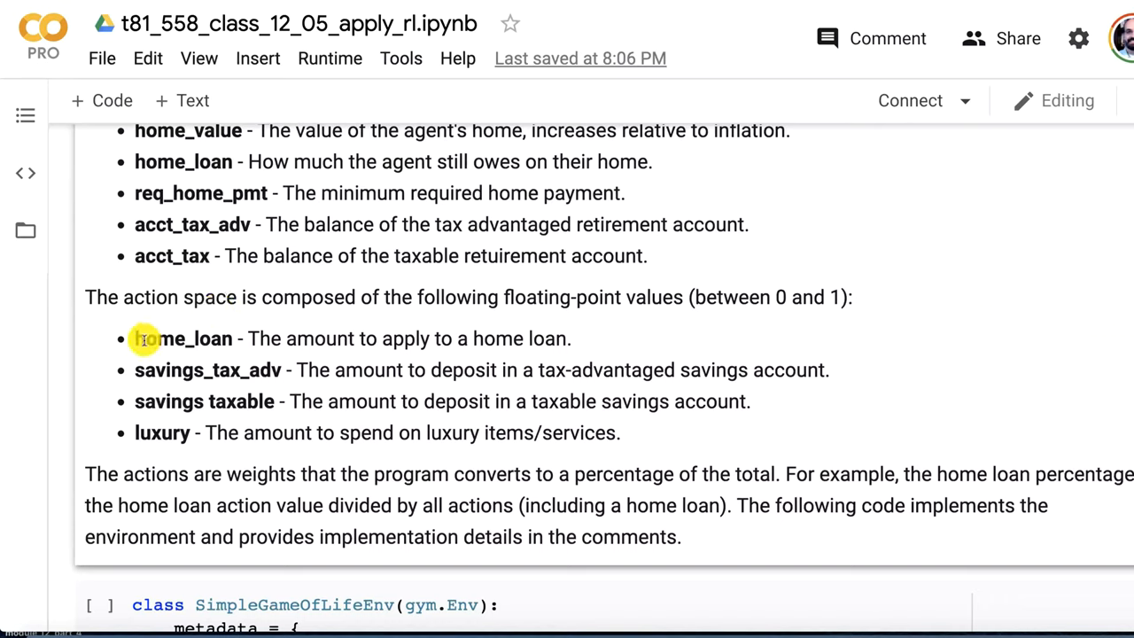
{"action": "mouse_move", "coordinate": [152, 456]}
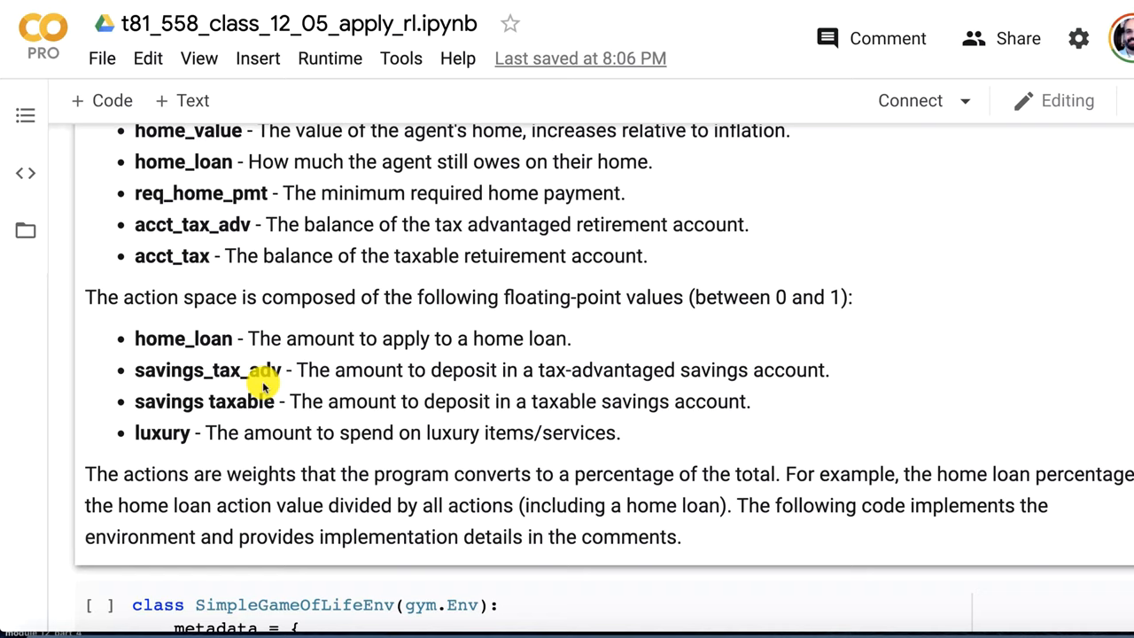
{"action": "mouse_move", "coordinate": [154, 400]}
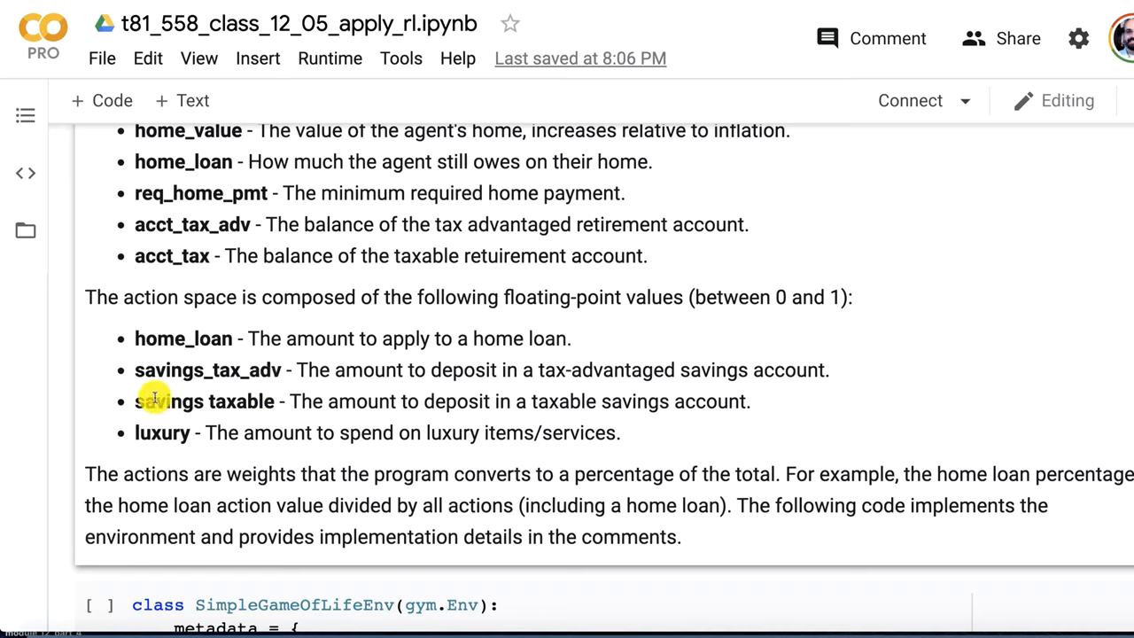
{"action": "mouse_move", "coordinate": [217, 338]}
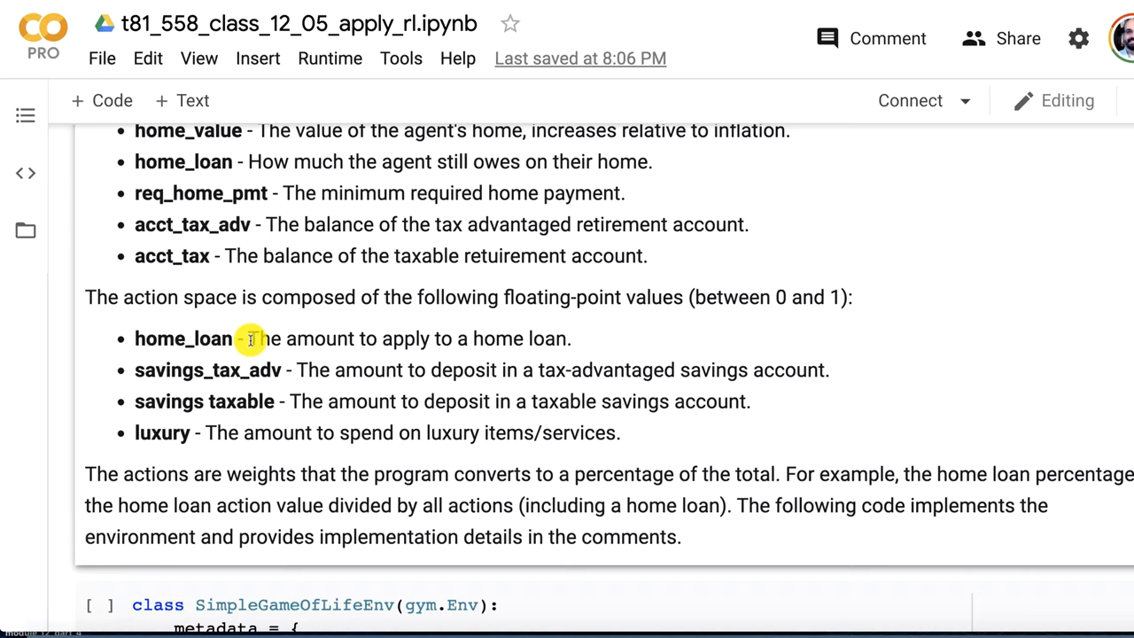
{"action": "mouse_move", "coordinate": [164, 381]}
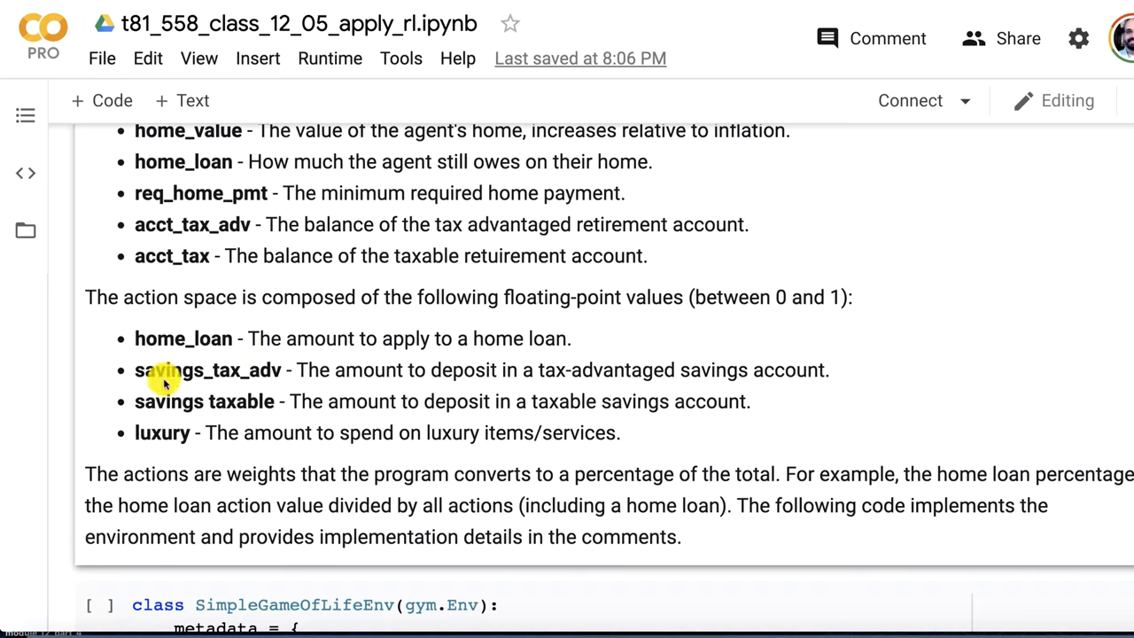
{"action": "mouse_move", "coordinate": [328, 343]}
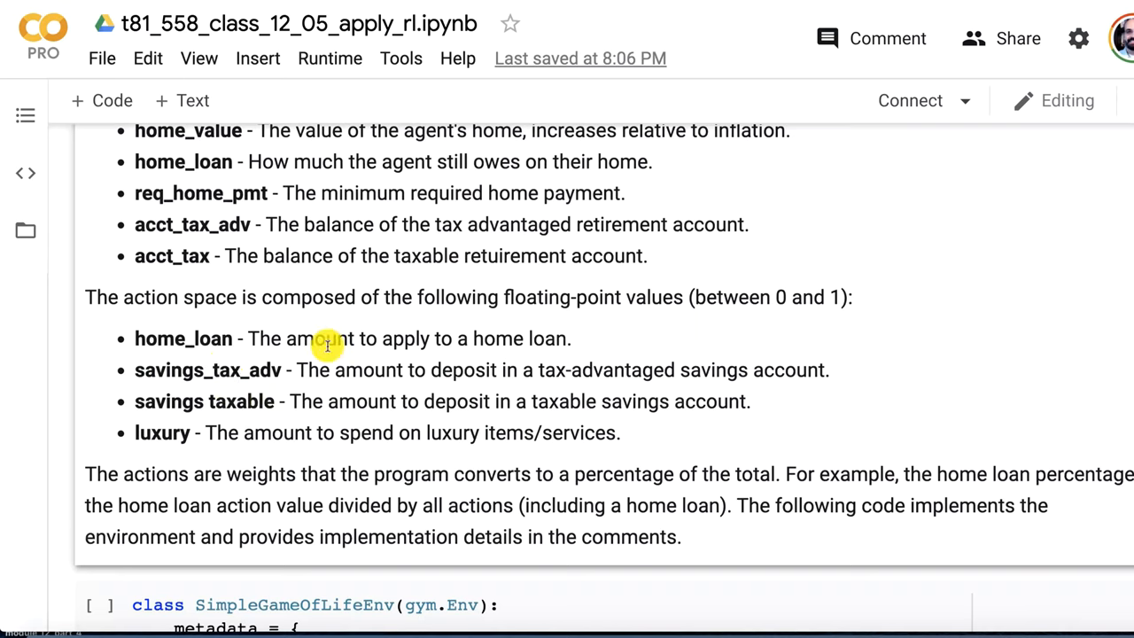
{"action": "mouse_move", "coordinate": [216, 372]}
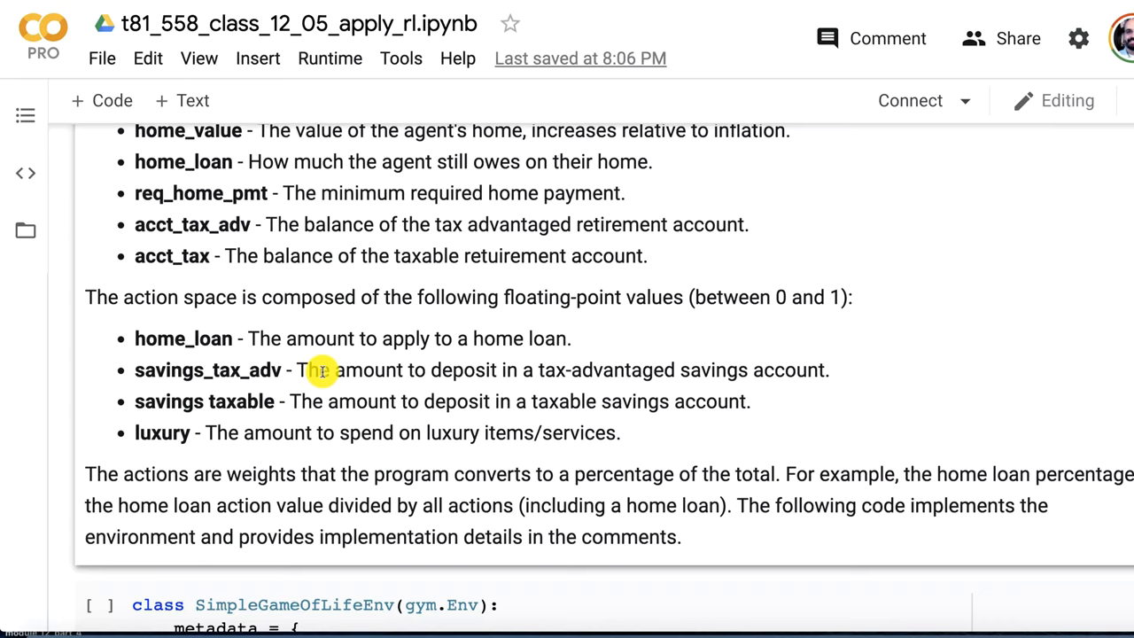
{"action": "mouse_move", "coordinate": [276, 385]}
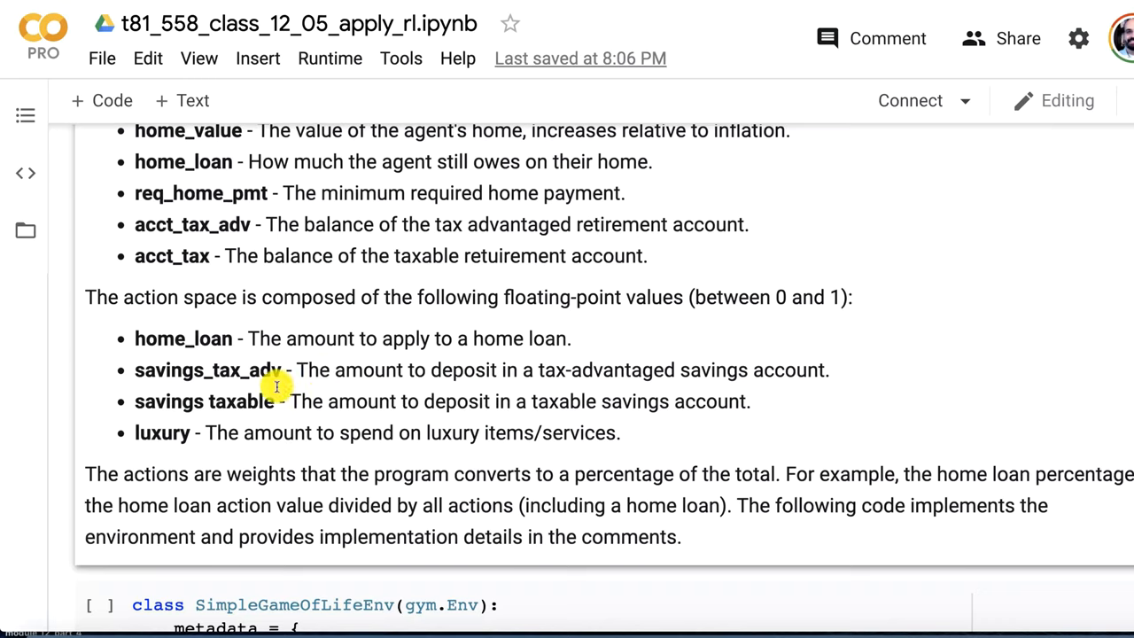
{"action": "mouse_move", "coordinate": [340, 388]}
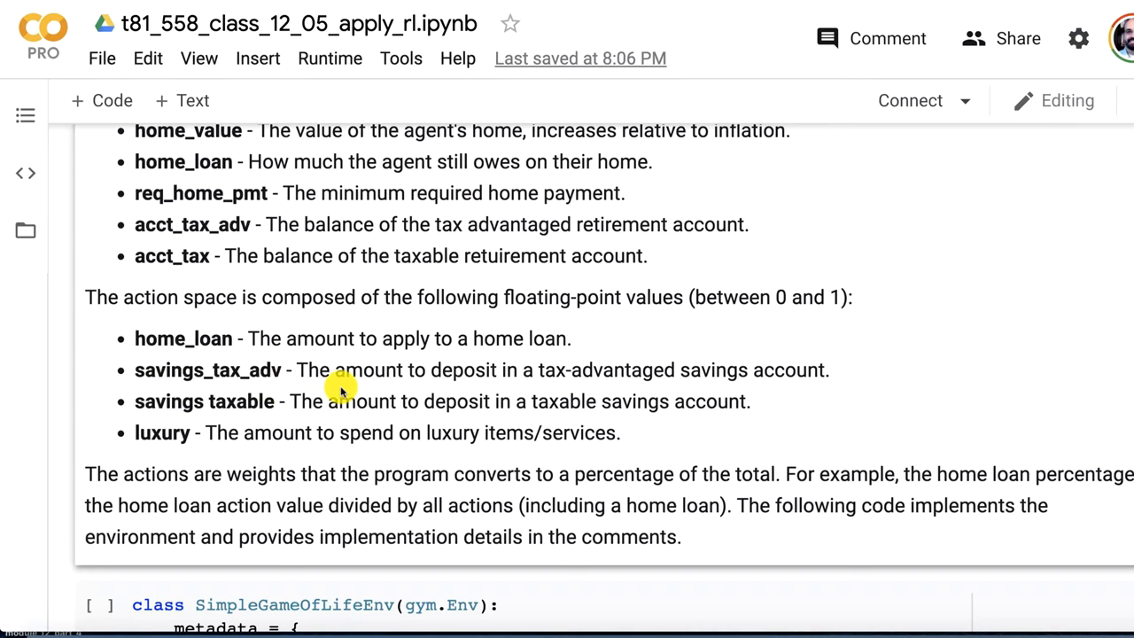
{"action": "scroll", "scroll_direction": "down", "scroll_amount": 3}
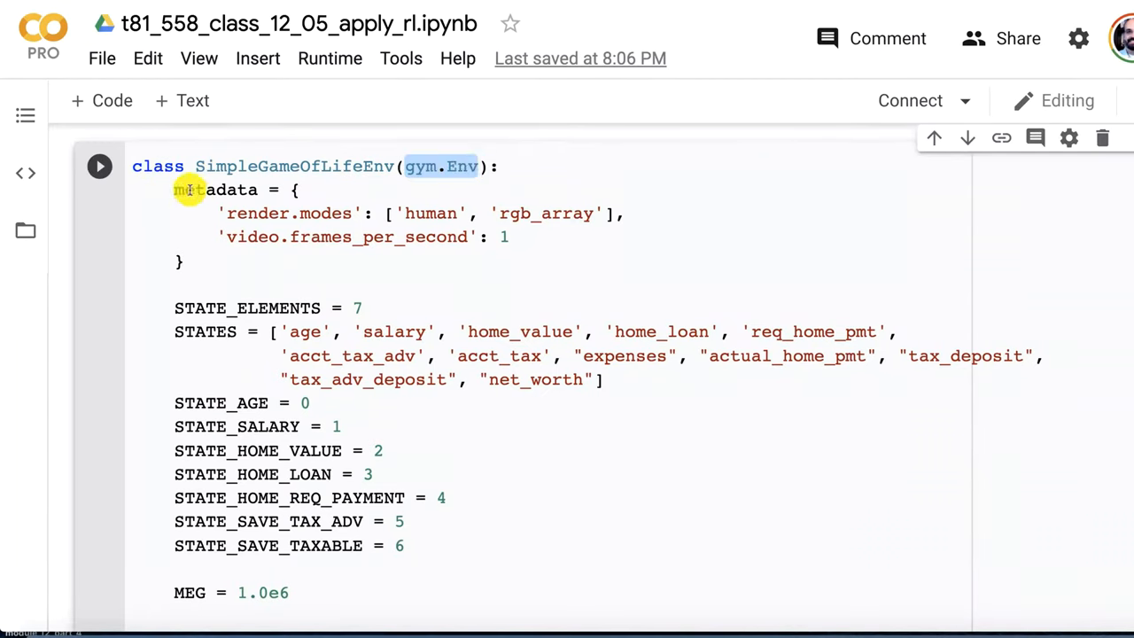
{"action": "left_click_drag", "start_coordinate": [174, 189], "coordinate": [181, 261]}
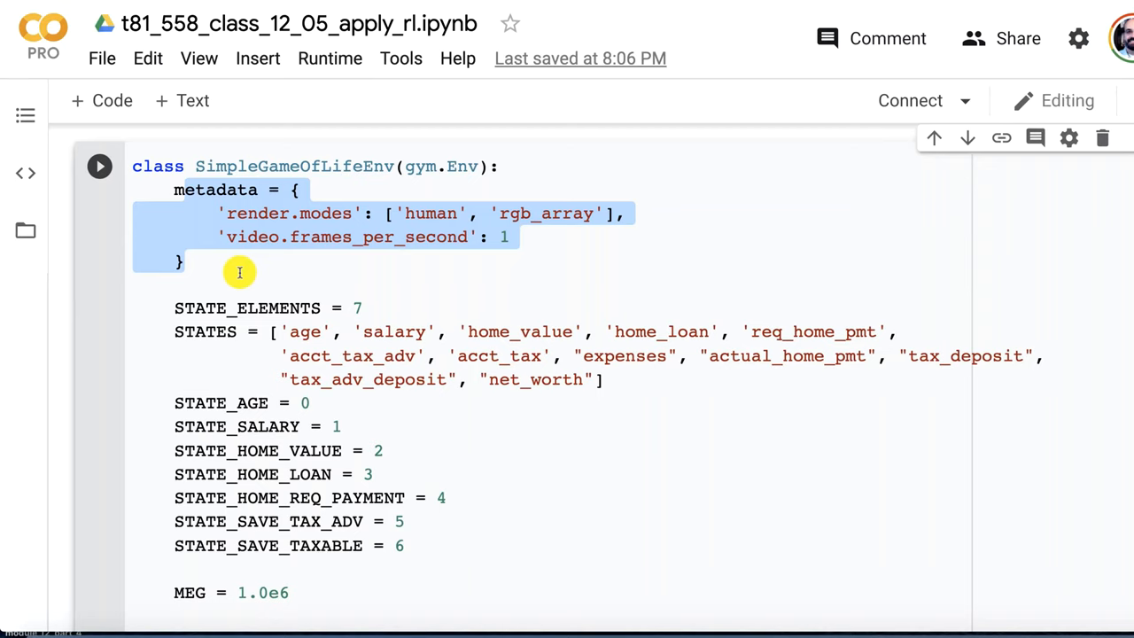
{"action": "left_click", "coordinate": [181, 261]}
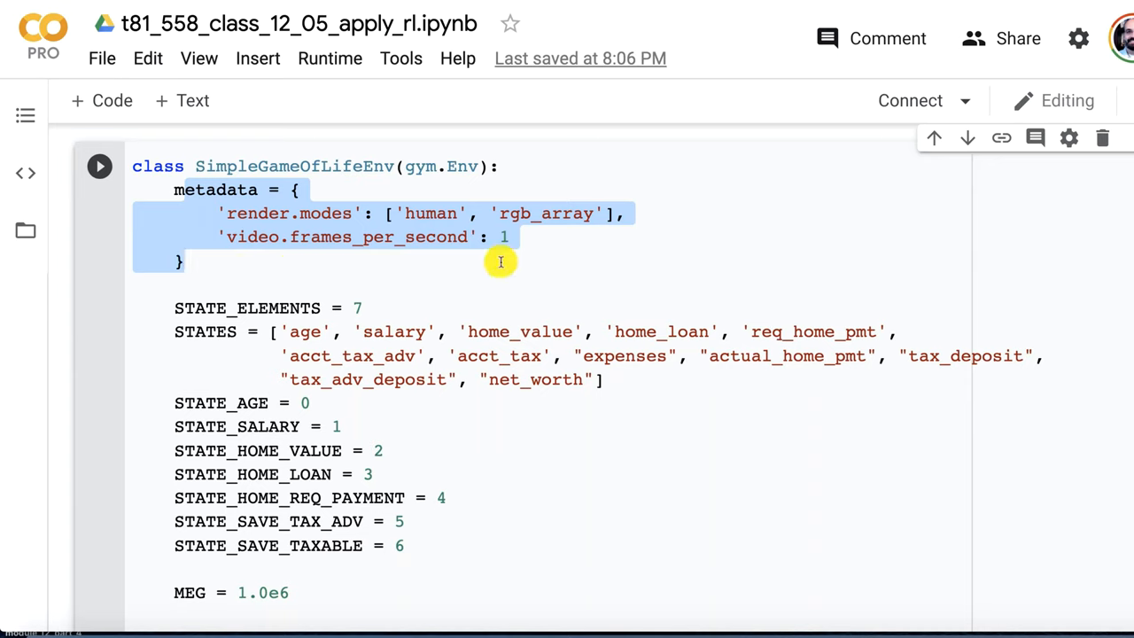
{"action": "mouse_move", "coordinate": [417, 368]}
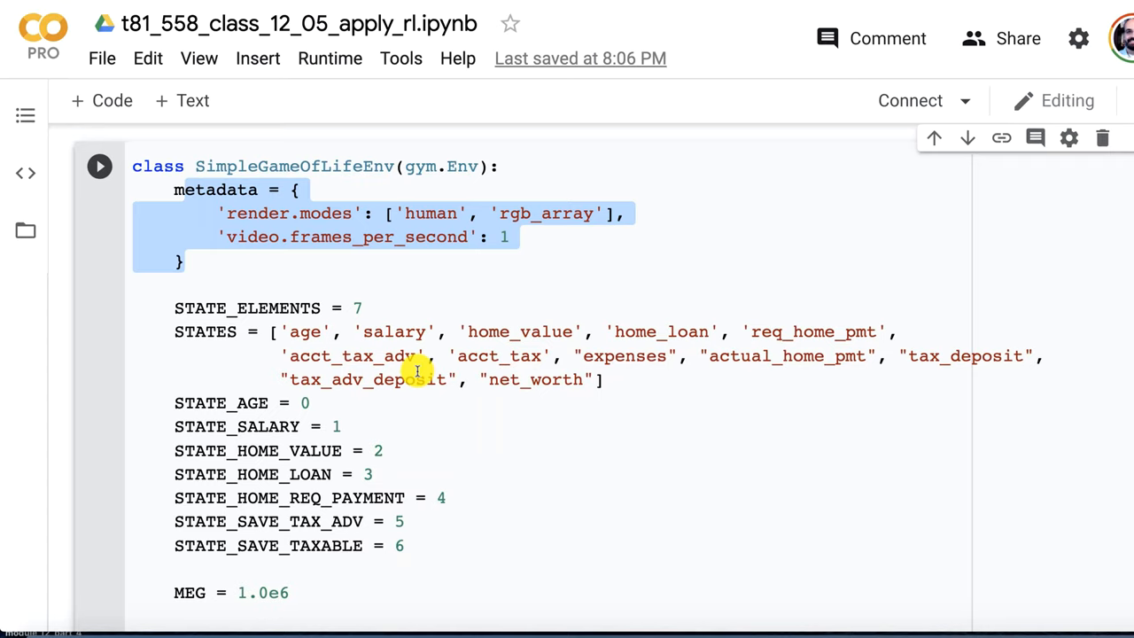
{"action": "left_click", "coordinate": [378, 308]}
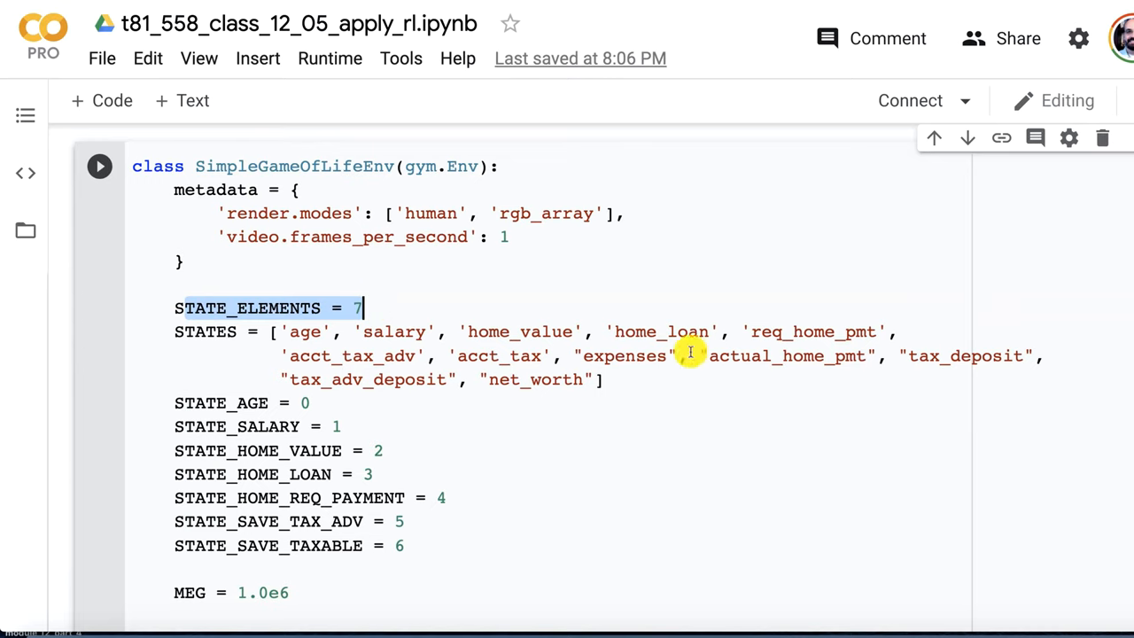
{"action": "mouse_move", "coordinate": [556, 472]}
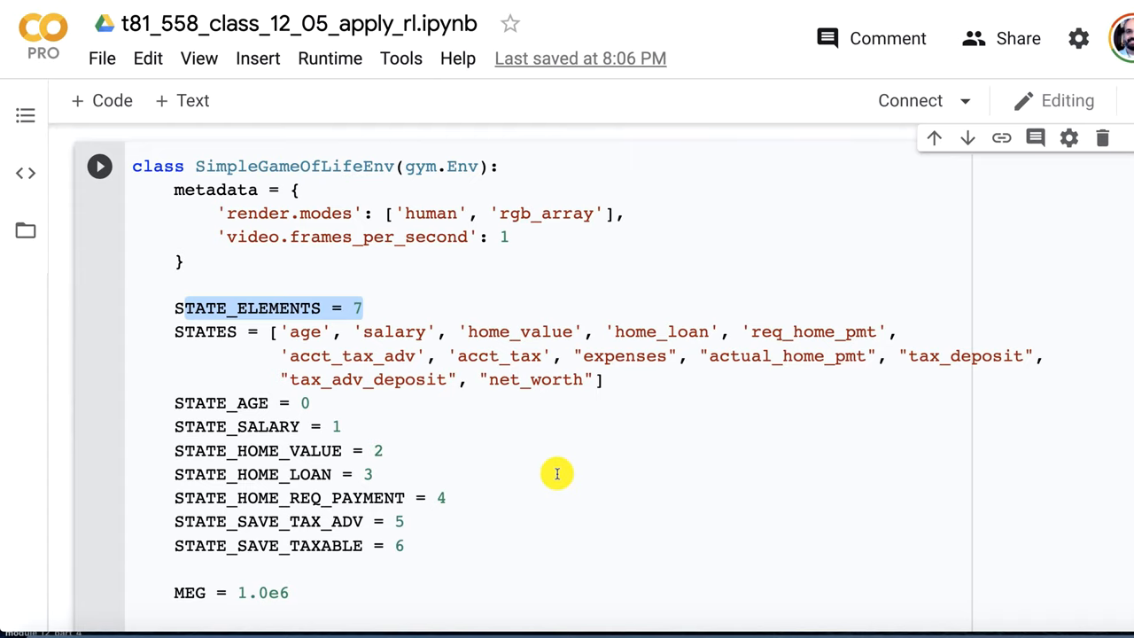
{"action": "scroll", "scroll_direction": "down", "scroll_amount": 3}
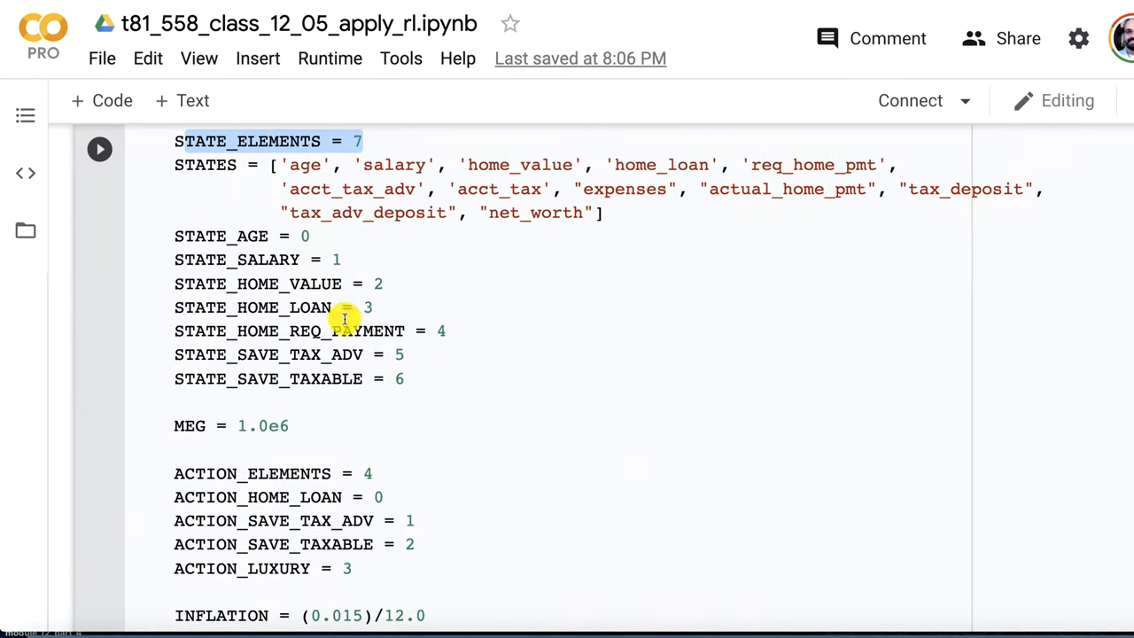
{"action": "mouse_move", "coordinate": [274, 221]}
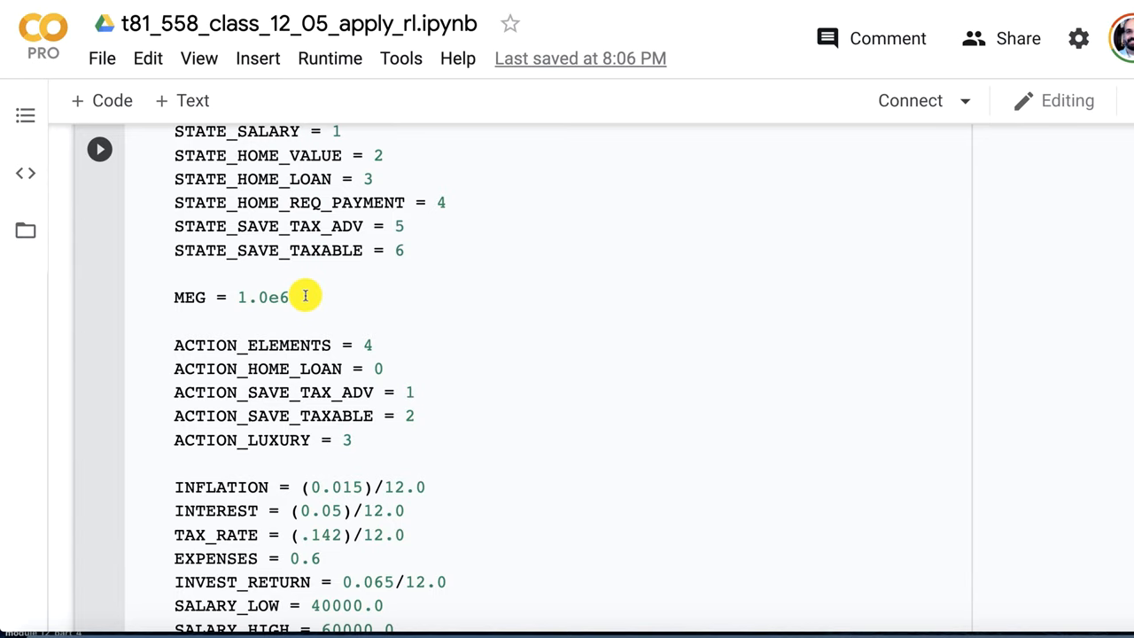
{"action": "scroll", "scroll_direction": "down", "scroll_amount": 3}
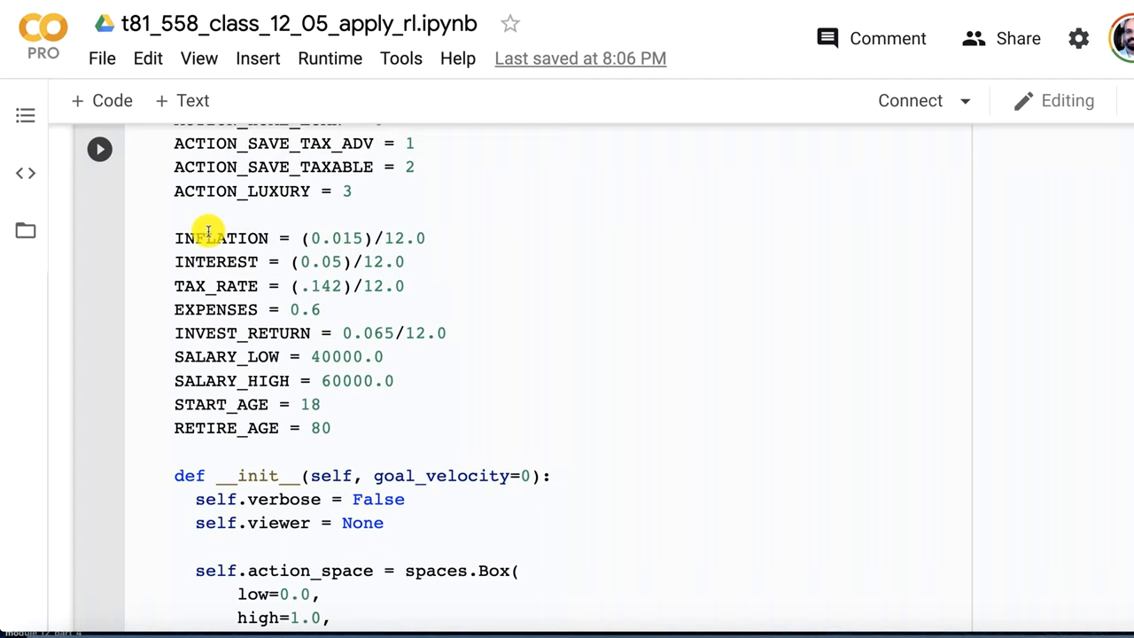
{"action": "mouse_move", "coordinate": [234, 272]}
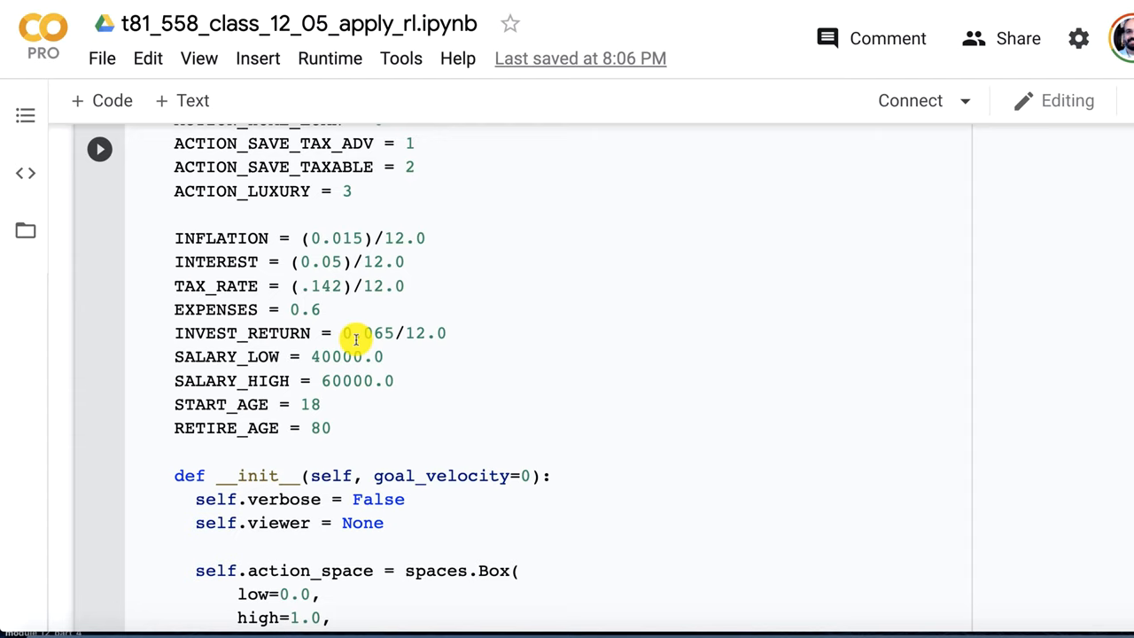
{"action": "mouse_move", "coordinate": [309, 309]}
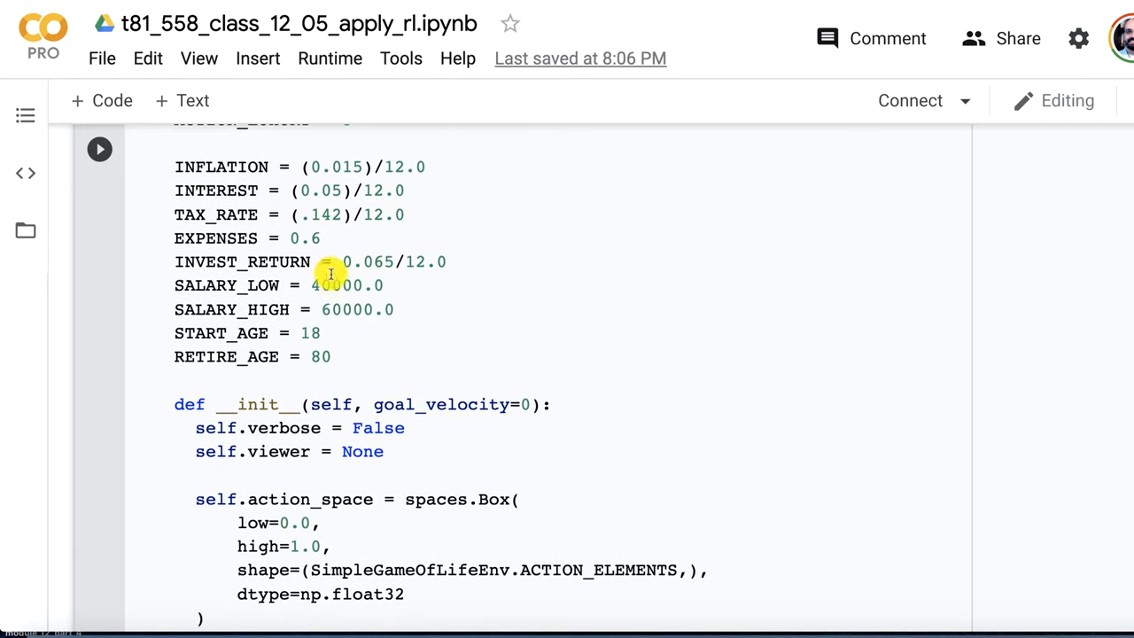
{"action": "scroll", "scroll_direction": "down", "scroll_amount": 3}
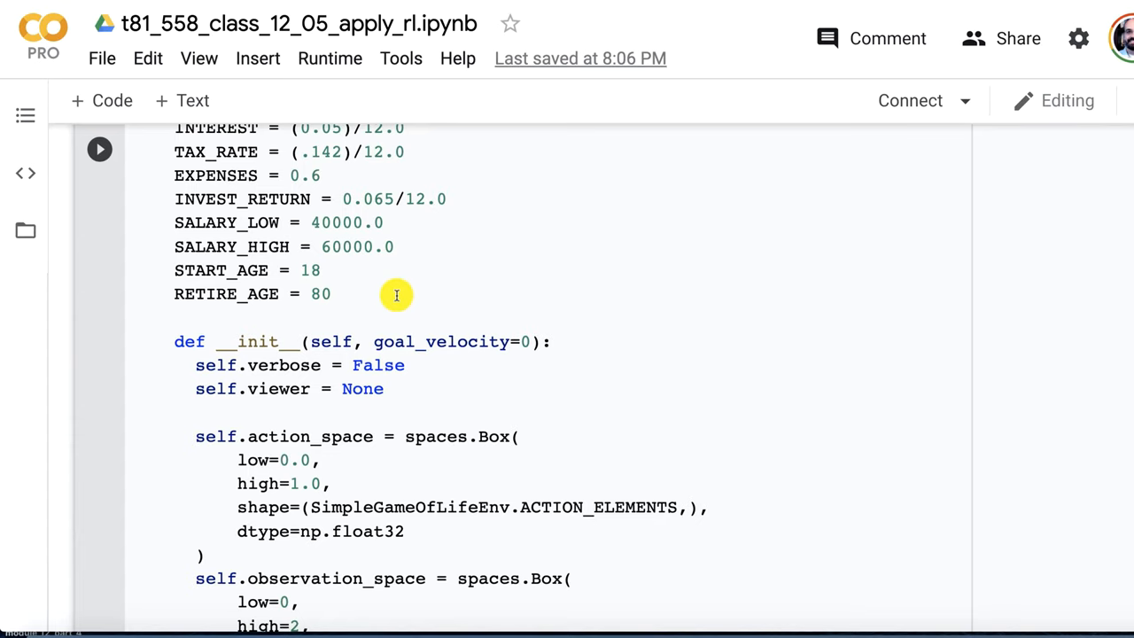
Scroll the constructor to its end showing observation_space, self.seed() and self.reset()
{"action": "scroll", "scroll_direction": "down", "scroll_amount": 3}
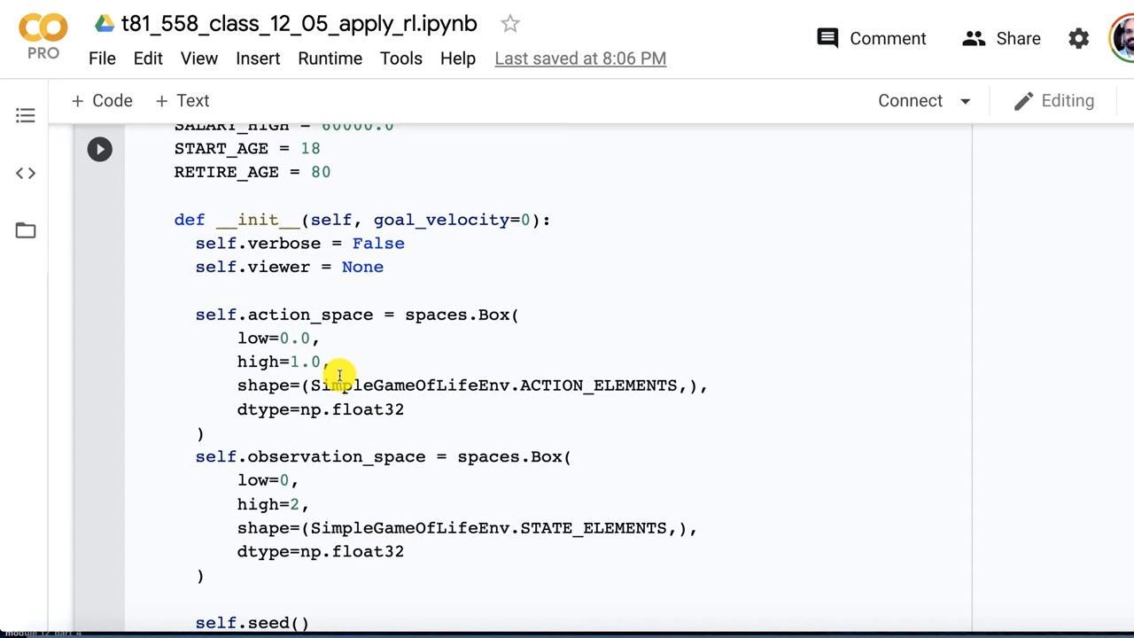
{"action": "mouse_move", "coordinate": [416, 332]}
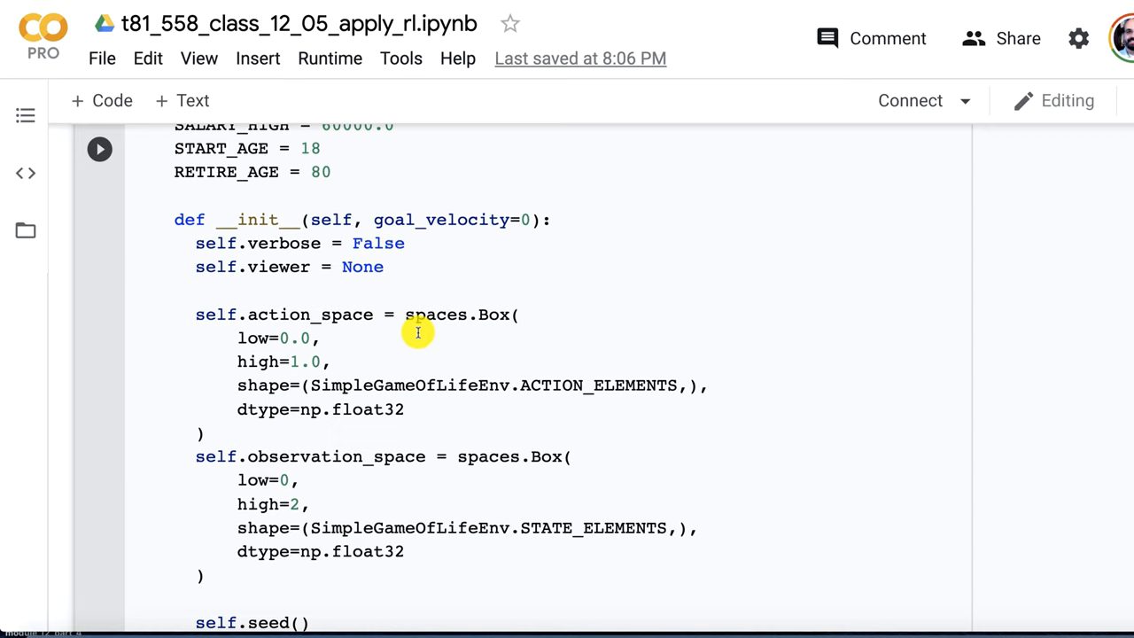
{"action": "scroll", "scroll_direction": "down", "scroll_amount": 3}
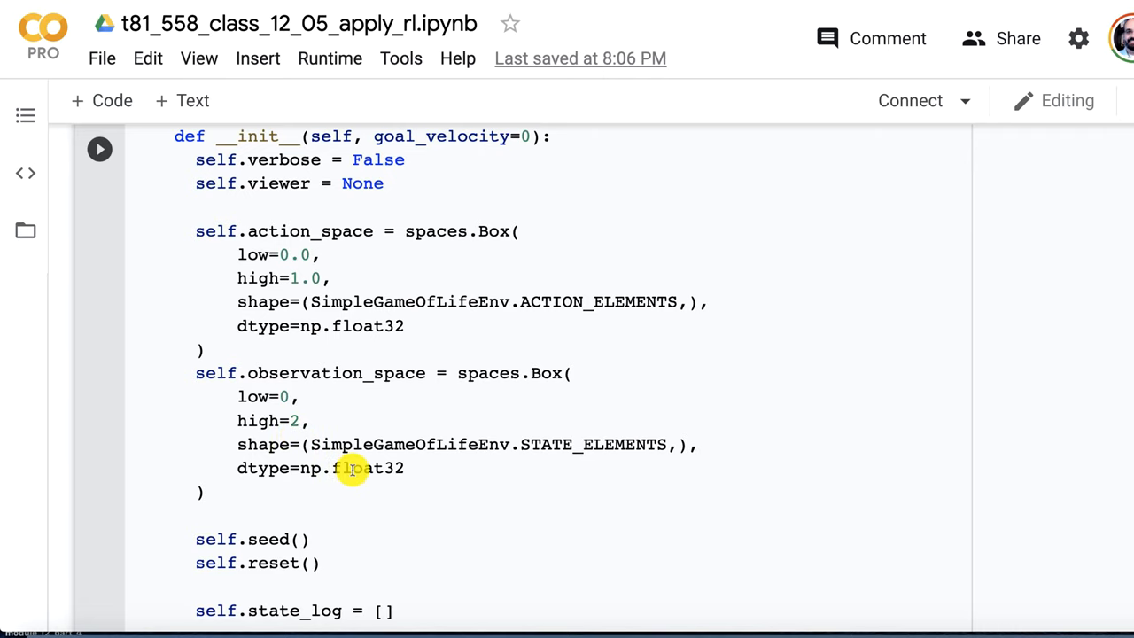
{"action": "scroll", "scroll_direction": "down", "scroll_amount": 3}
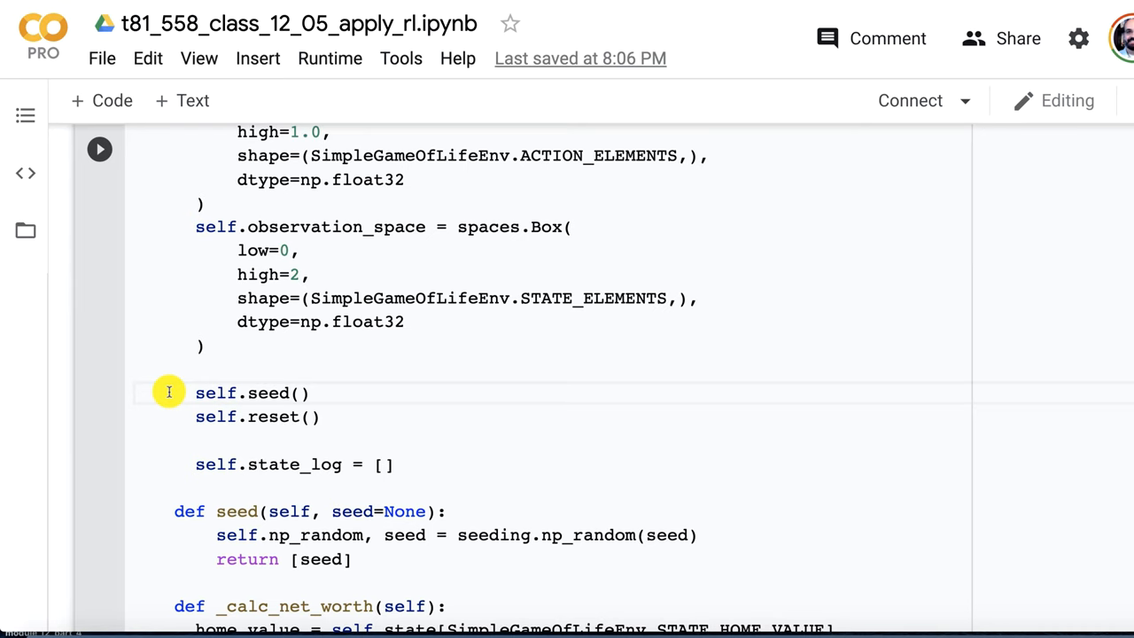
Highlight the loan principal line in _calc_net_worth and continue toward _eval_action
{"action": "scroll", "scroll_direction": "down", "scroll_amount": 3}
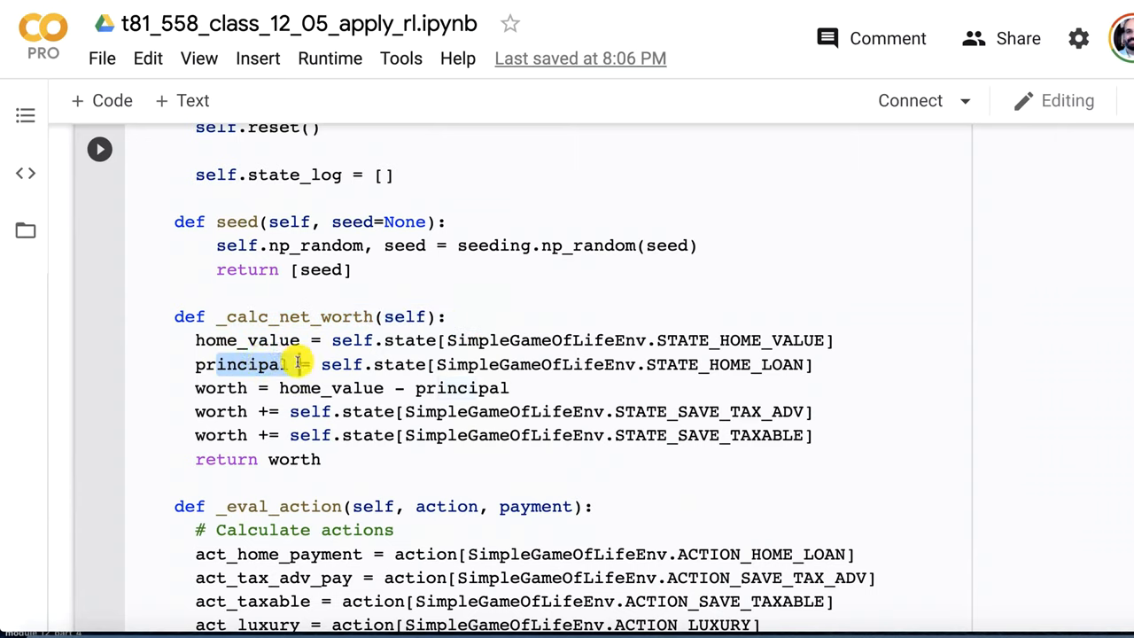
{"action": "left_click_drag", "start_coordinate": [306, 364], "coordinate": [813, 364]}
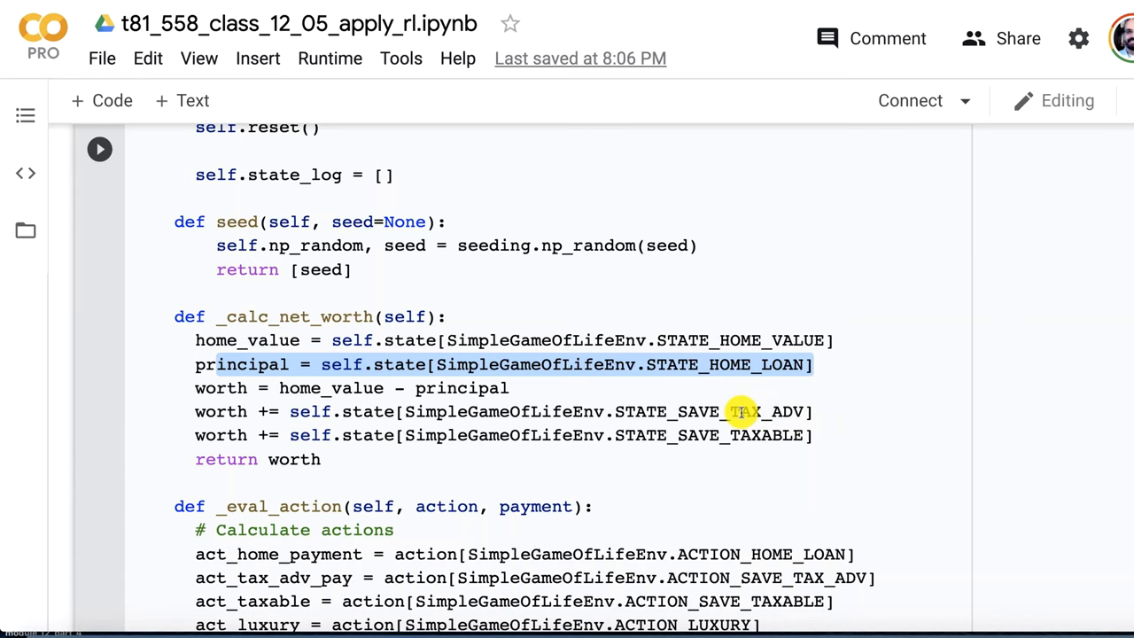
{"action": "scroll", "scroll_direction": "down", "scroll_amount": 3}
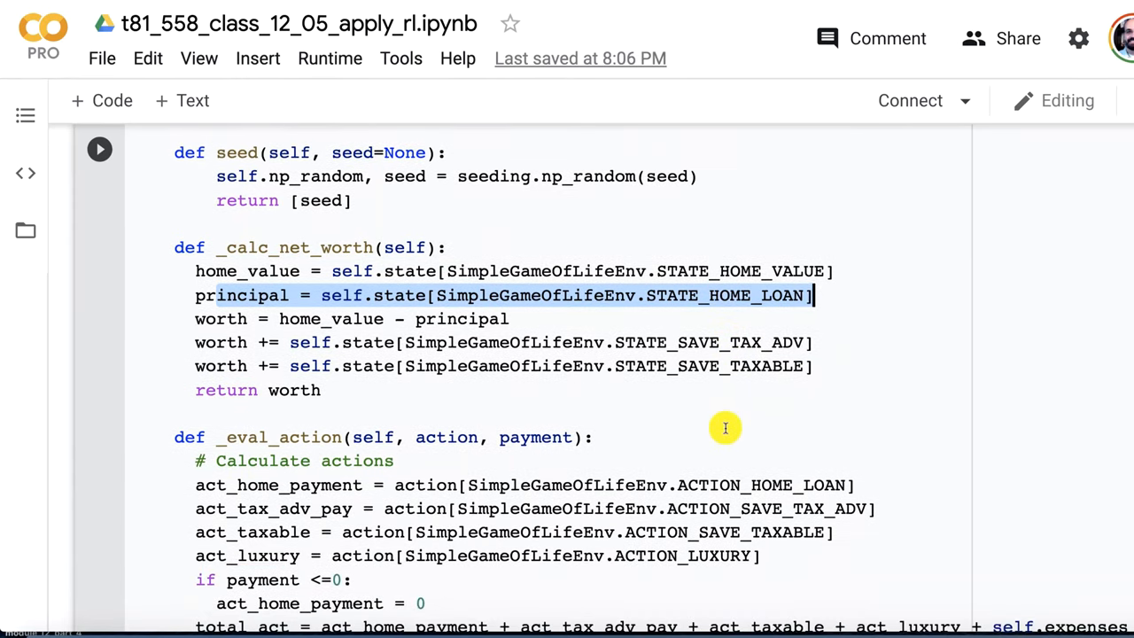
{"action": "mouse_move", "coordinate": [670, 332]}
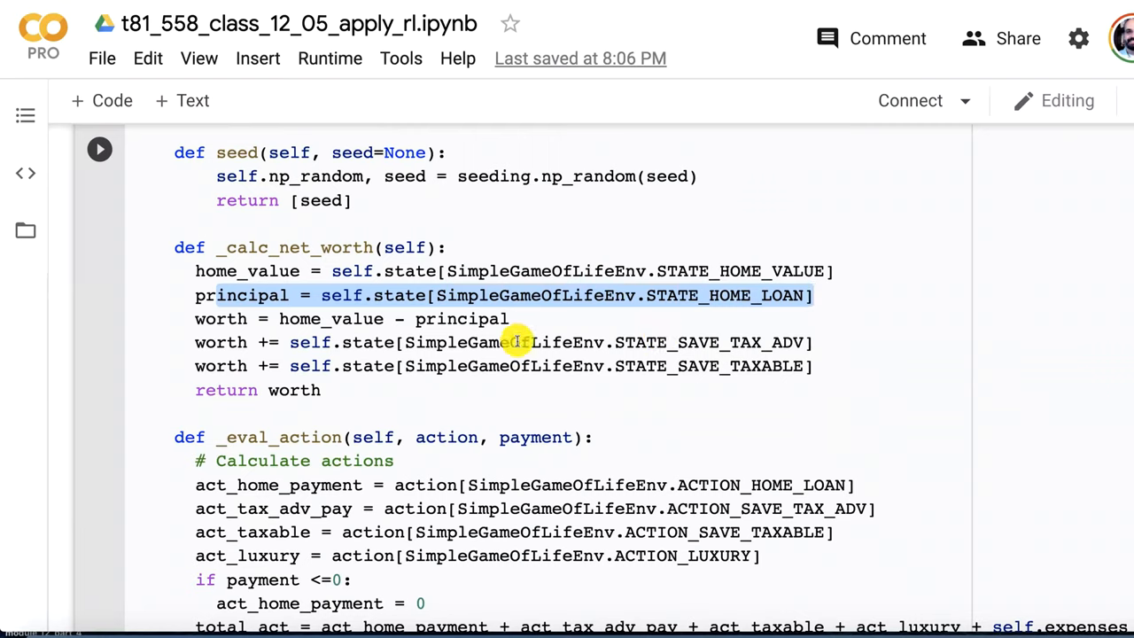
{"action": "scroll", "scroll_direction": "down", "scroll_amount": 3}
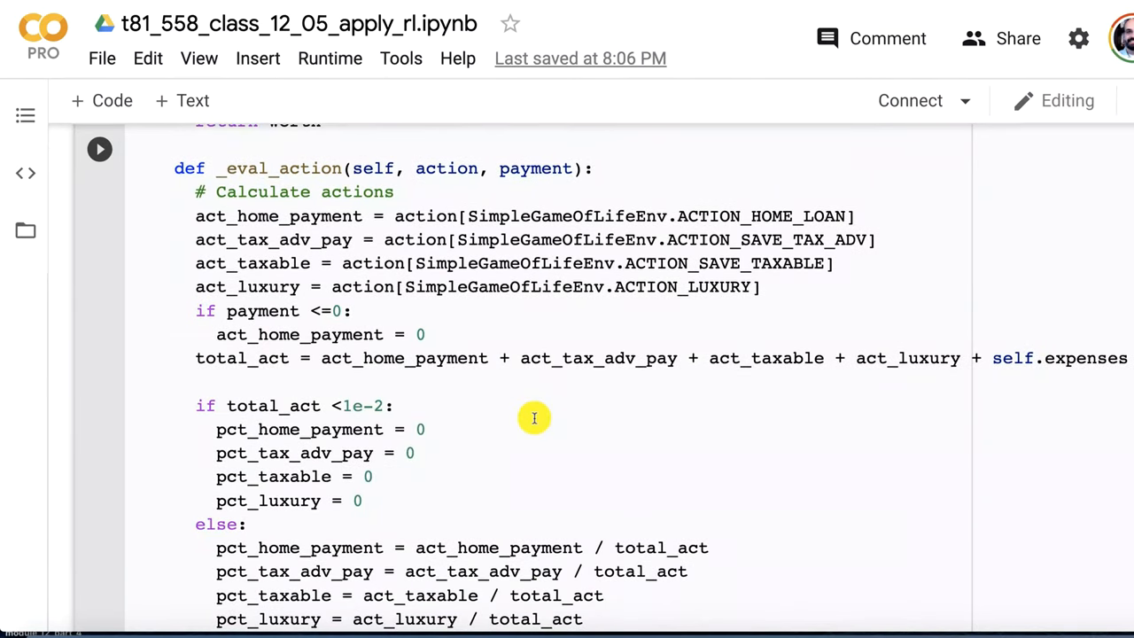
{"action": "mouse_move", "coordinate": [817, 326]}
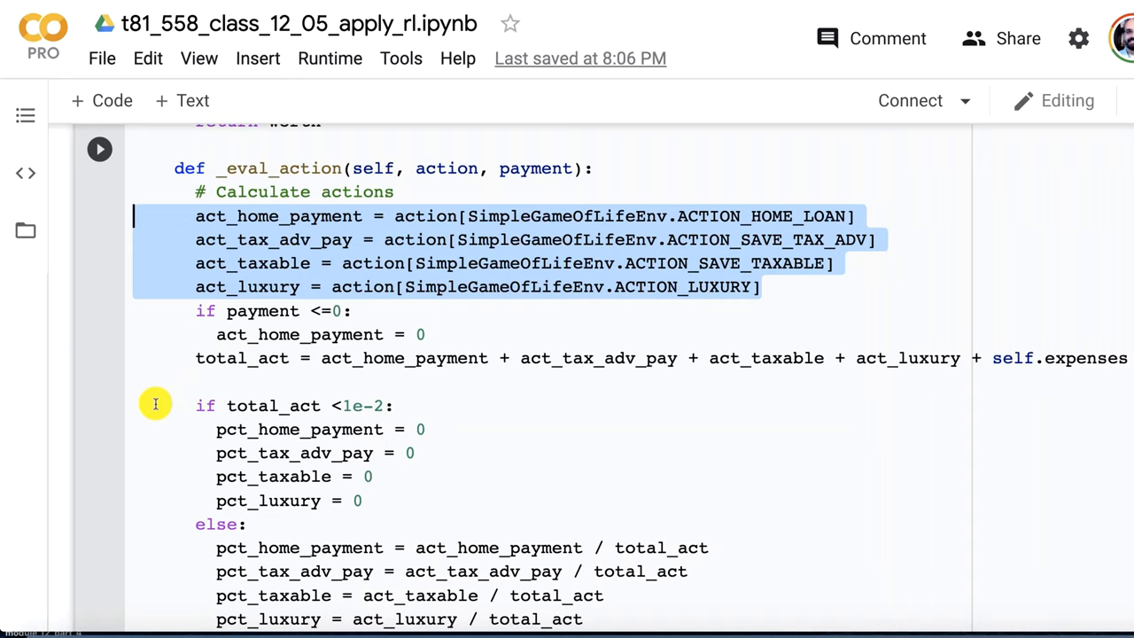
Point out the action percentage lines in _eval_action and move on to the step method
{"action": "left_click", "coordinate": [637, 358]}
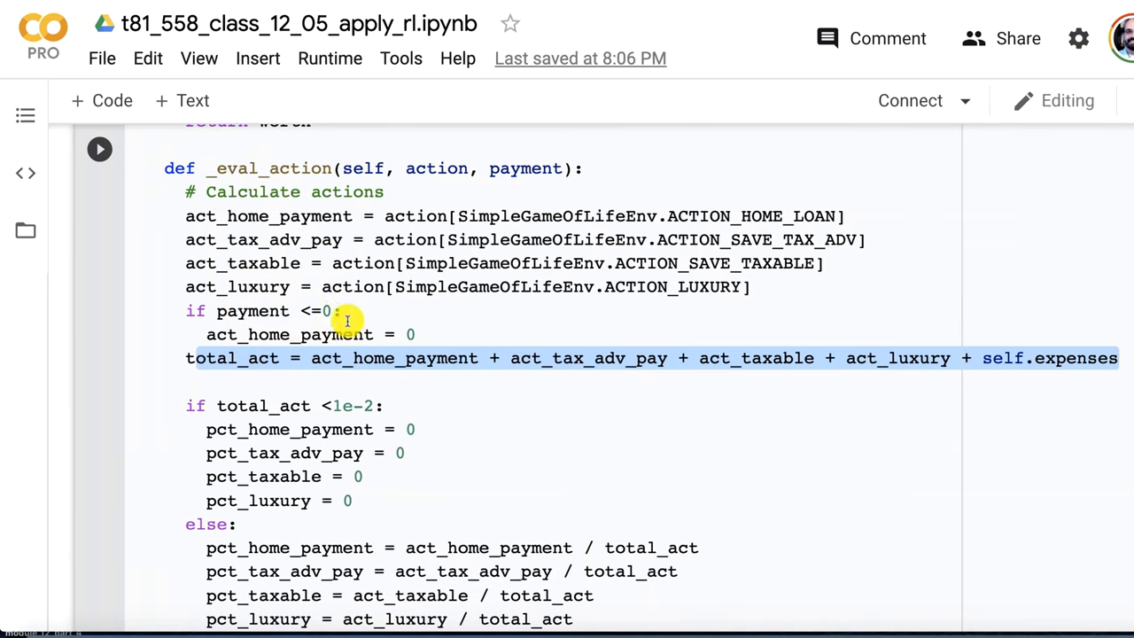
{"action": "scroll", "scroll_direction": "down", "scroll_amount": 3}
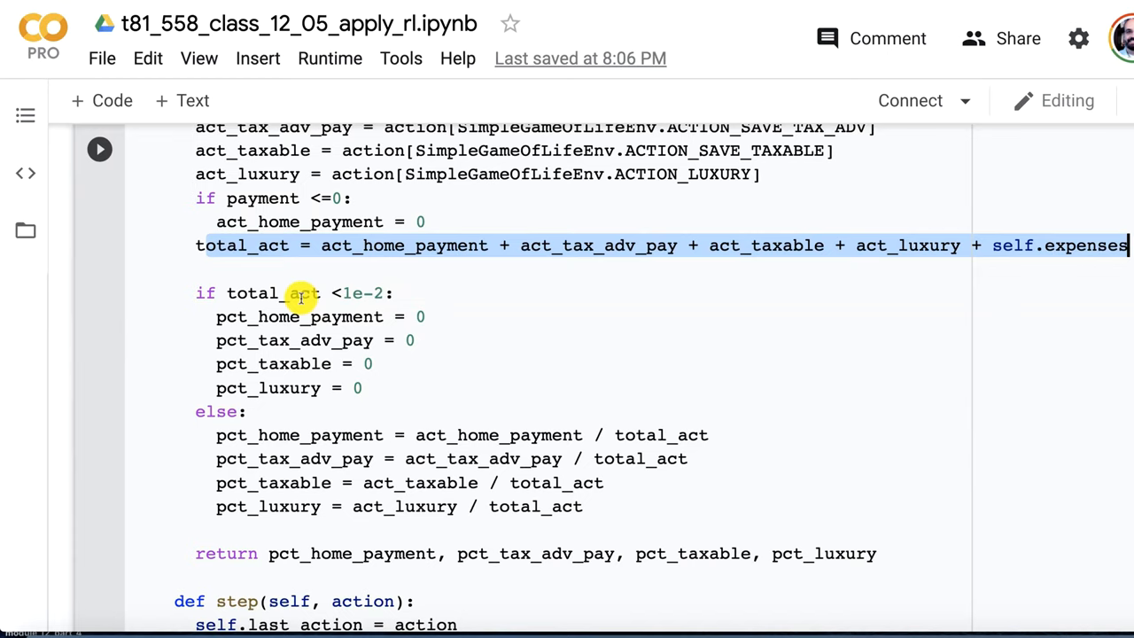
{"action": "mouse_move", "coordinate": [487, 186]}
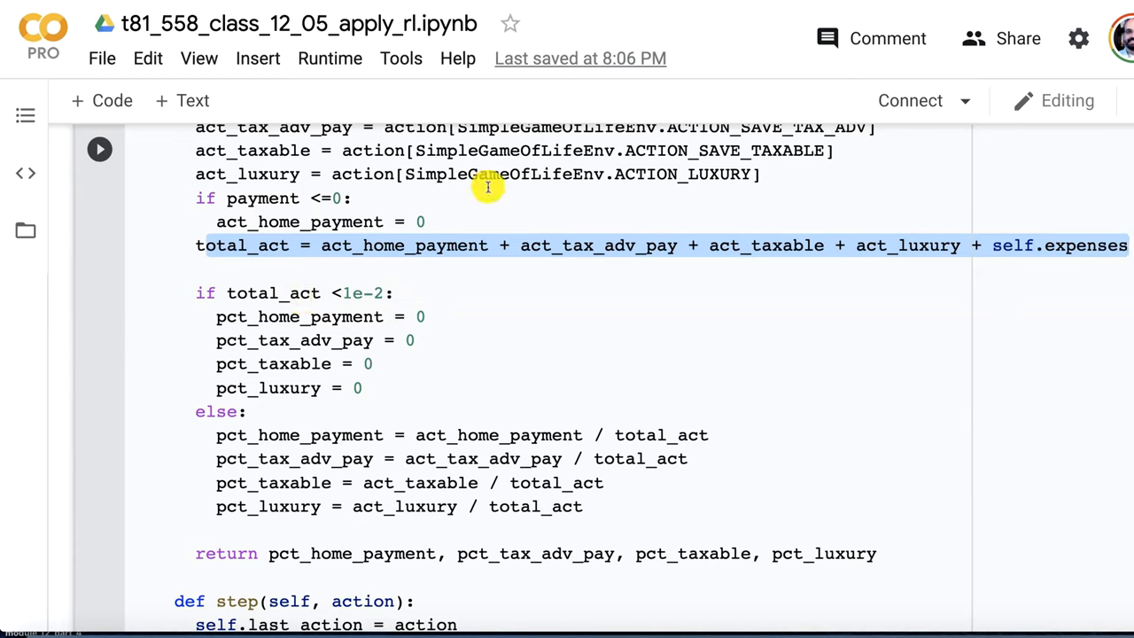
{"action": "mouse_move", "coordinate": [398, 320]}
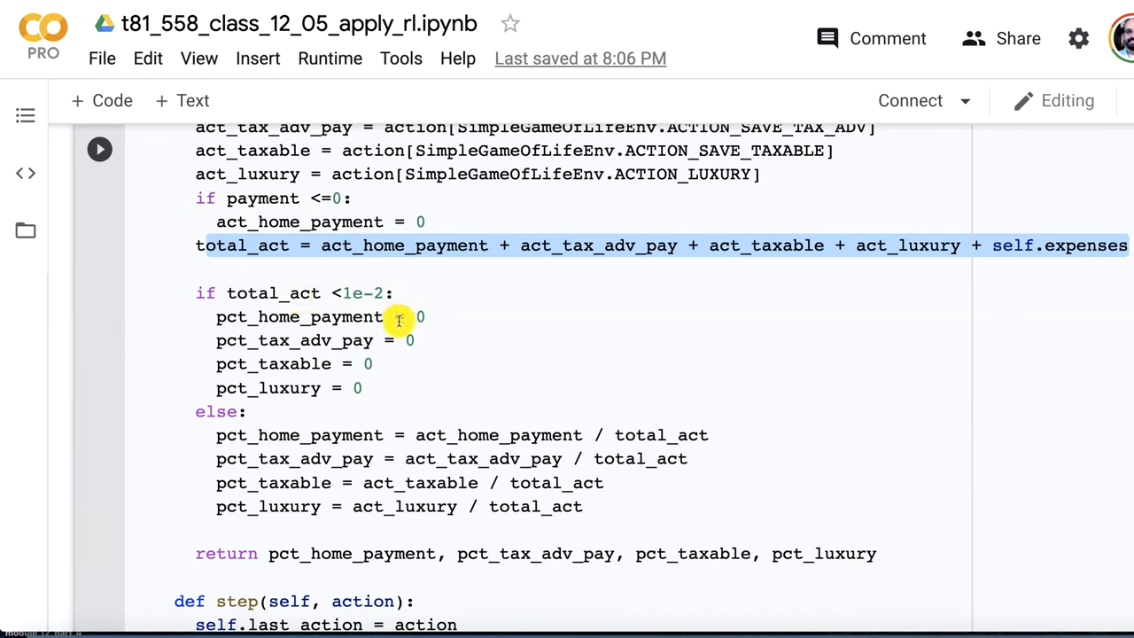
{"action": "mouse_move", "coordinate": [363, 304]}
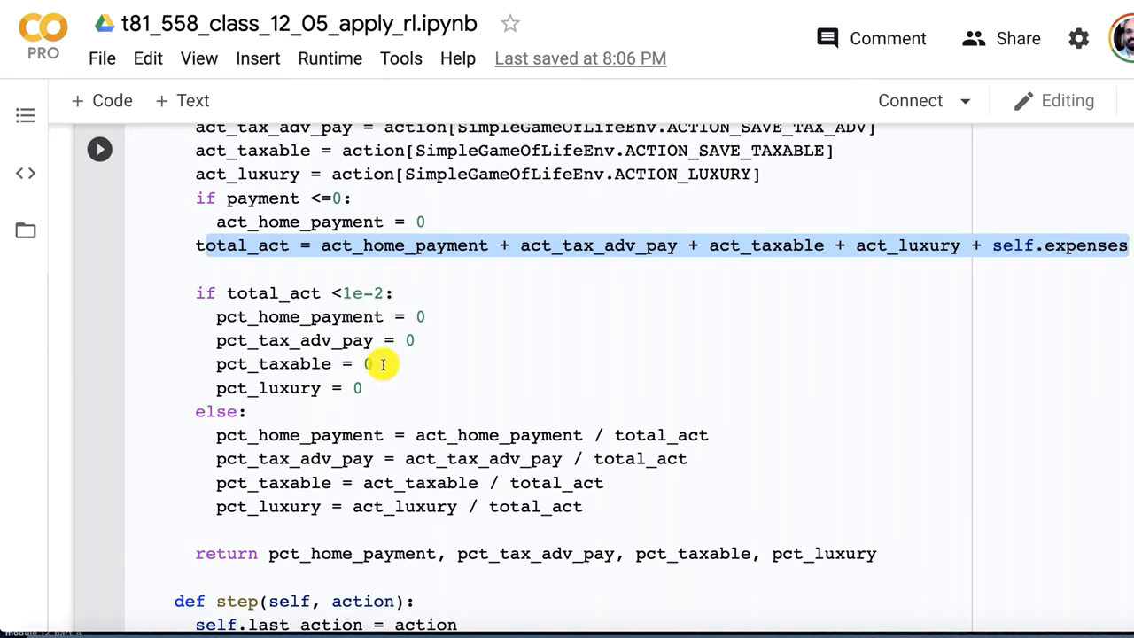
{"action": "left_click", "coordinate": [1124, 245]}
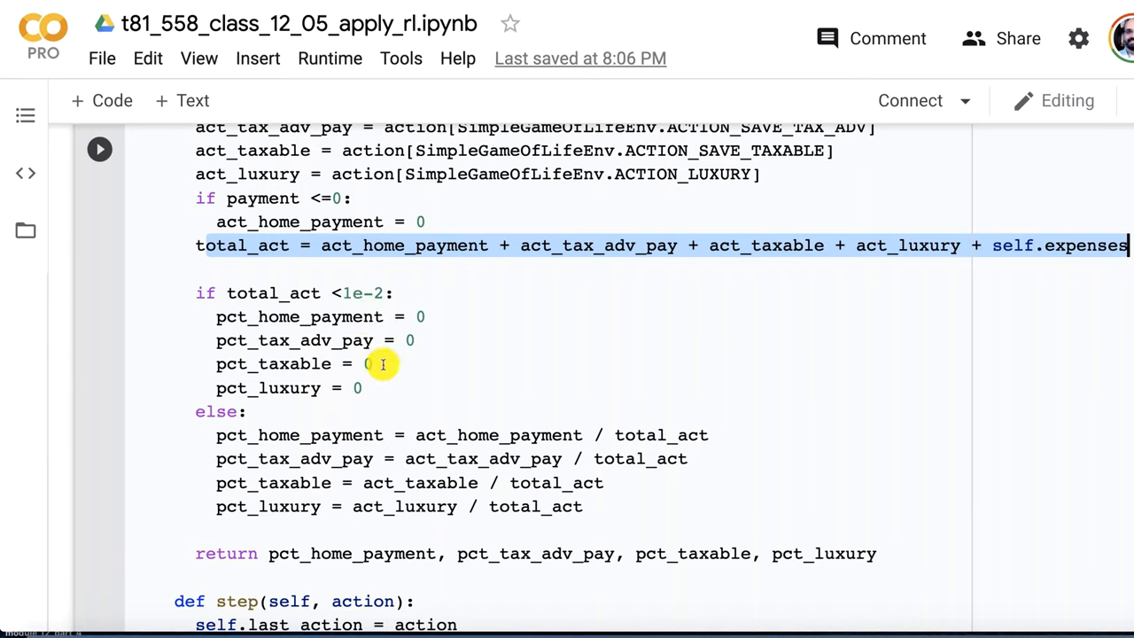
{"action": "mouse_move", "coordinate": [324, 399]}
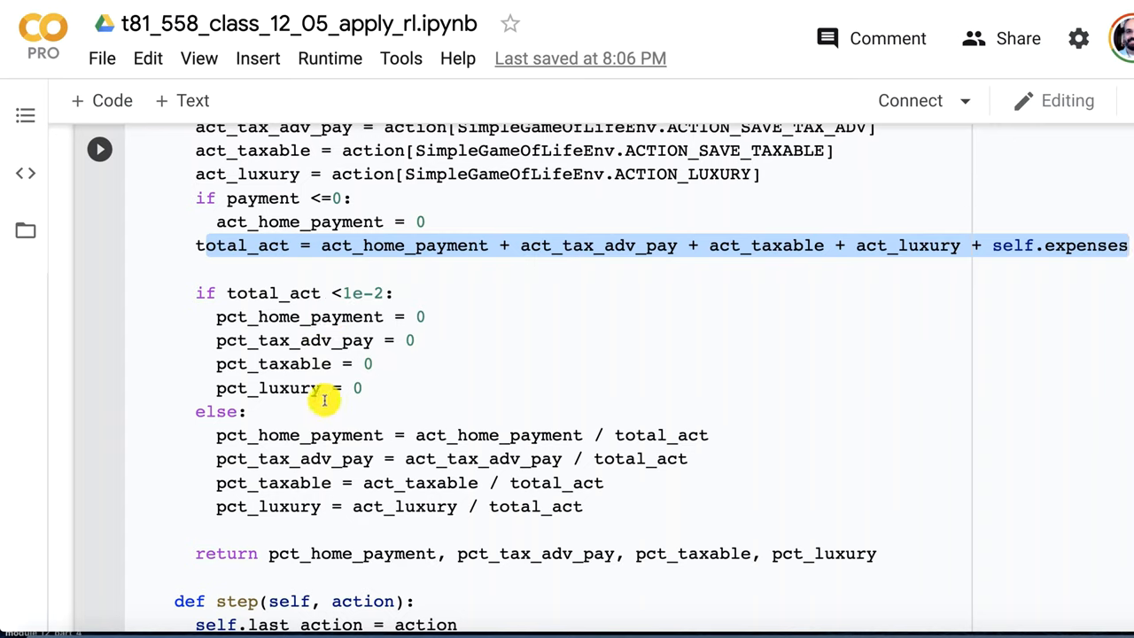
{"action": "mouse_move", "coordinate": [673, 423]}
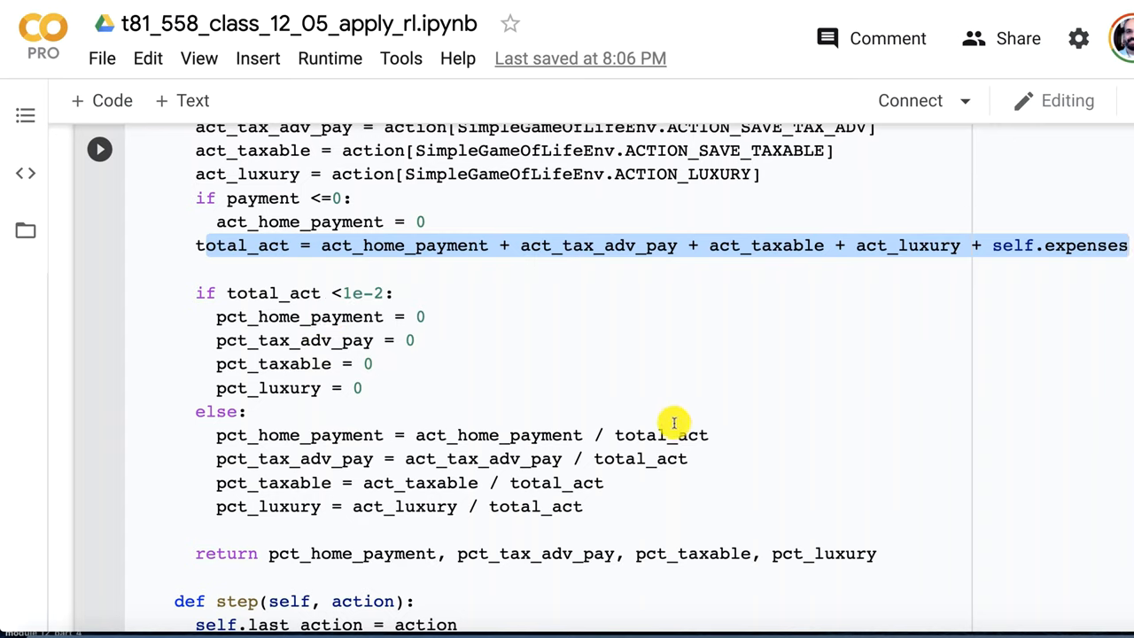
{"action": "mouse_move", "coordinate": [532, 515]}
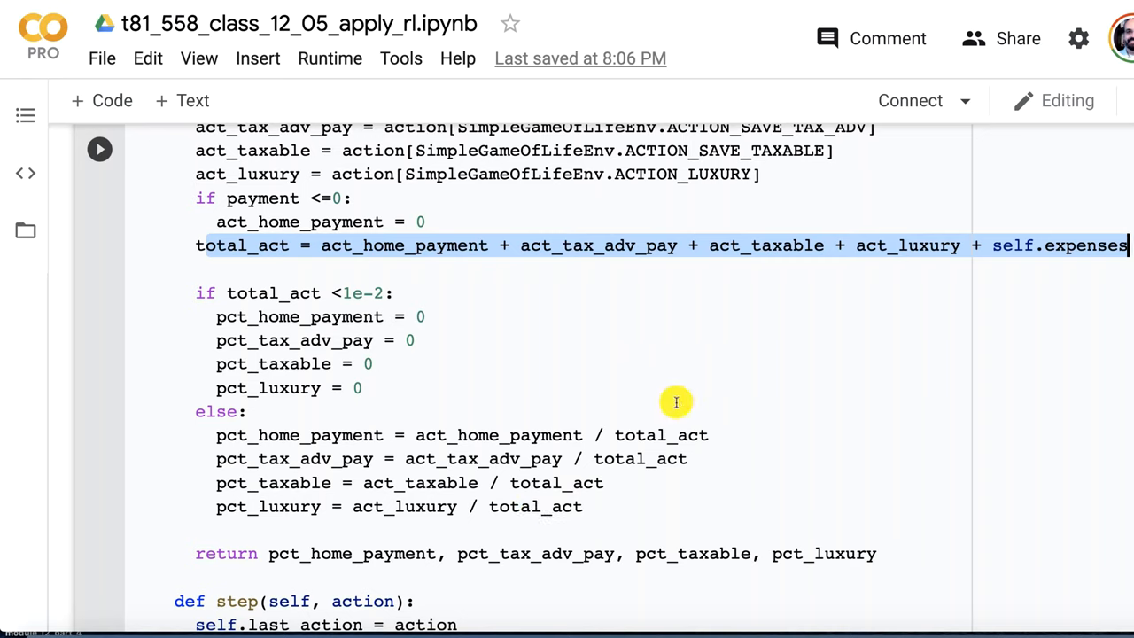
{"action": "mouse_move", "coordinate": [394, 554]}
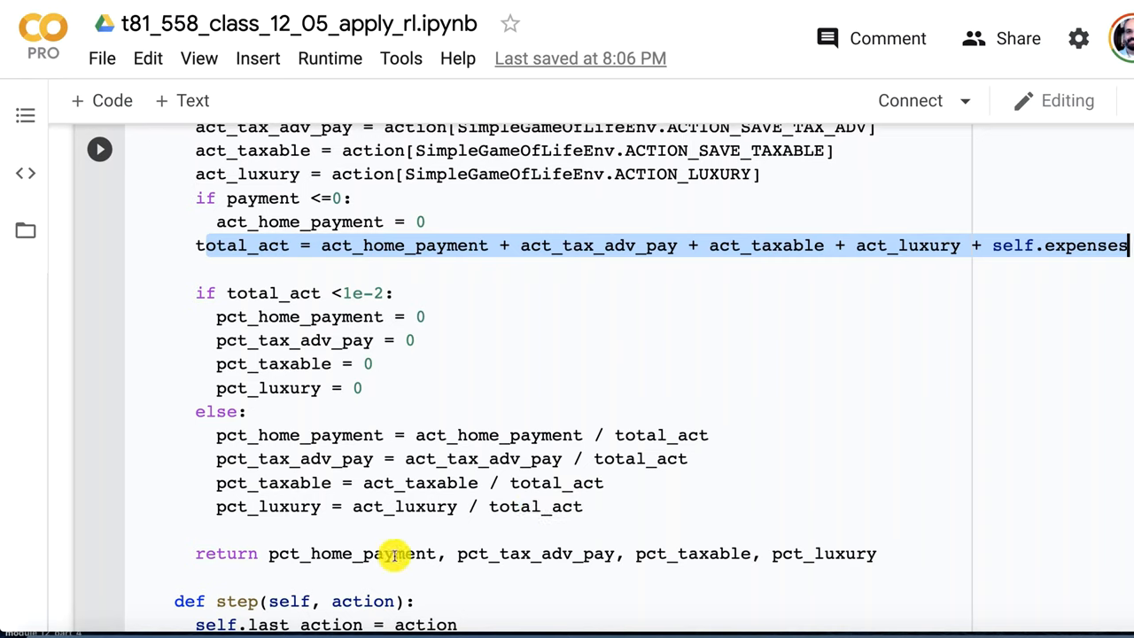
{"action": "mouse_move", "coordinate": [786, 553]}
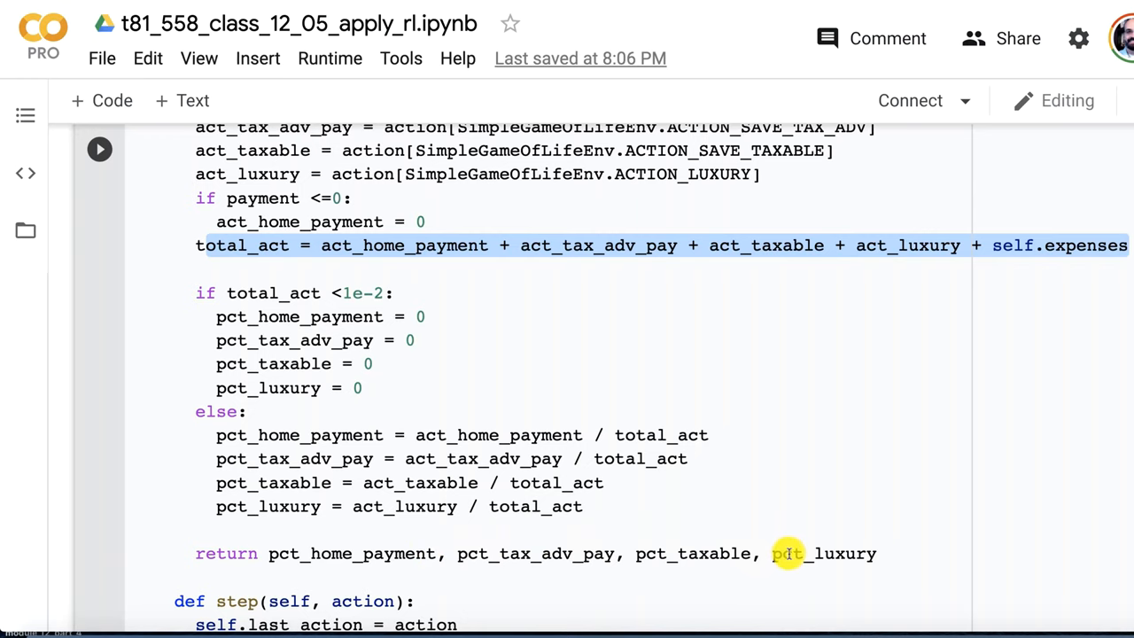
{"action": "mouse_move", "coordinate": [629, 408]}
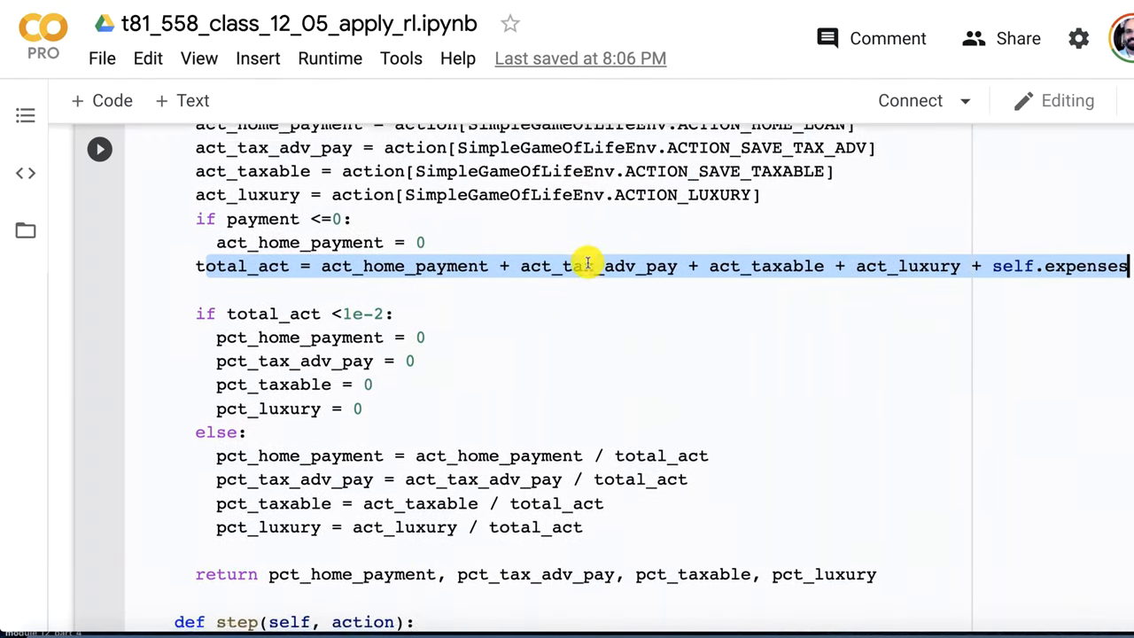
{"action": "scroll", "scroll_direction": "down", "scroll_amount": 3}
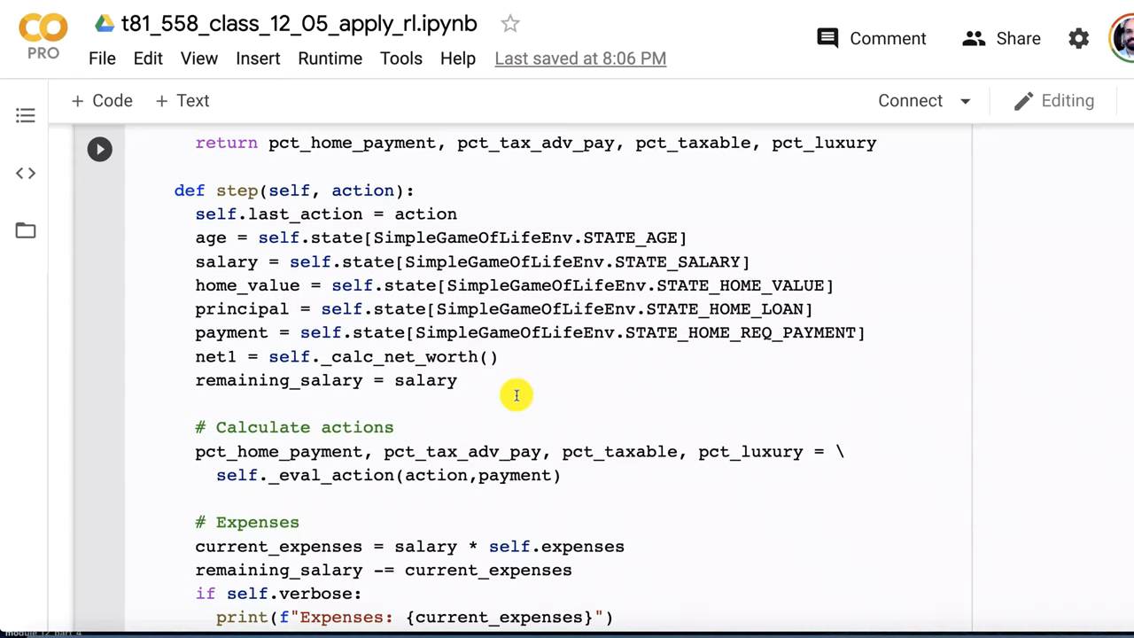
{"action": "mouse_move", "coordinate": [358, 173]}
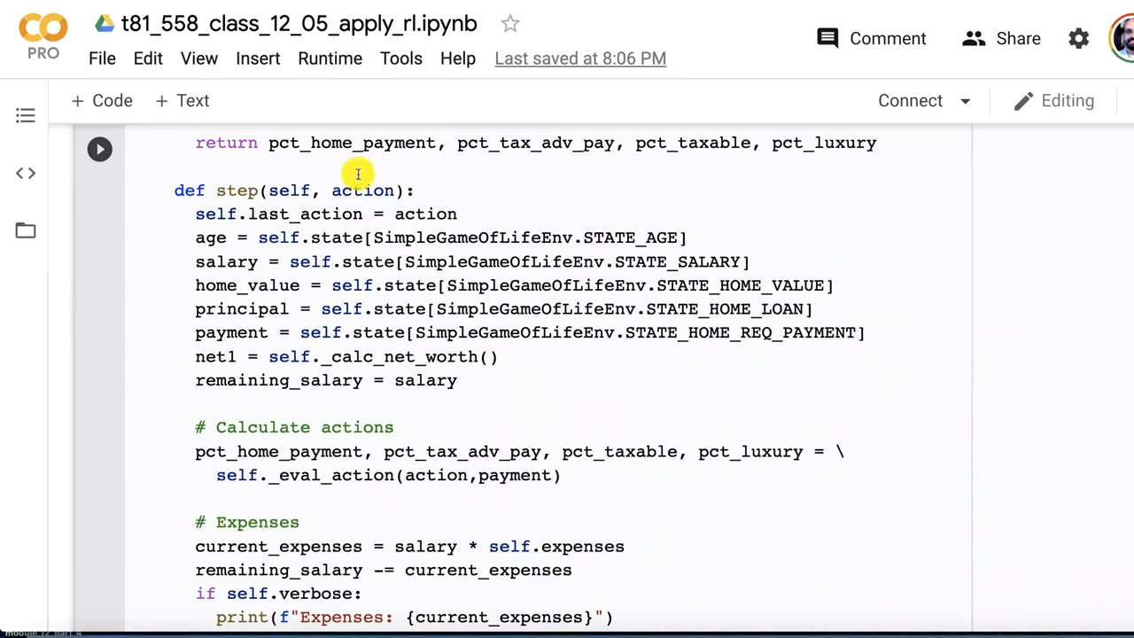
{"action": "mouse_move", "coordinate": [534, 474]}
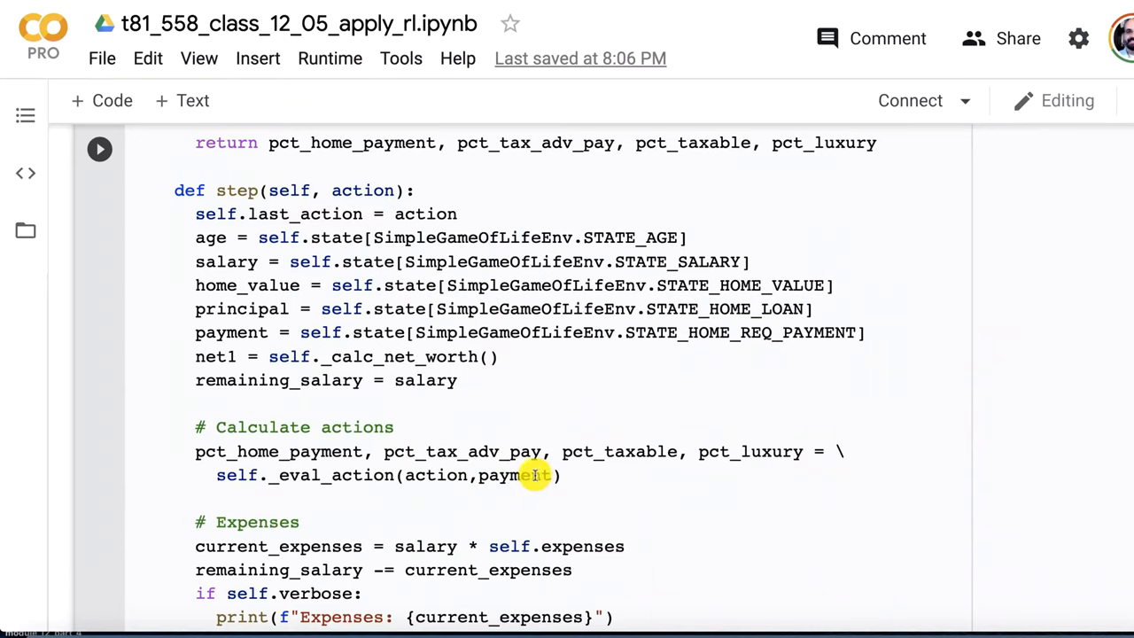
{"action": "mouse_move", "coordinate": [630, 483]}
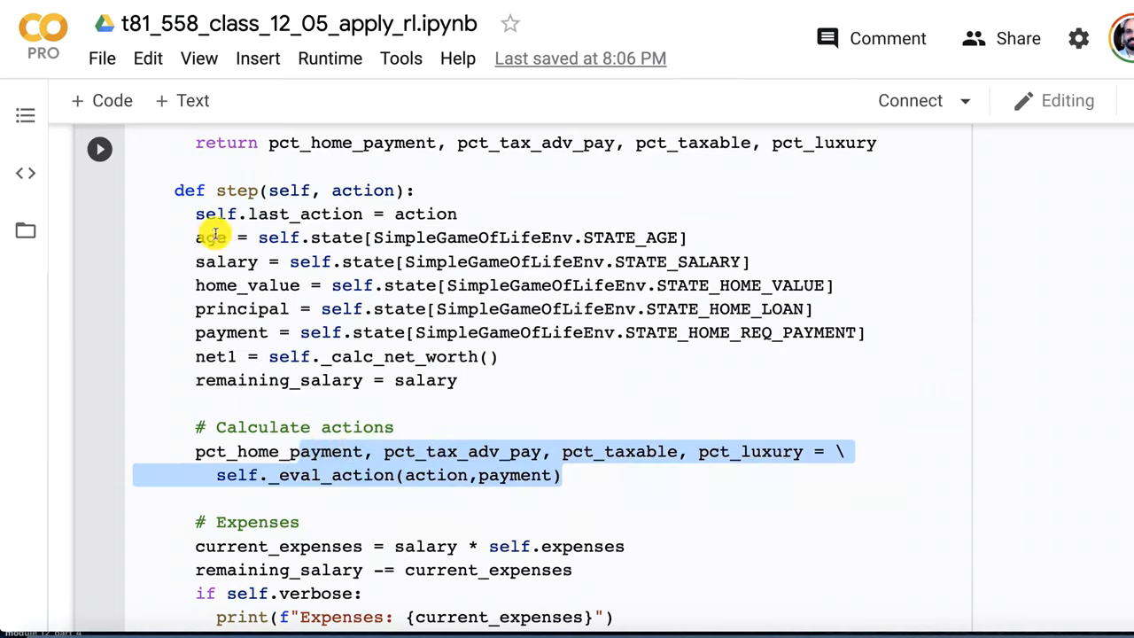
{"action": "left_click_drag", "start_coordinate": [212, 238], "coordinate": [456, 380]}
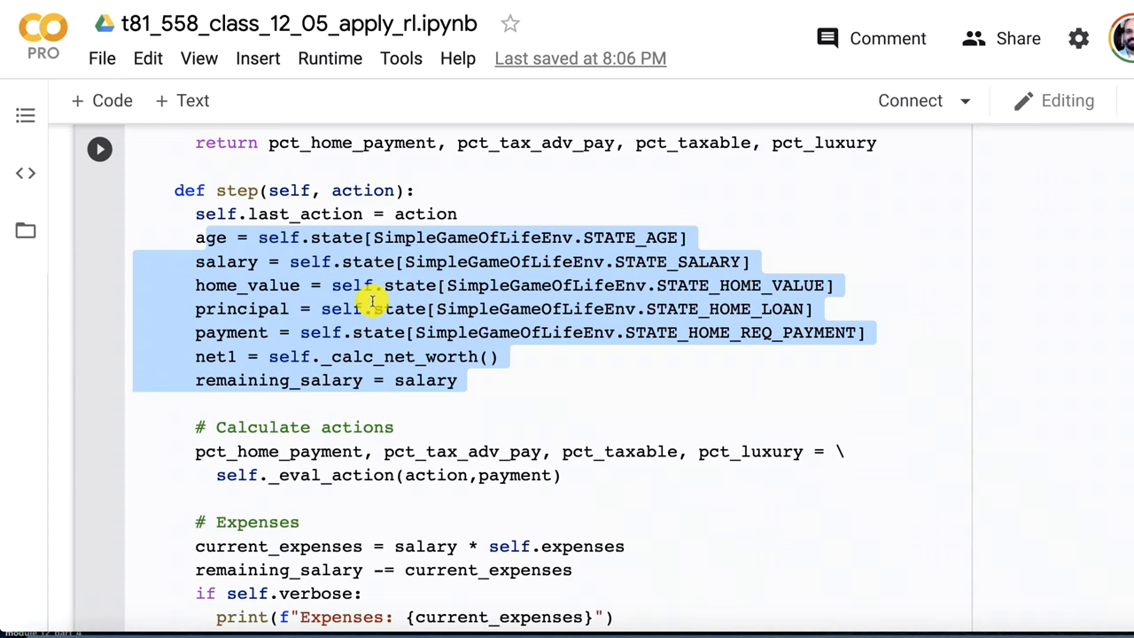
{"action": "mouse_move", "coordinate": [532, 332]}
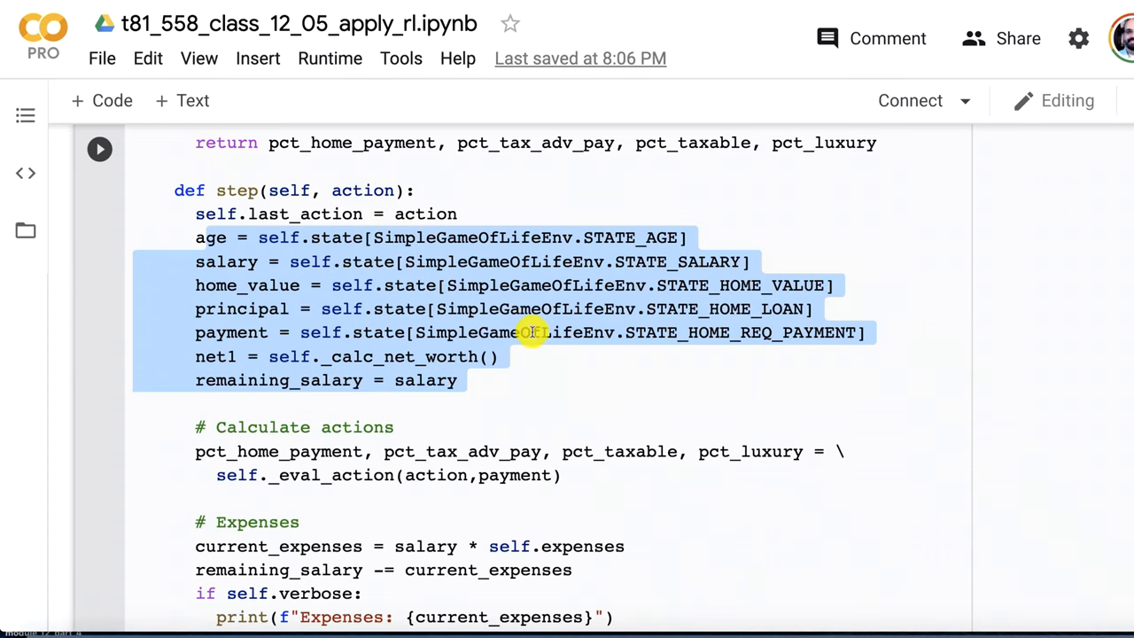
{"action": "scroll", "scroll_direction": "down", "scroll_amount": 3}
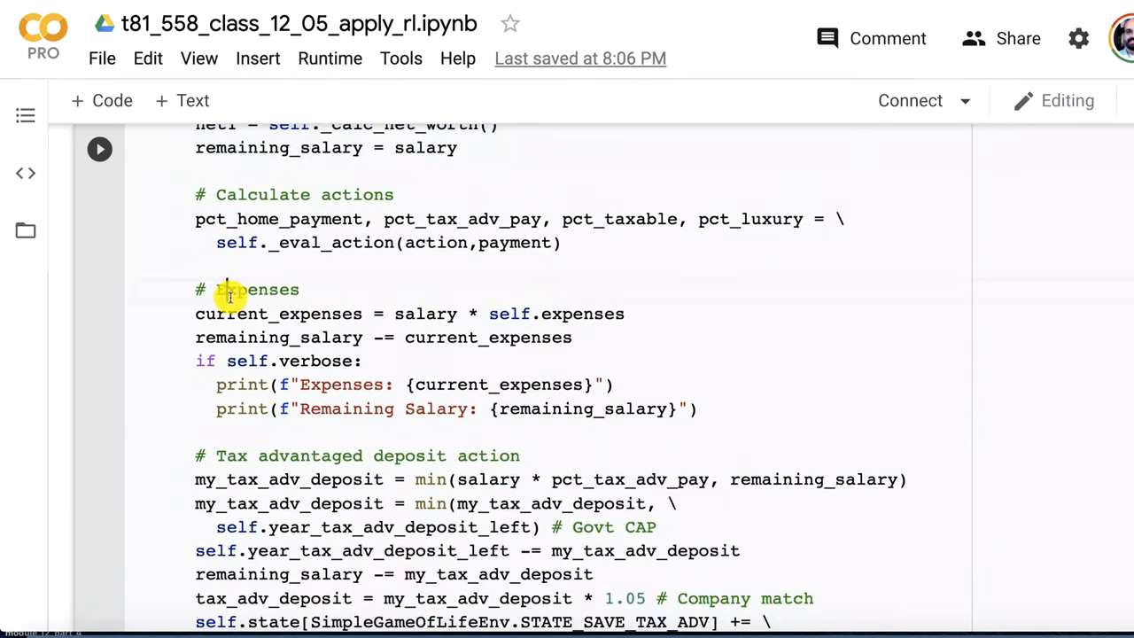
{"action": "left_click_drag", "start_coordinate": [226, 289], "coordinate": [353, 360]}
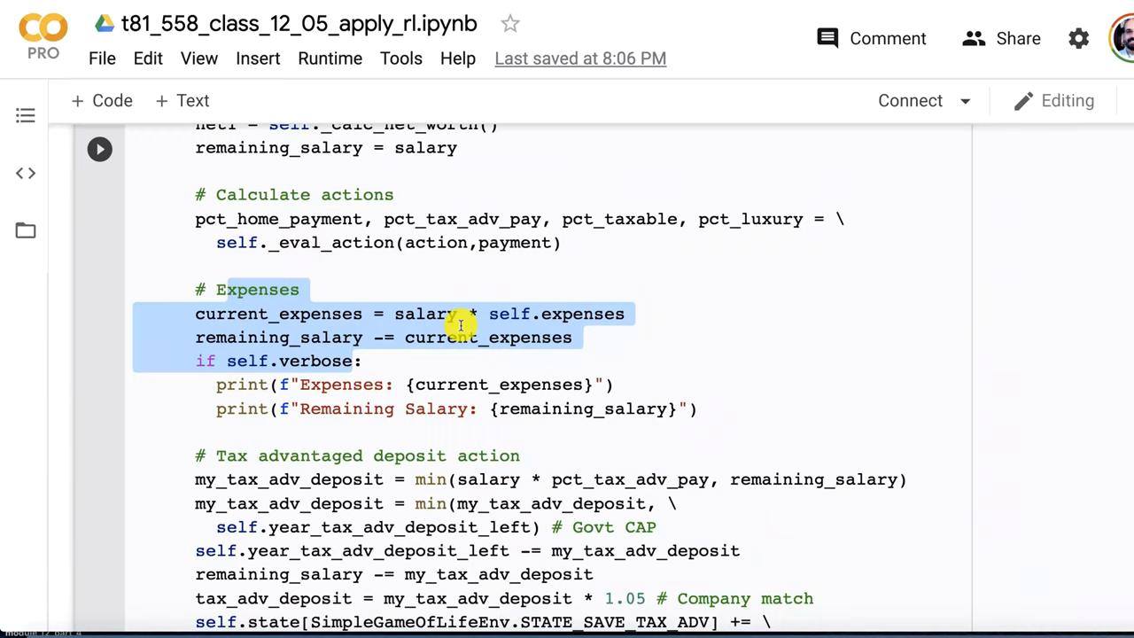
{"action": "left_click", "coordinate": [351, 360]}
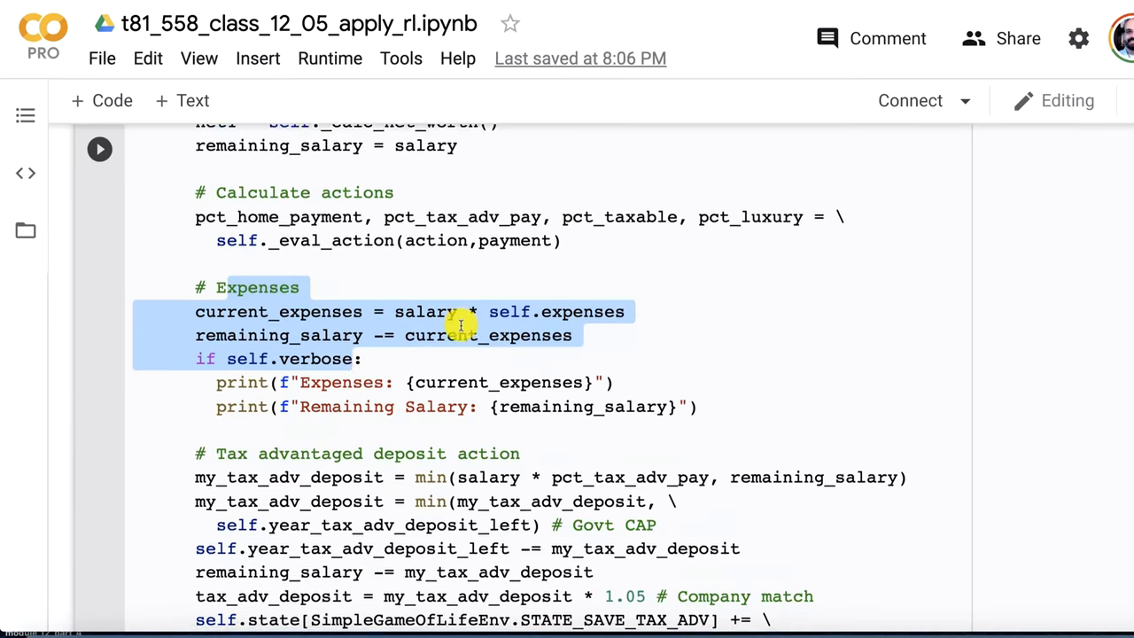
{"action": "scroll", "scroll_direction": "down", "scroll_amount": 3}
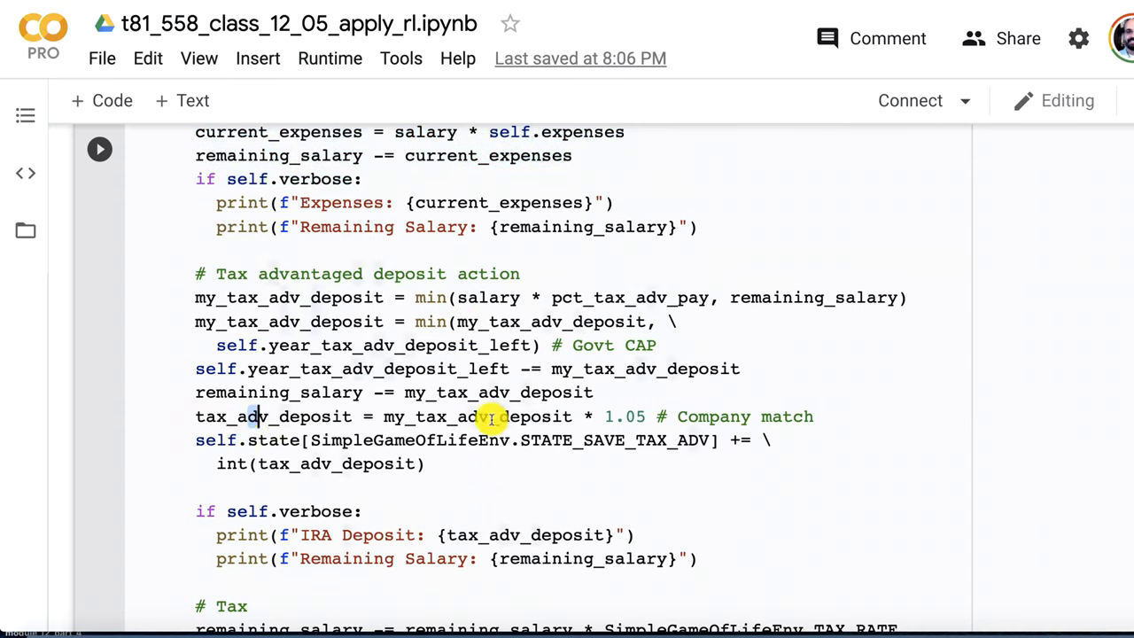
{"action": "scroll", "scroll_direction": "down", "scroll_amount": 3}
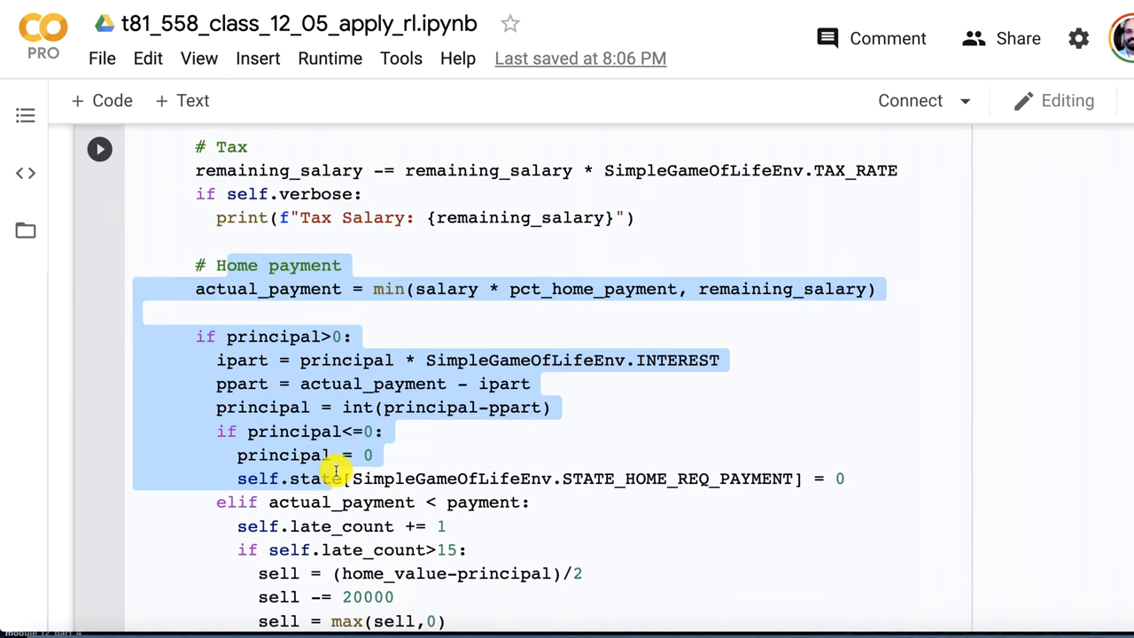
{"action": "scroll", "scroll_direction": "down", "scroll_amount": 3}
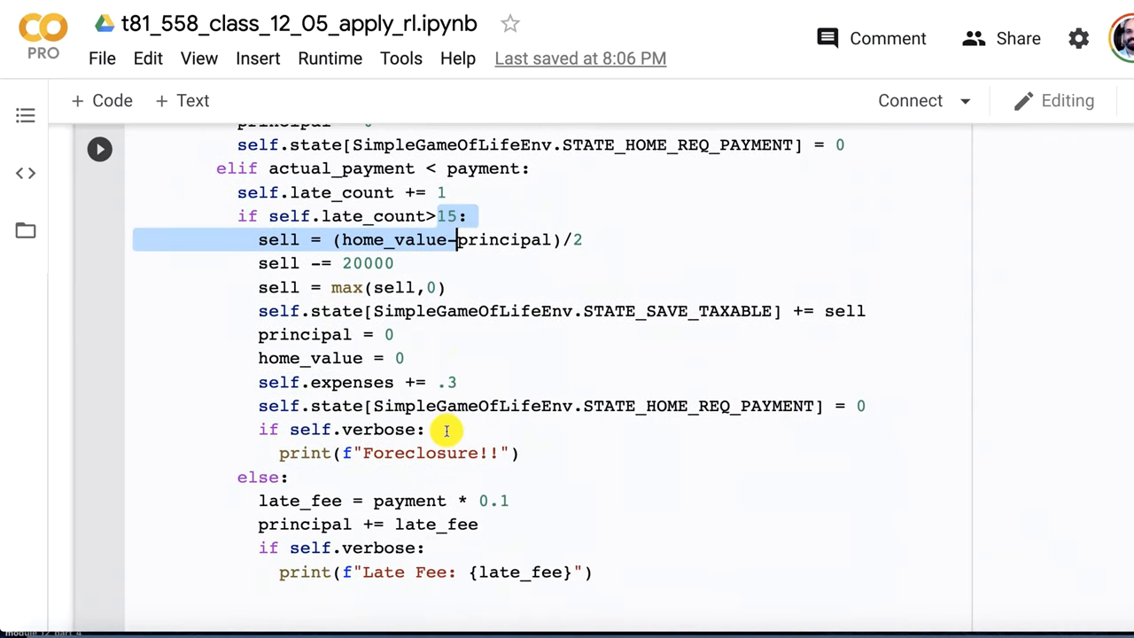
{"action": "mouse_move", "coordinate": [487, 306]}
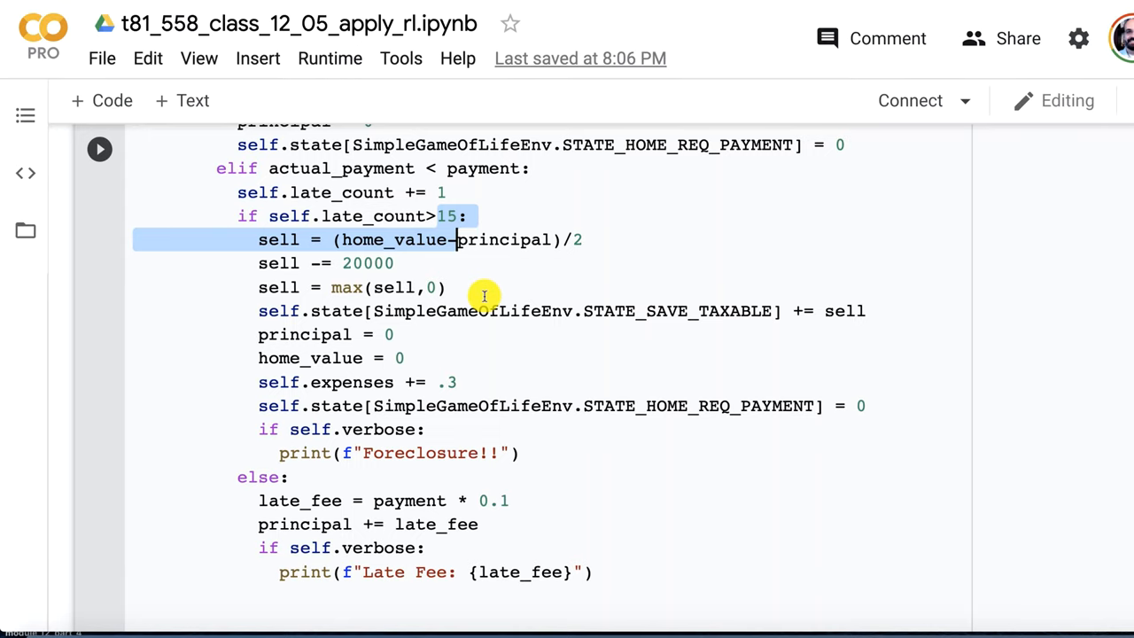
{"action": "scroll", "scroll_direction": "down", "scroll_amount": 3}
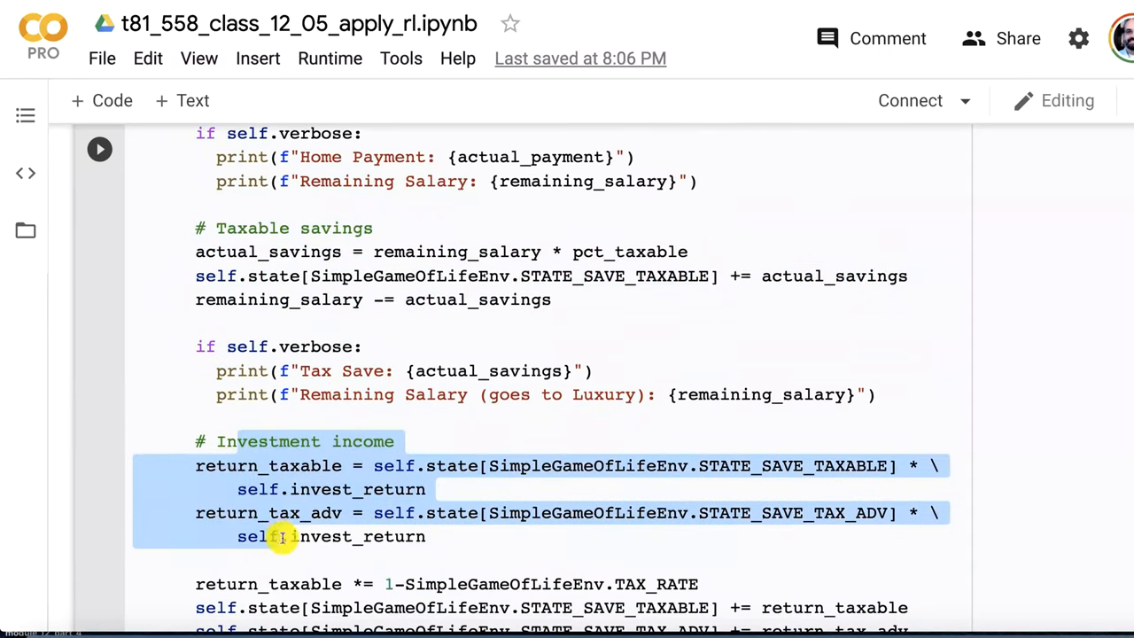
{"action": "double_click", "coordinate": [359, 536]}
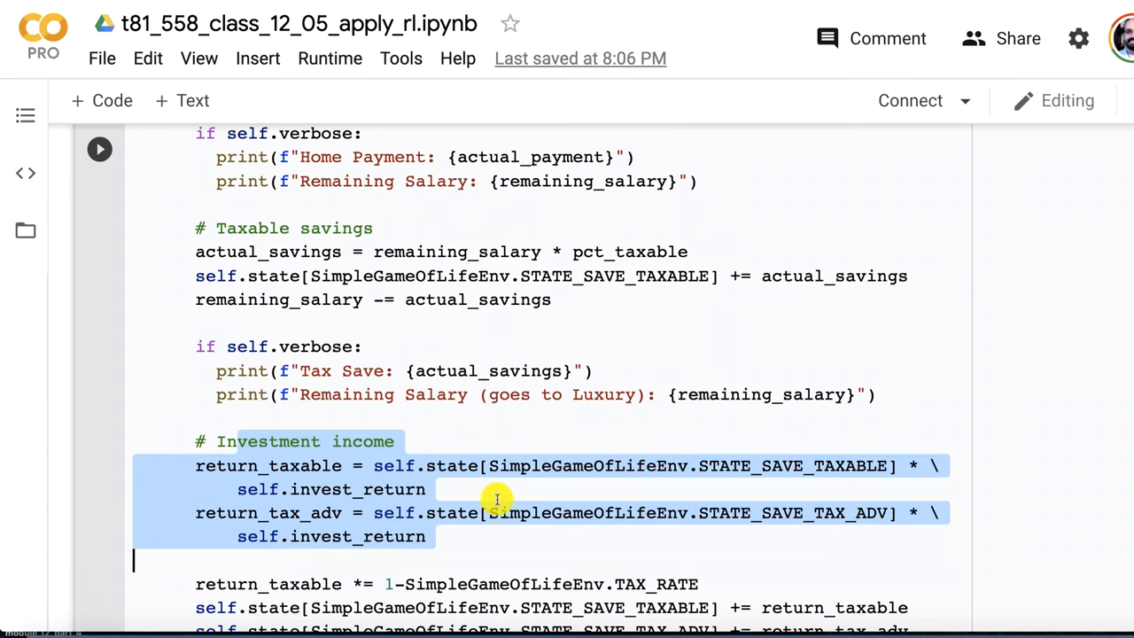
{"action": "scroll", "scroll_direction": "down", "scroll_amount": 3}
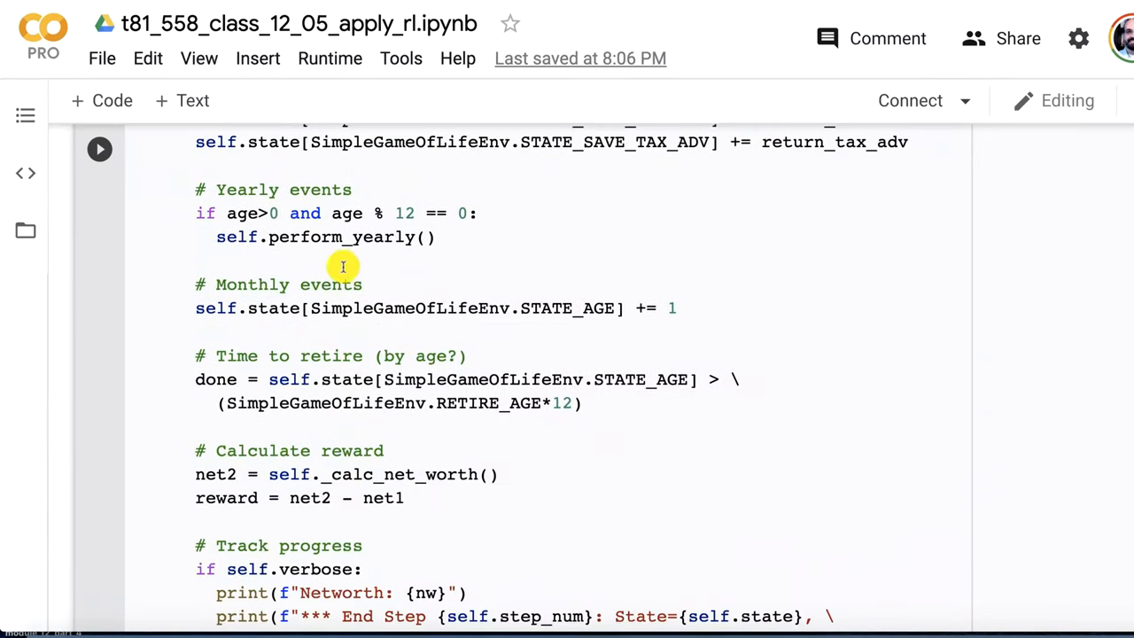
{"action": "mouse_move", "coordinate": [414, 212]}
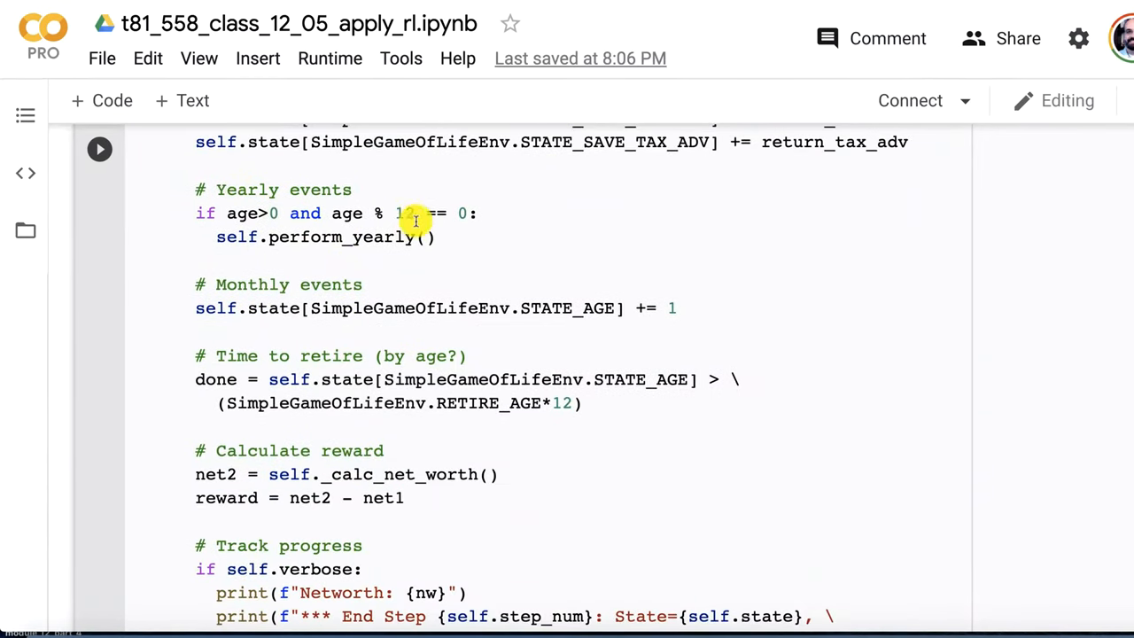
{"action": "type", "text": "2"}
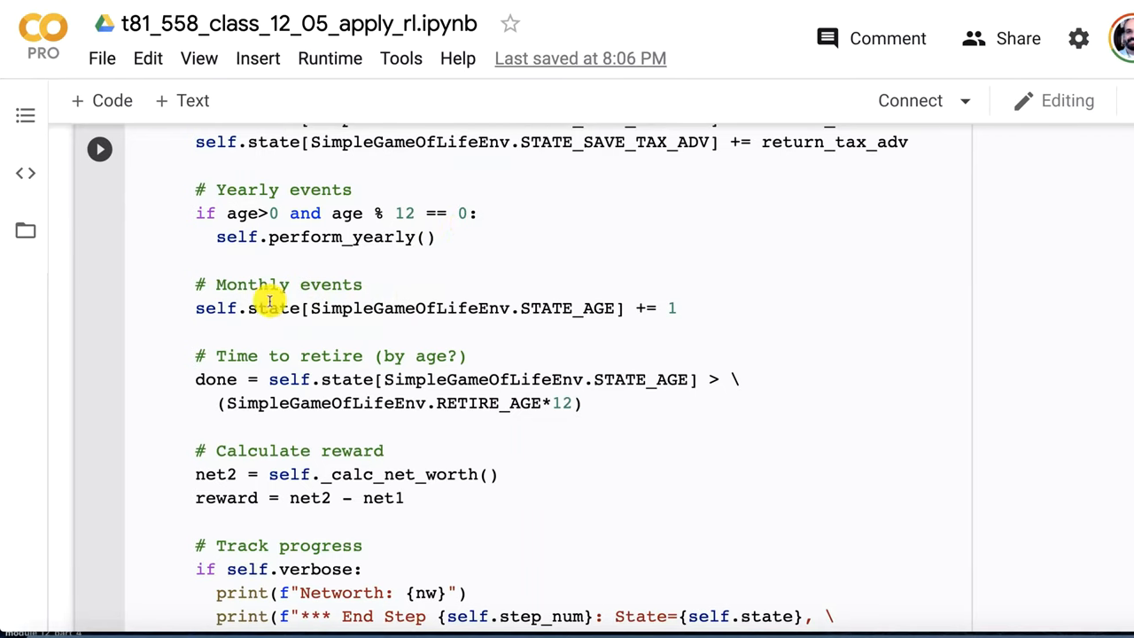
{"action": "mouse_move", "coordinate": [310, 317]}
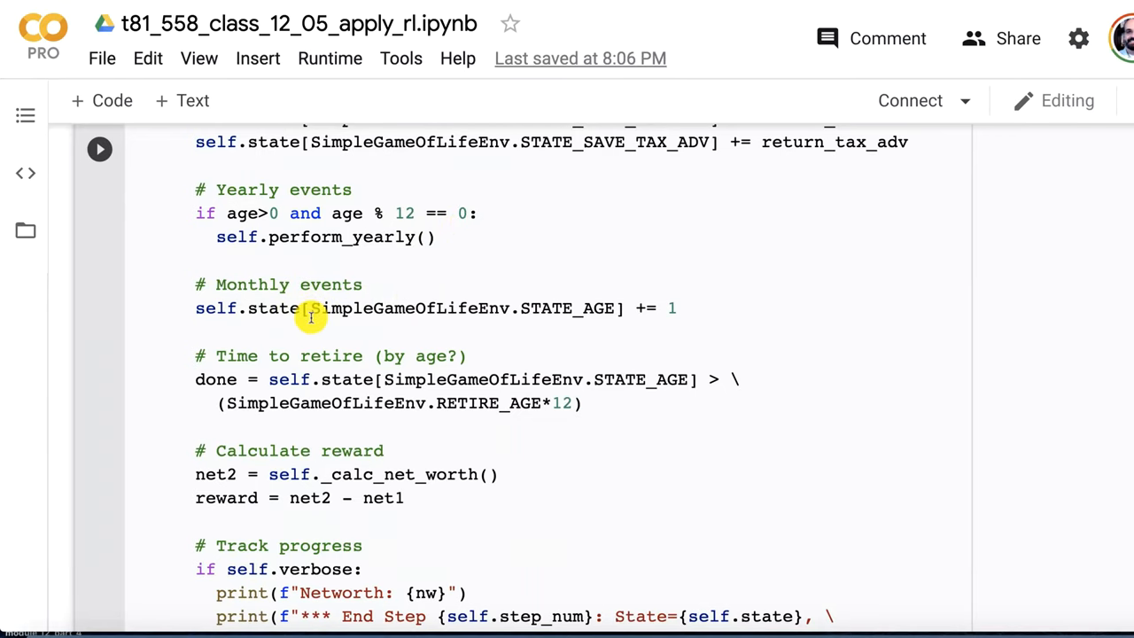
{"action": "scroll", "scroll_direction": "down", "scroll_amount": 3}
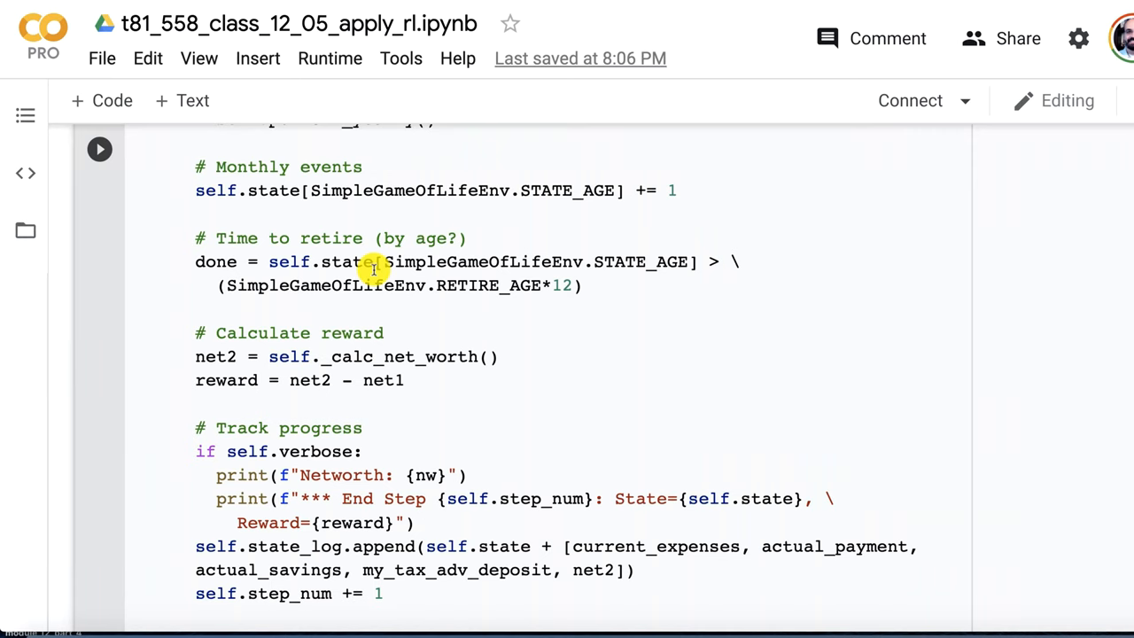
{"action": "scroll", "scroll_direction": "down", "scroll_amount": 3}
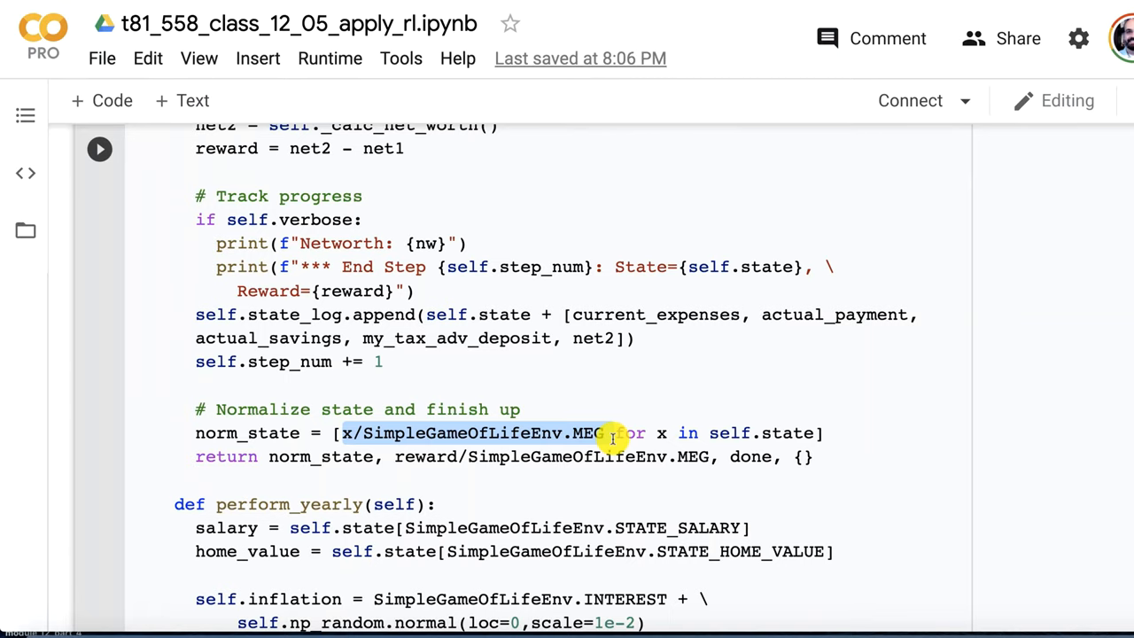
{"action": "scroll", "scroll_direction": "down", "scroll_amount": 3}
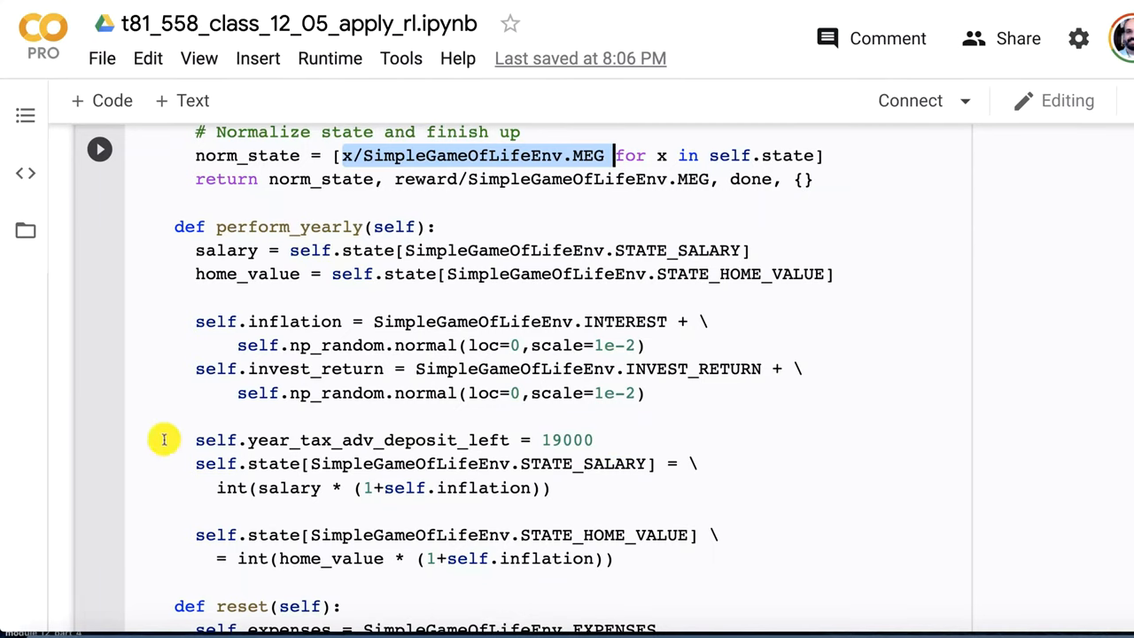
{"action": "mouse_move", "coordinate": [372, 285]}
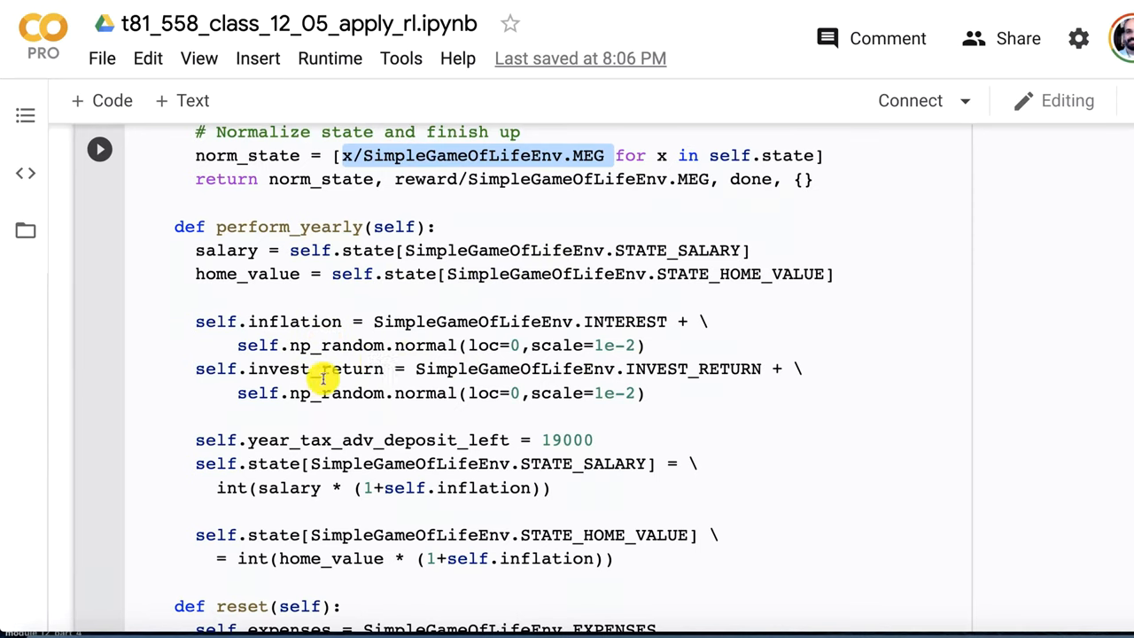
{"action": "mouse_move", "coordinate": [383, 402]}
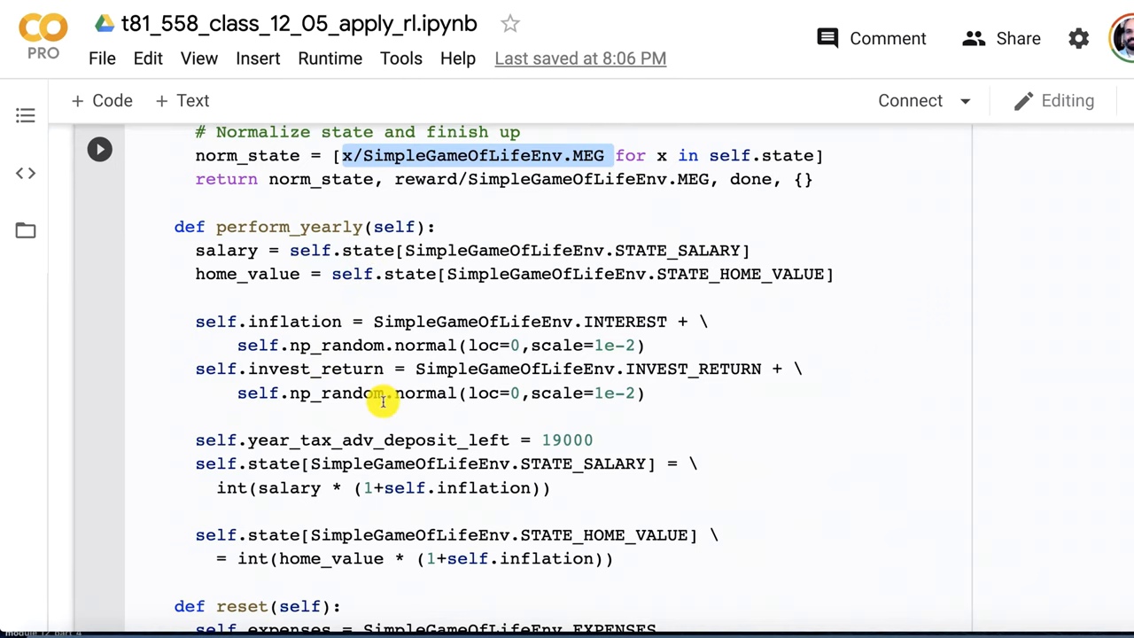
{"action": "scroll", "scroll_direction": "down", "scroll_amount": 3}
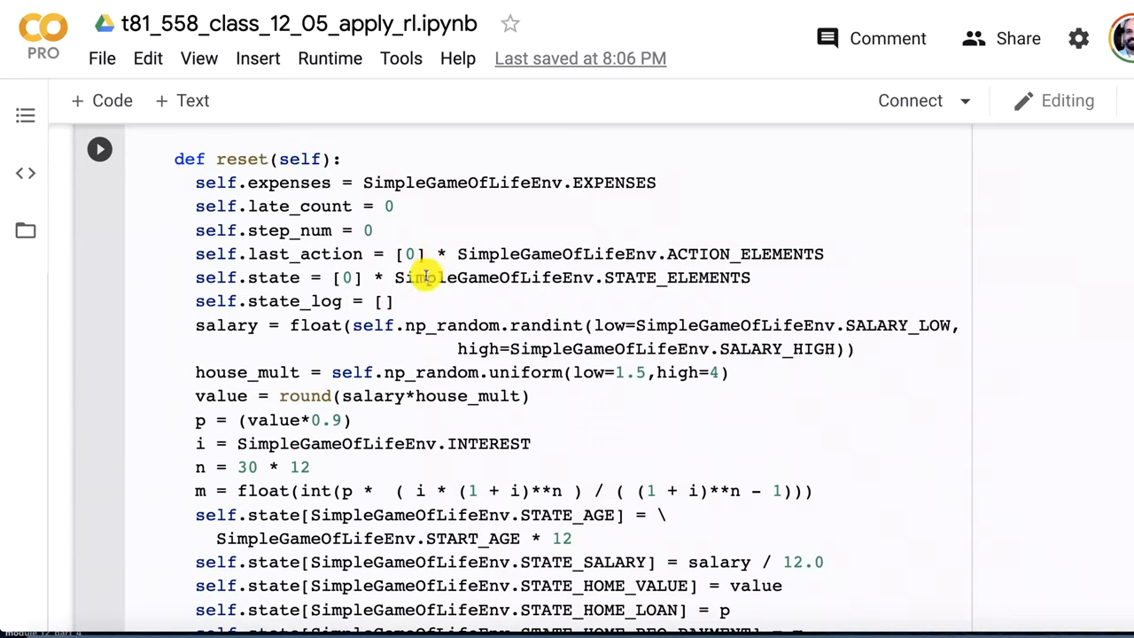
{"action": "mouse_move", "coordinate": [277, 319]}
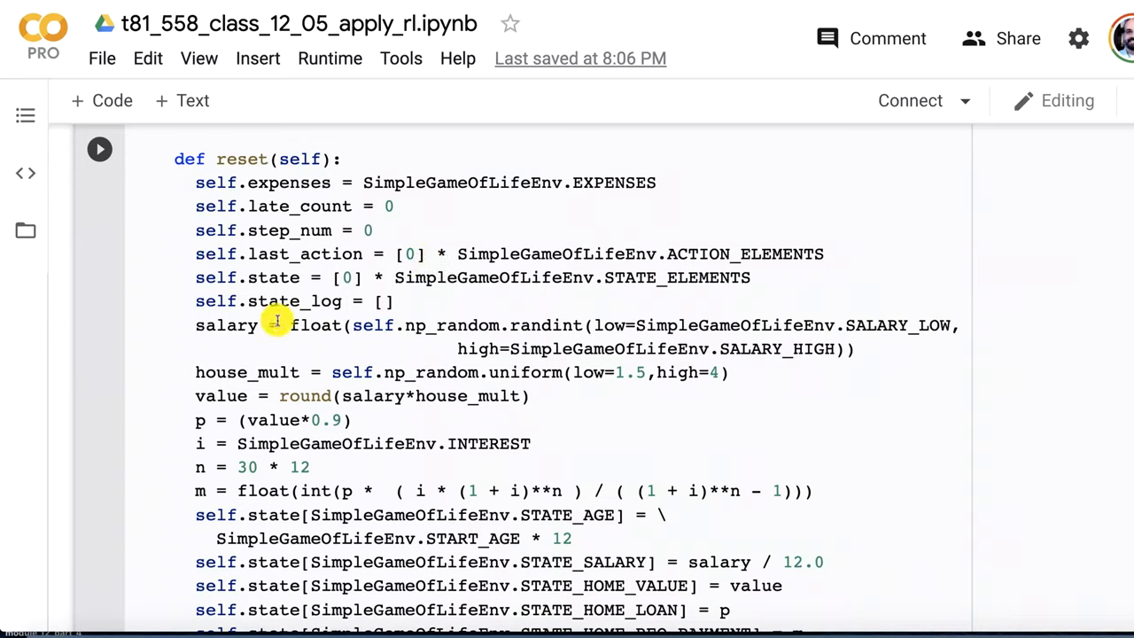
{"action": "mouse_move", "coordinate": [651, 370]}
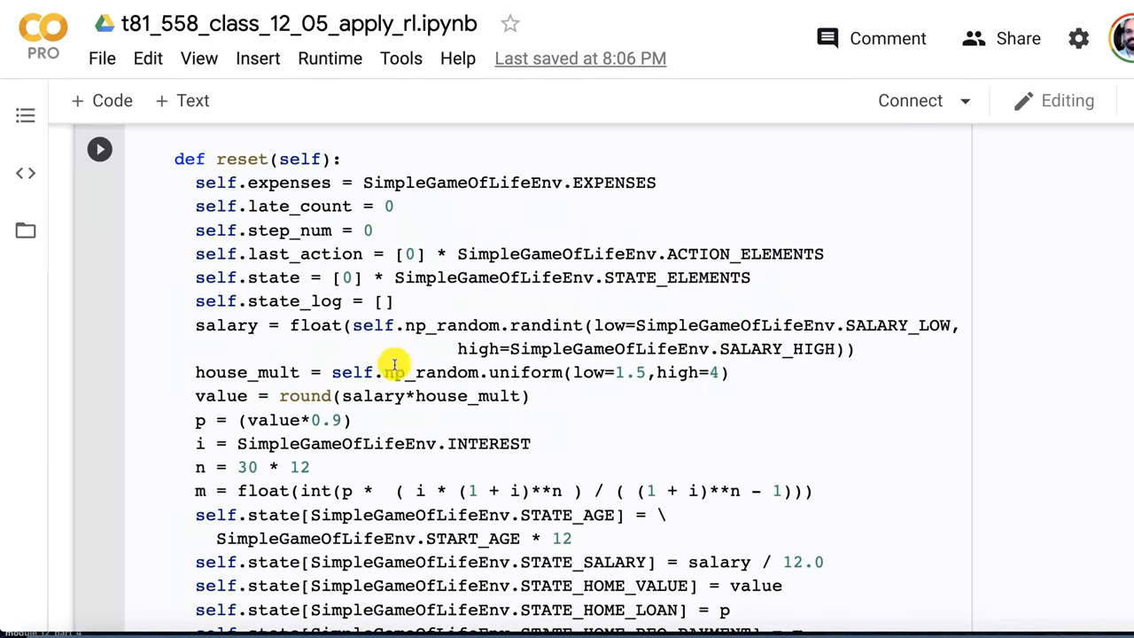
{"action": "scroll", "scroll_direction": "down", "scroll_amount": 3}
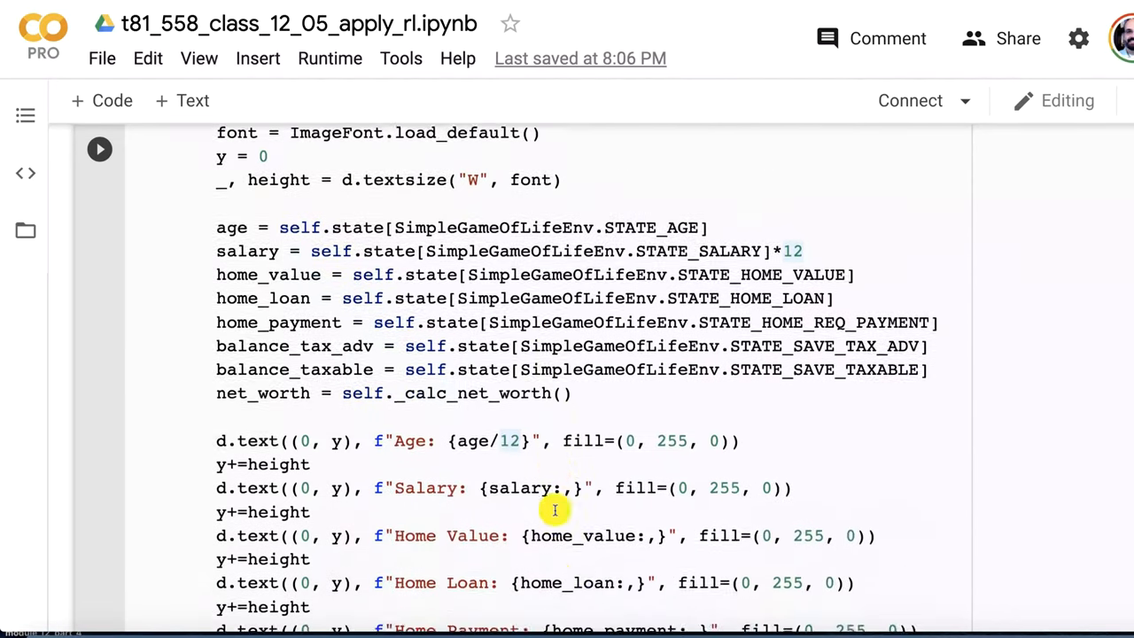
{"action": "scroll", "scroll_direction": "down", "scroll_amount": 3}
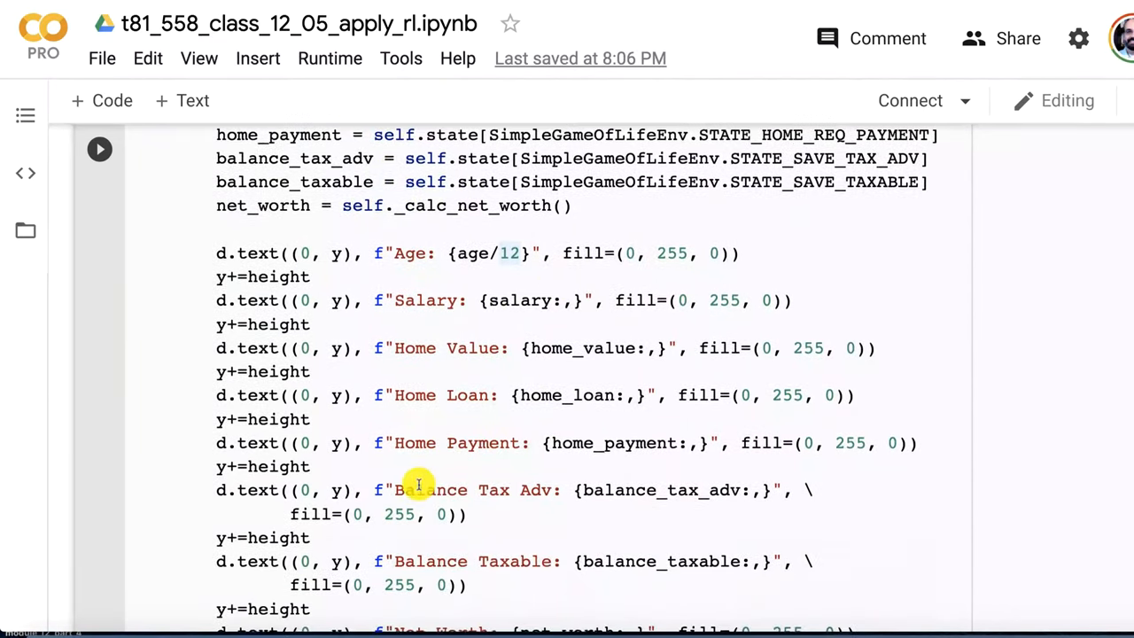
{"action": "scroll", "scroll_direction": "down", "scroll_amount": 3}
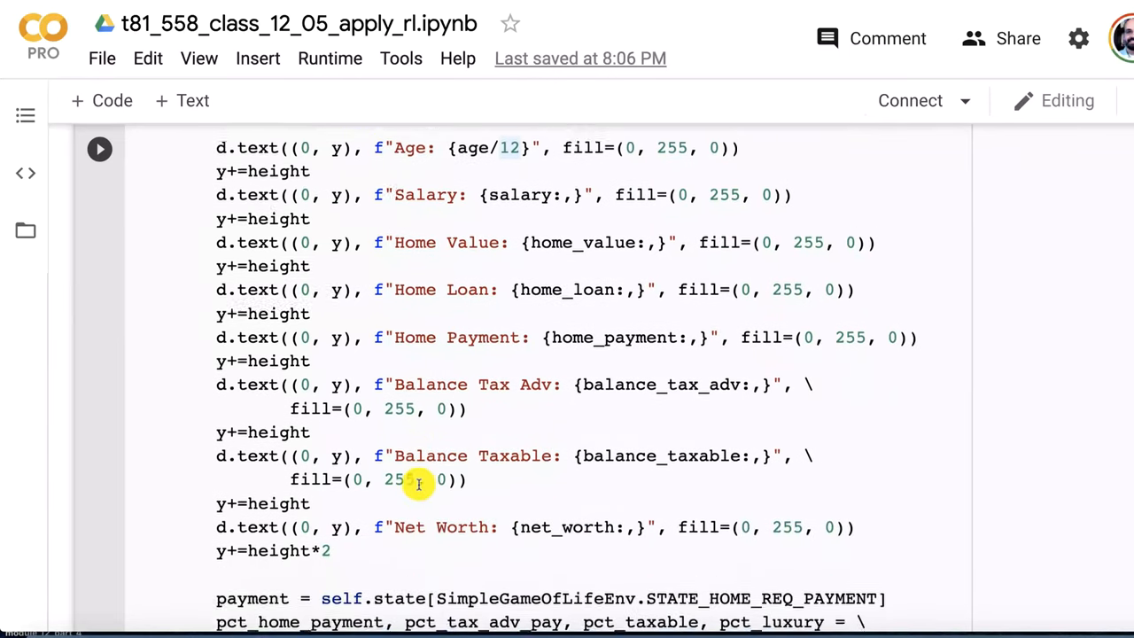
{"action": "scroll", "scroll_direction": "down", "scroll_amount": 3}
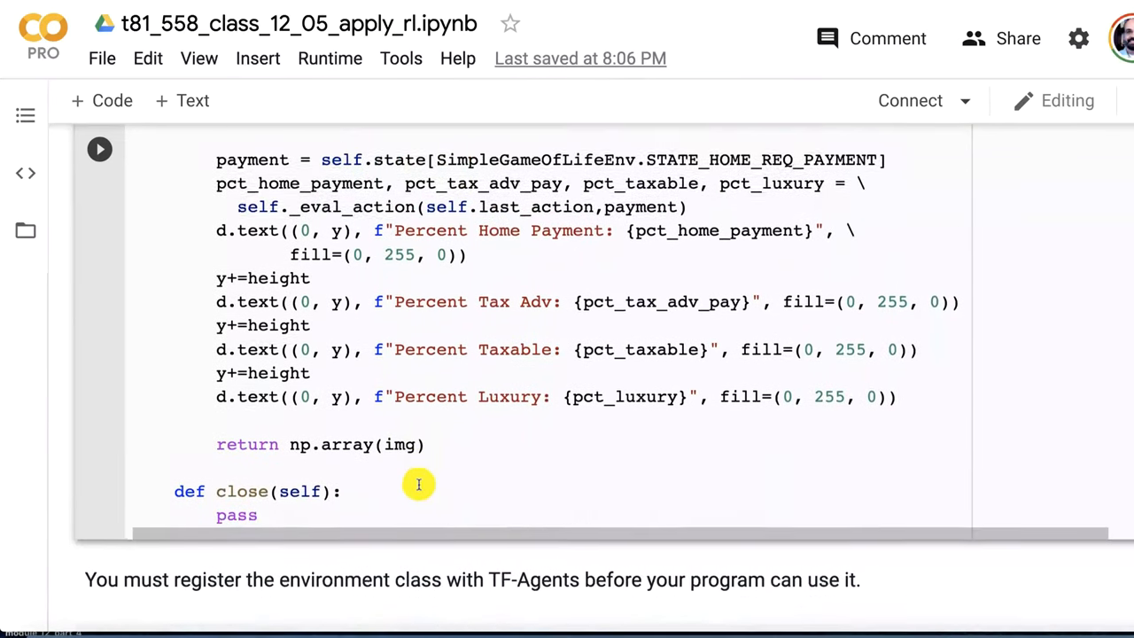
{"action": "scroll", "scroll_direction": "down", "scroll_amount": 3}
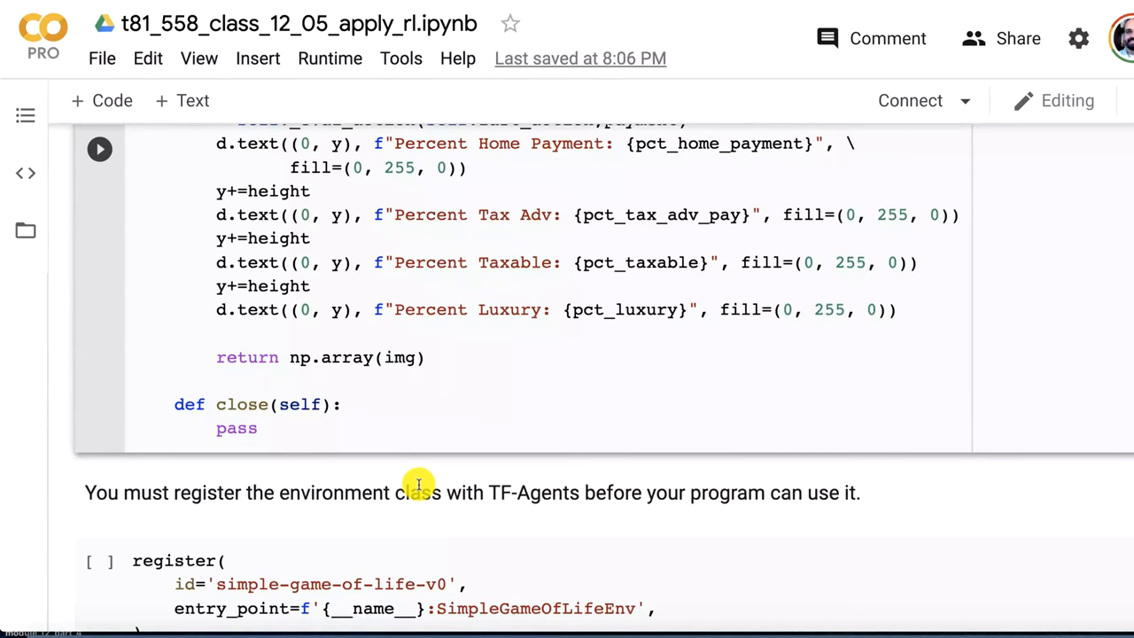
{"action": "scroll", "scroll_direction": "down", "scroll_amount": 3}
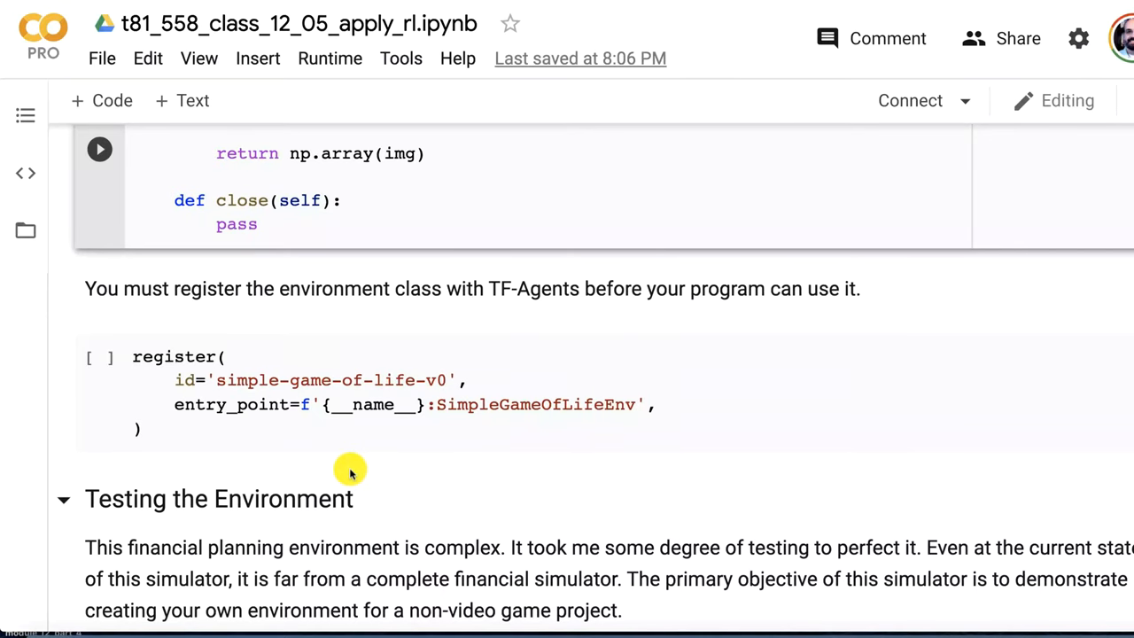
{"action": "scroll", "scroll_direction": "down", "scroll_amount": 3}
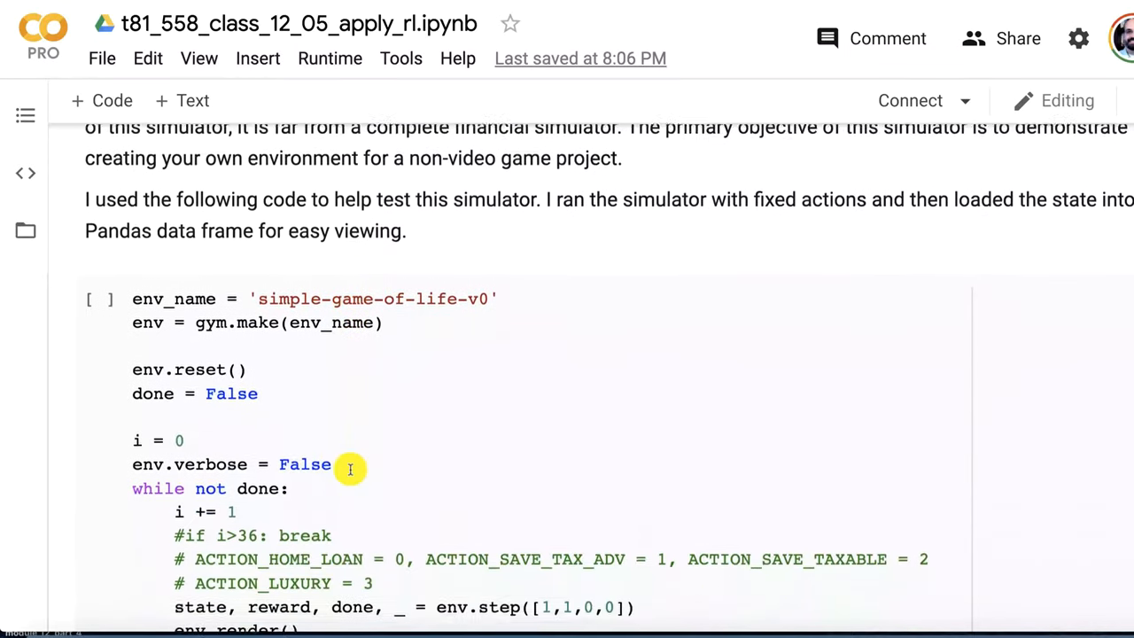
{"action": "scroll", "scroll_direction": "down", "scroll_amount": 3}
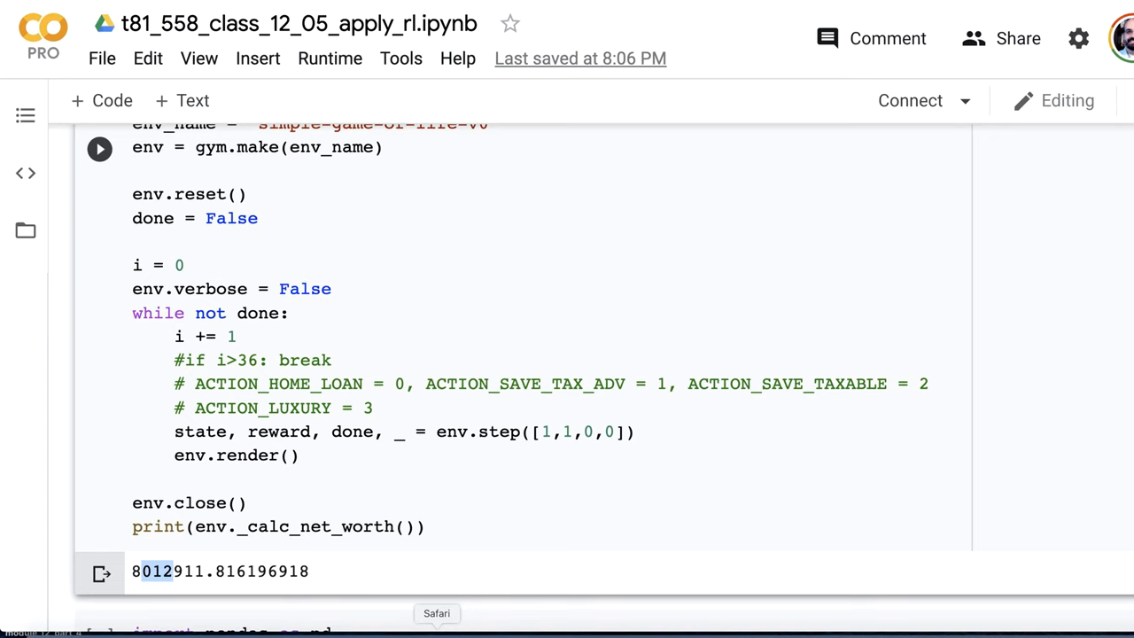
{"action": "scroll", "scroll_direction": "down", "scroll_amount": 3}
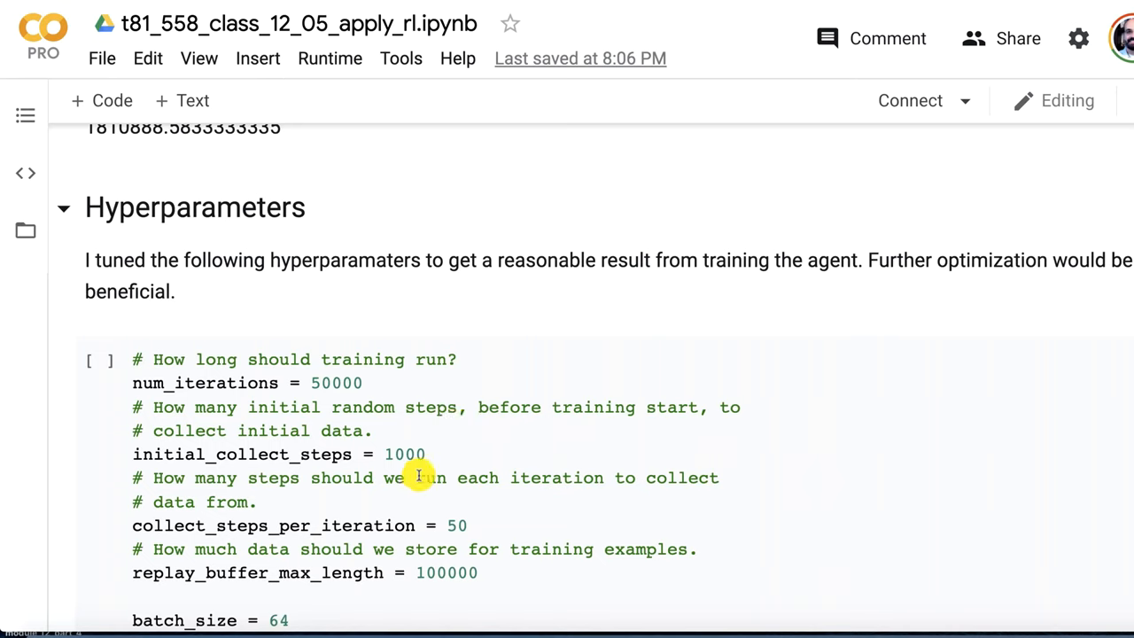
{"action": "mouse_move", "coordinate": [450, 525]}
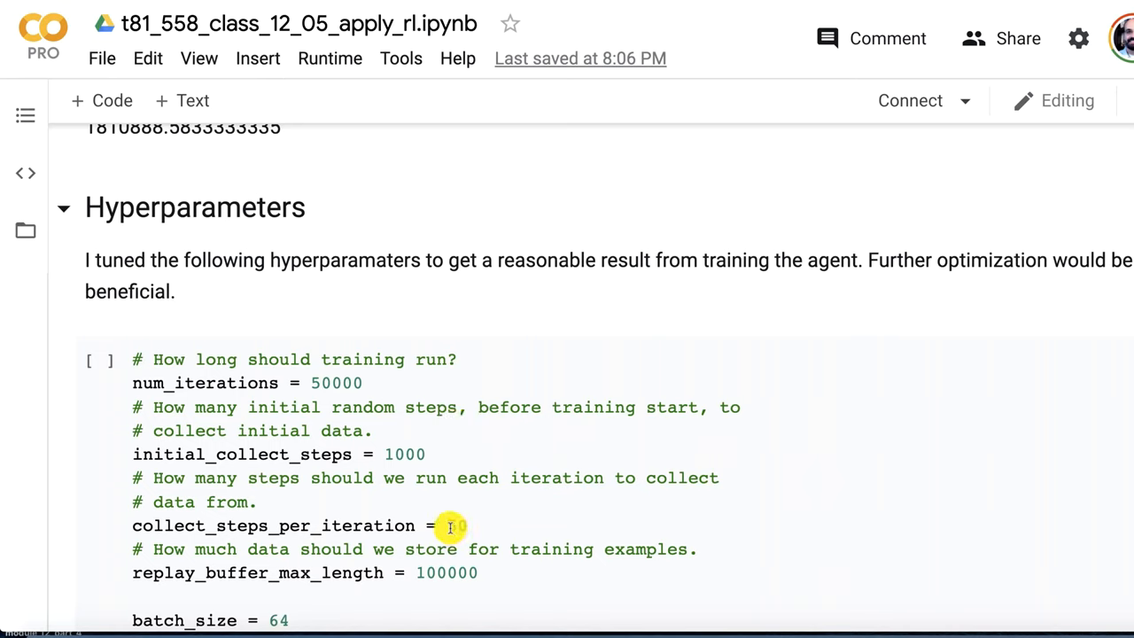
{"action": "type", "text": "50"}
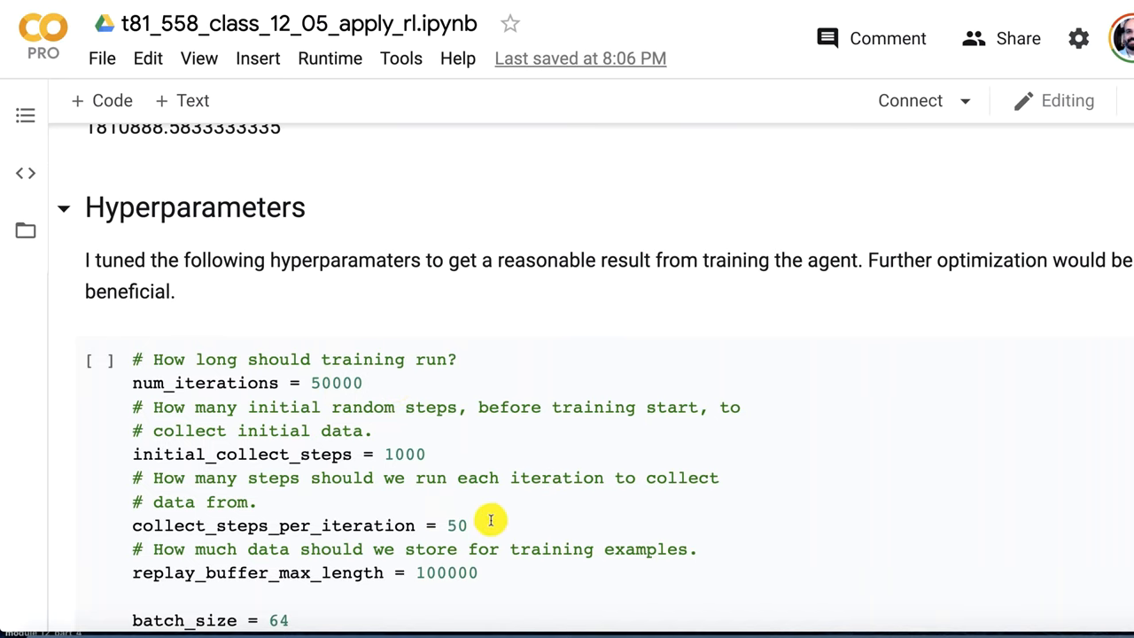
{"action": "scroll", "scroll_direction": "down", "scroll_amount": 3}
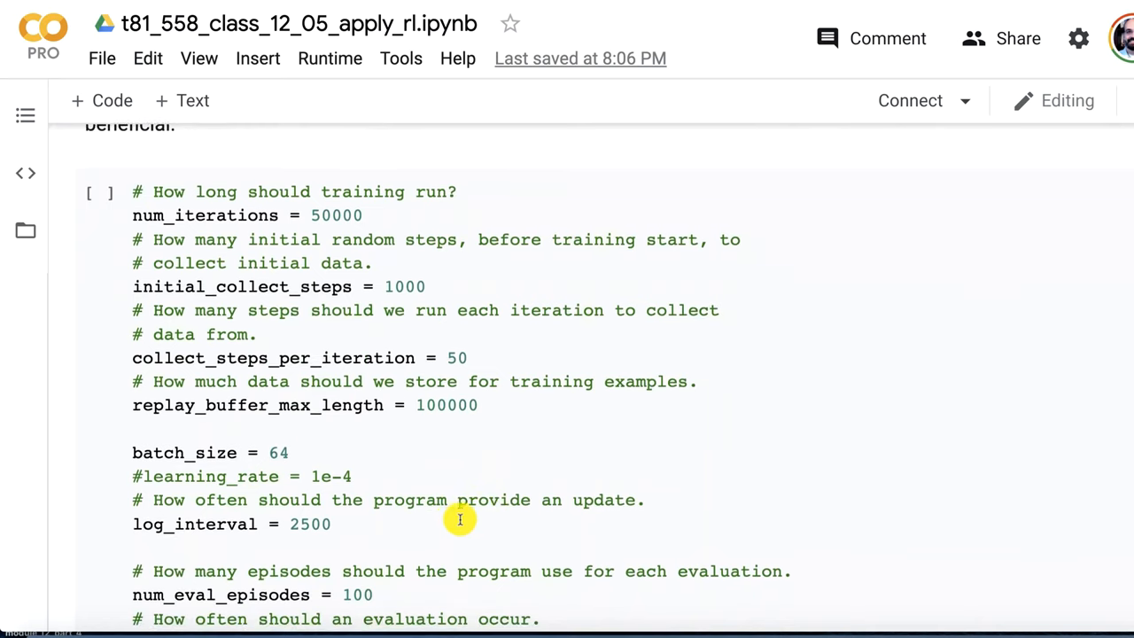
{"action": "scroll", "scroll_direction": "down", "scroll_amount": 3}
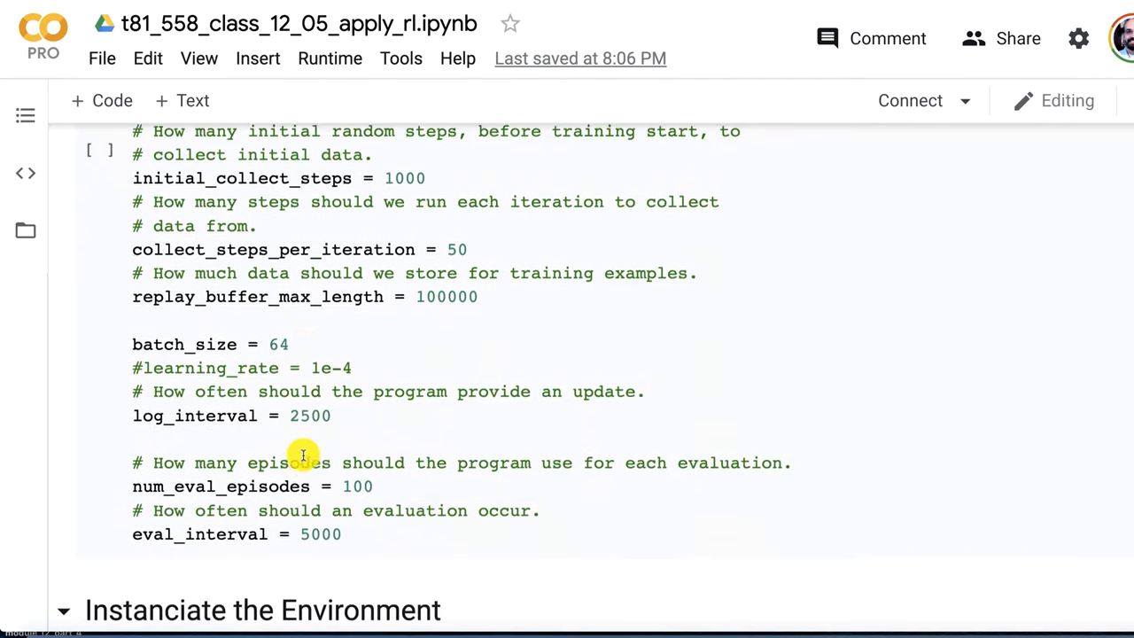
{"action": "scroll", "scroll_direction": "down", "scroll_amount": 3}
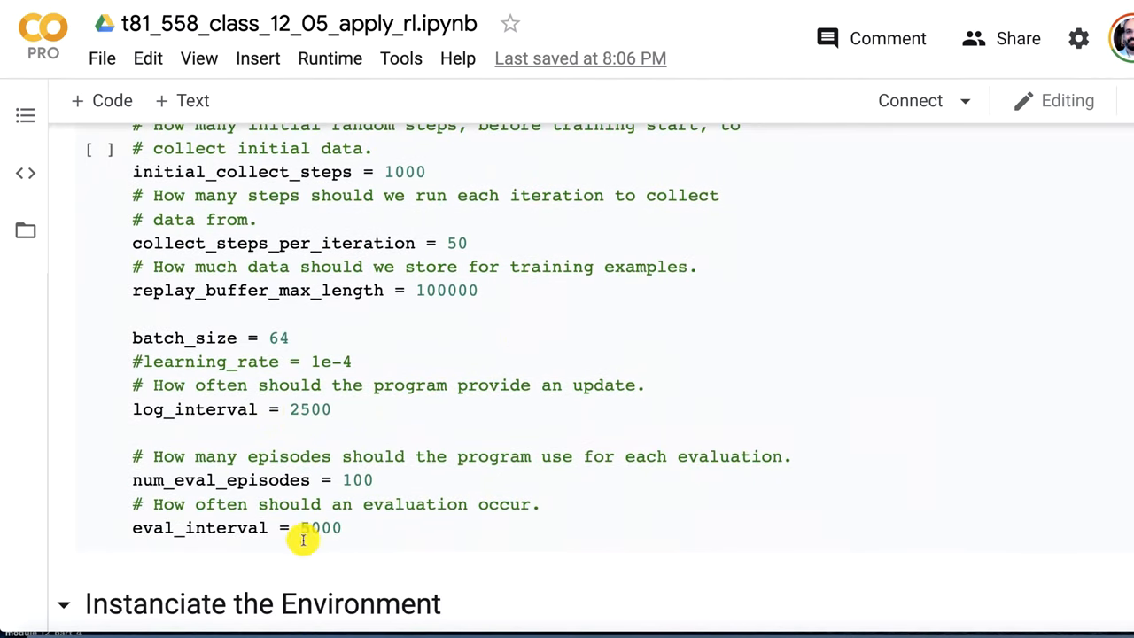
{"action": "scroll", "scroll_direction": "down", "scroll_amount": 3}
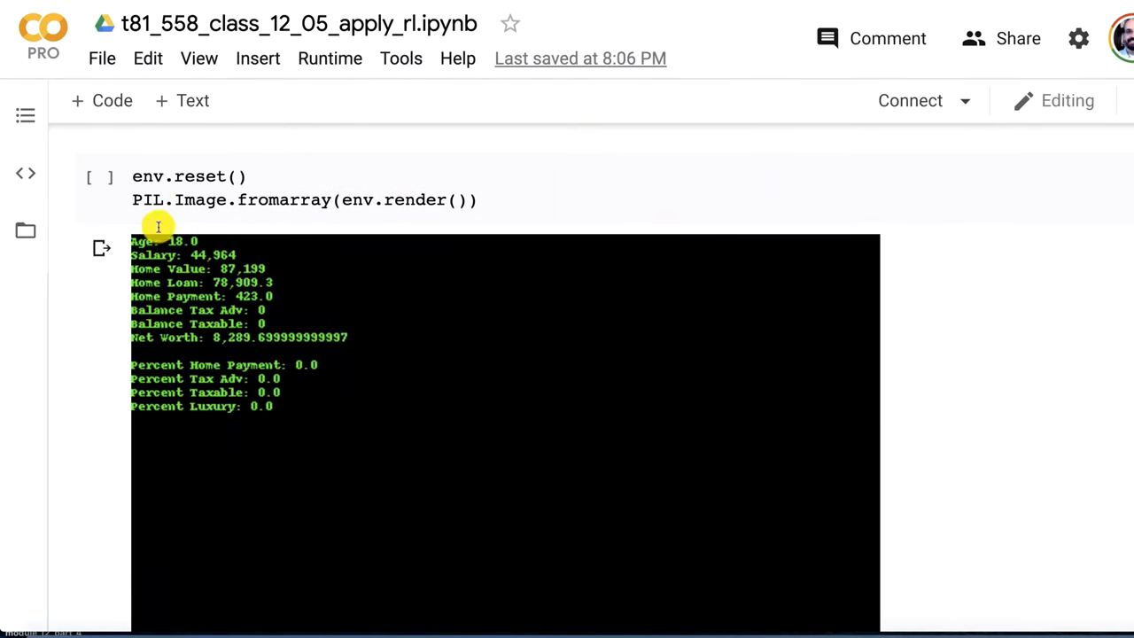
{"action": "mouse_move", "coordinate": [211, 394]}
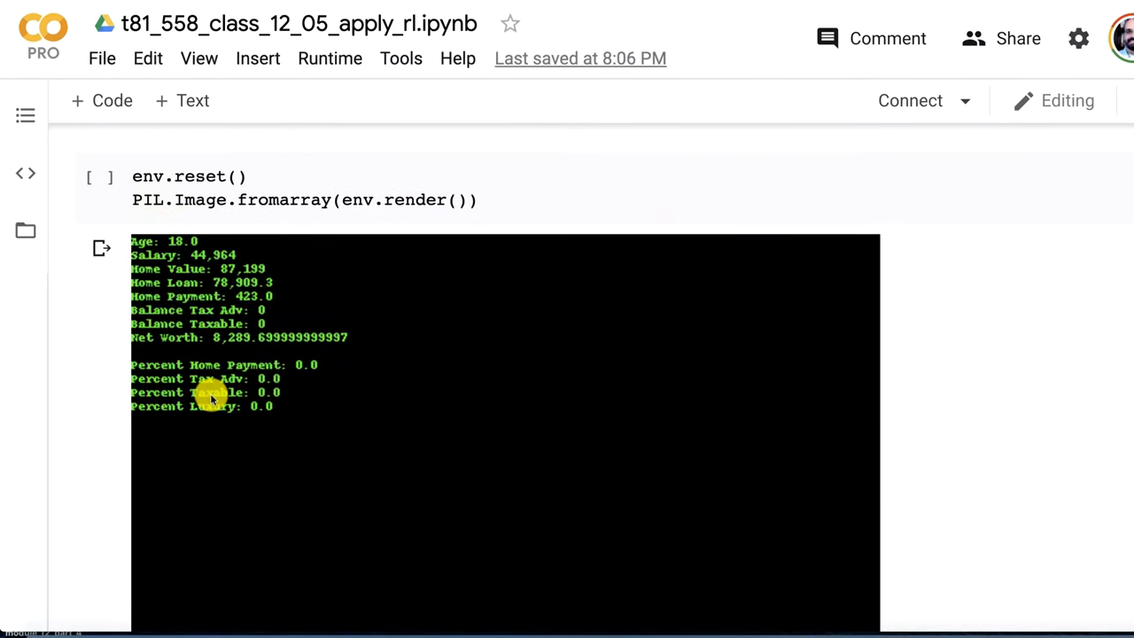
{"action": "mouse_move", "coordinate": [257, 270]}
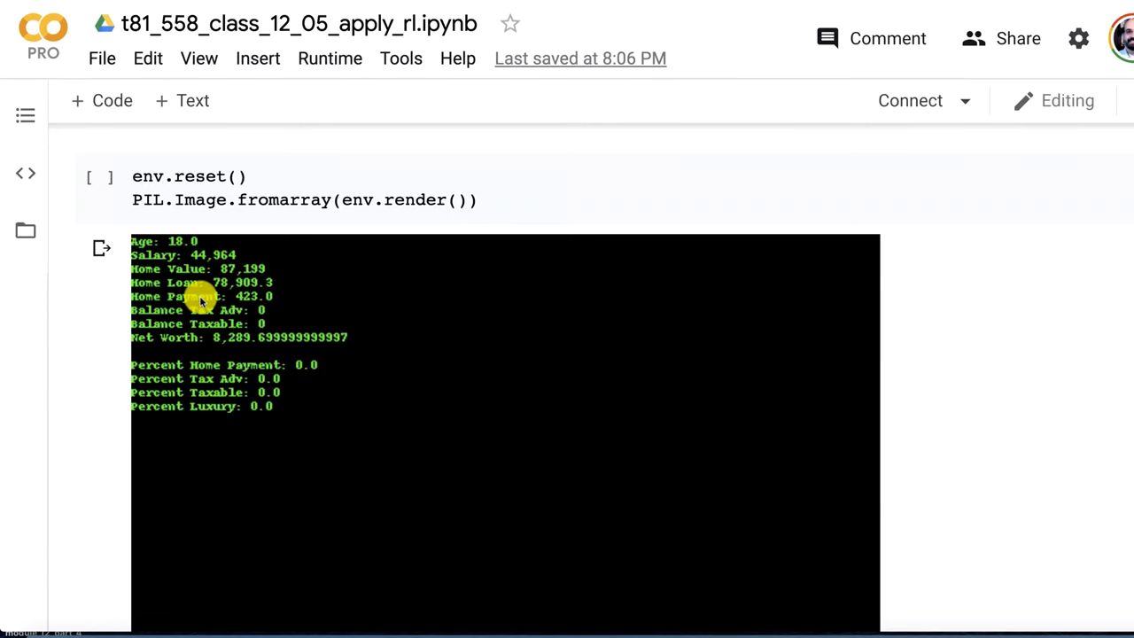
Scroll past the render output and environment cell to the DQN versus DDPG explanation
{"action": "scroll", "scroll_direction": "down", "scroll_amount": 3}
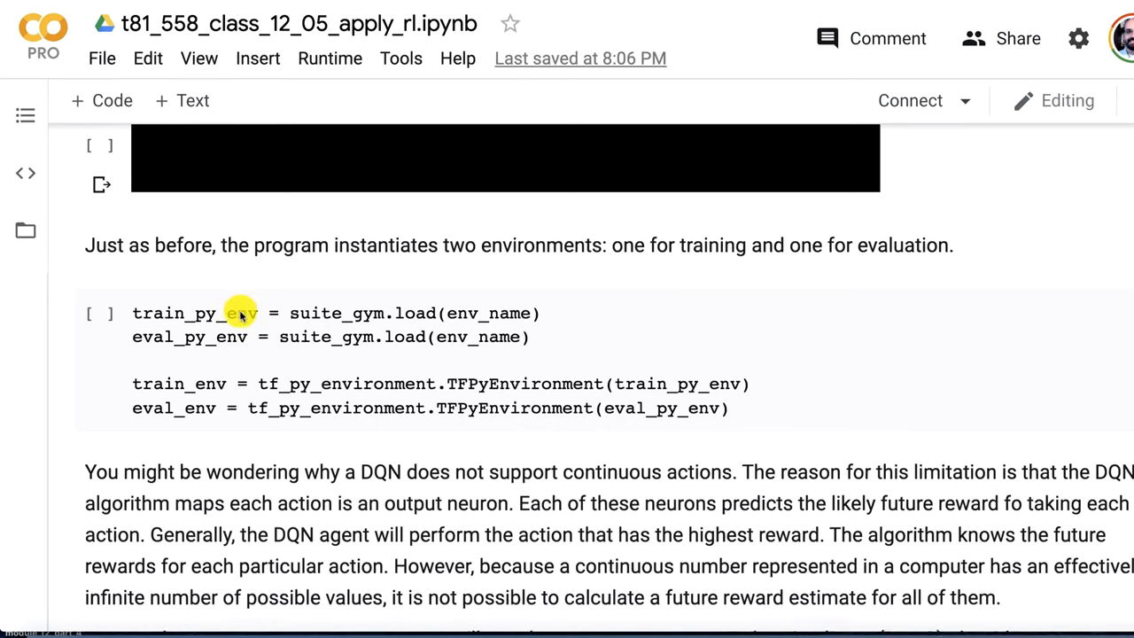
{"action": "scroll", "scroll_direction": "down", "scroll_amount": 3}
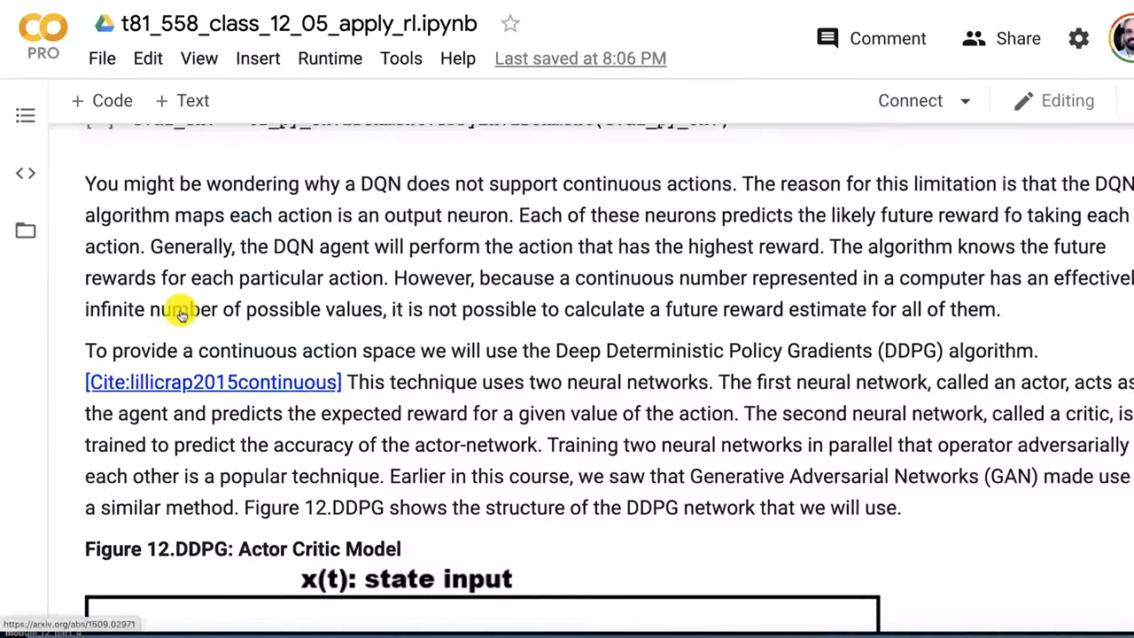
{"action": "scroll", "scroll_direction": "down", "scroll_amount": 3}
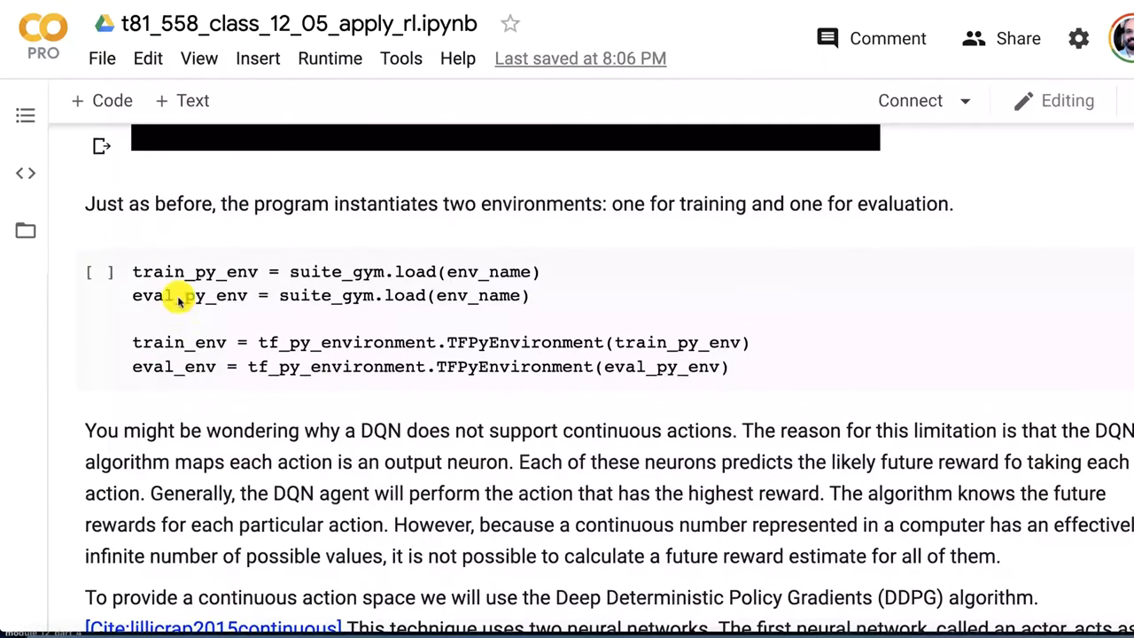
{"action": "mouse_move", "coordinate": [383, 431]}
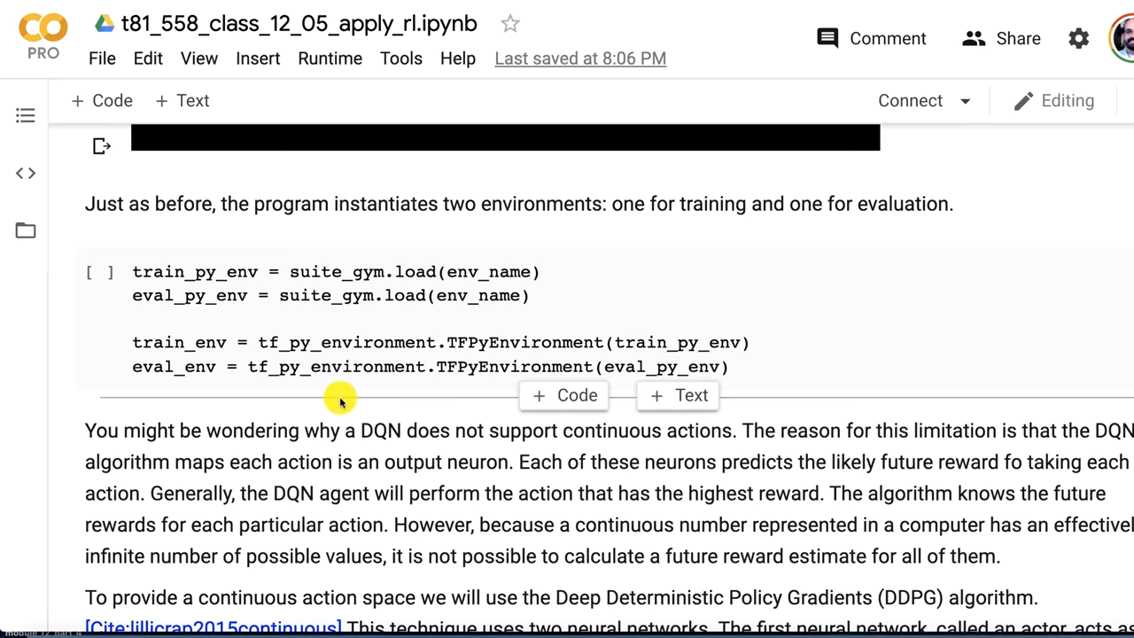
{"action": "scroll", "scroll_direction": "down", "scroll_amount": 3}
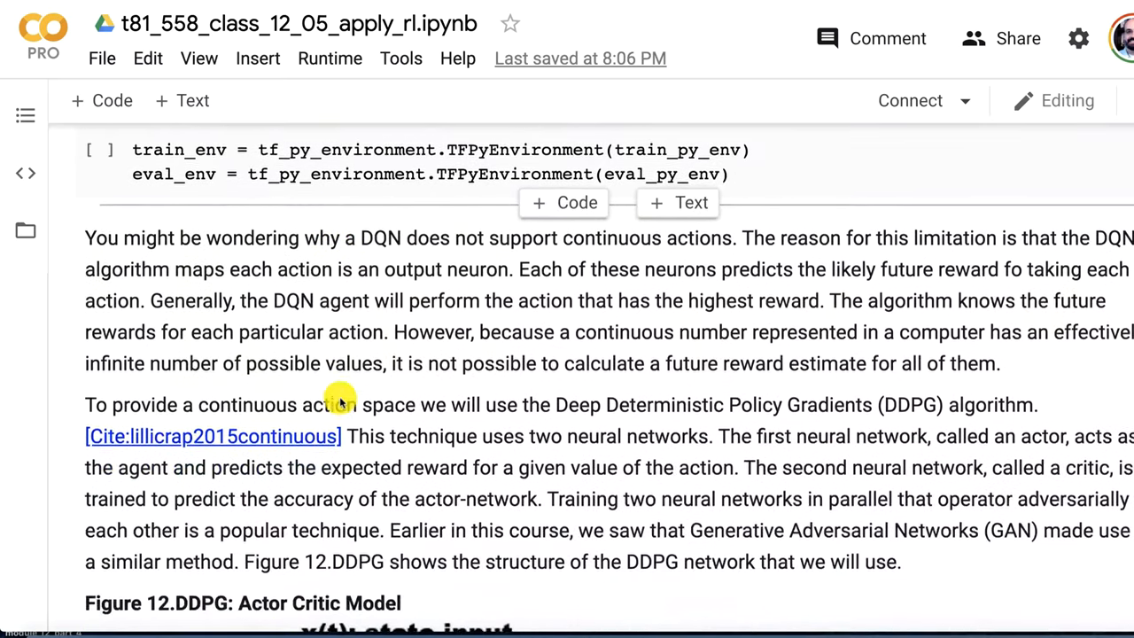
Scroll to the Figure 12.DDPG actor-critic diagram with Critic, Actor and Environment
{"action": "scroll", "scroll_direction": "down", "scroll_amount": 3}
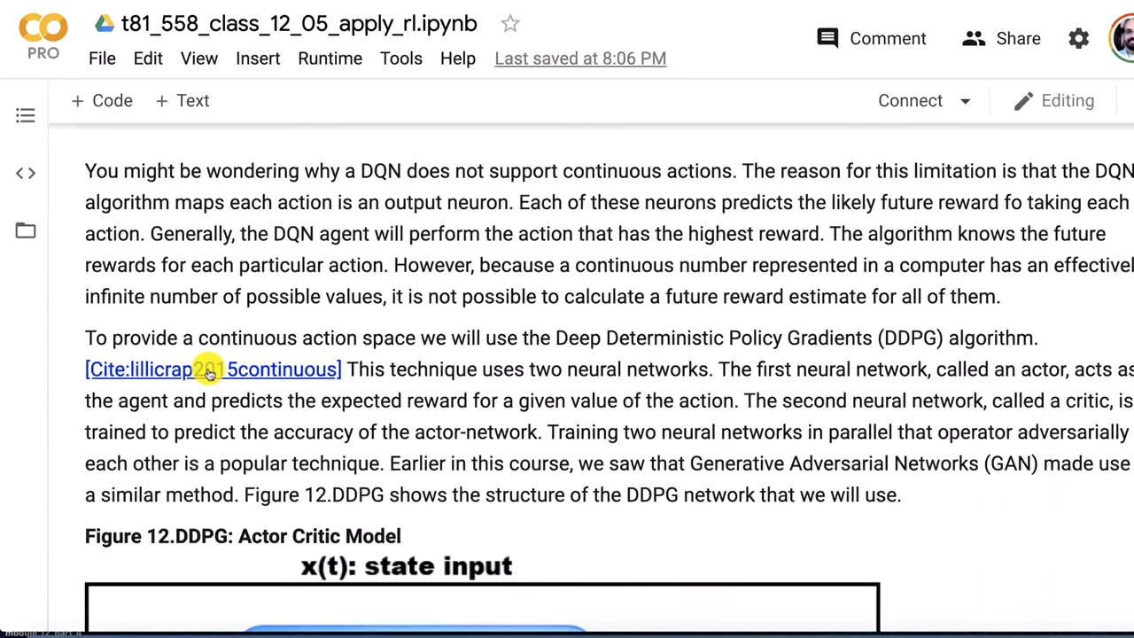
{"action": "scroll", "scroll_direction": "down", "scroll_amount": 3}
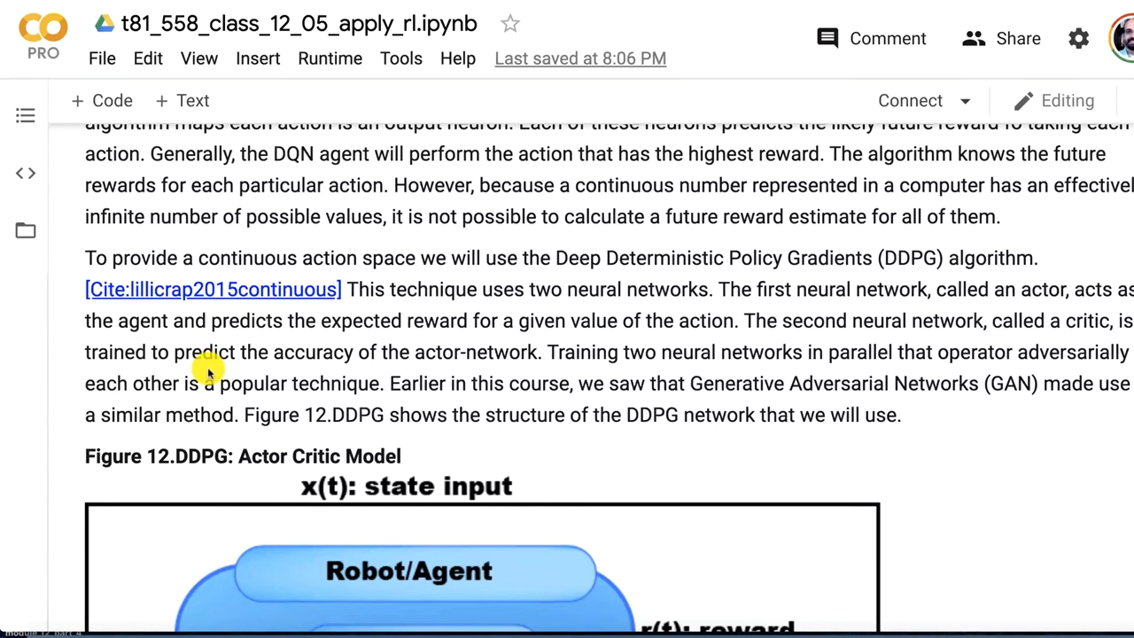
{"action": "scroll", "scroll_direction": "down", "scroll_amount": 3}
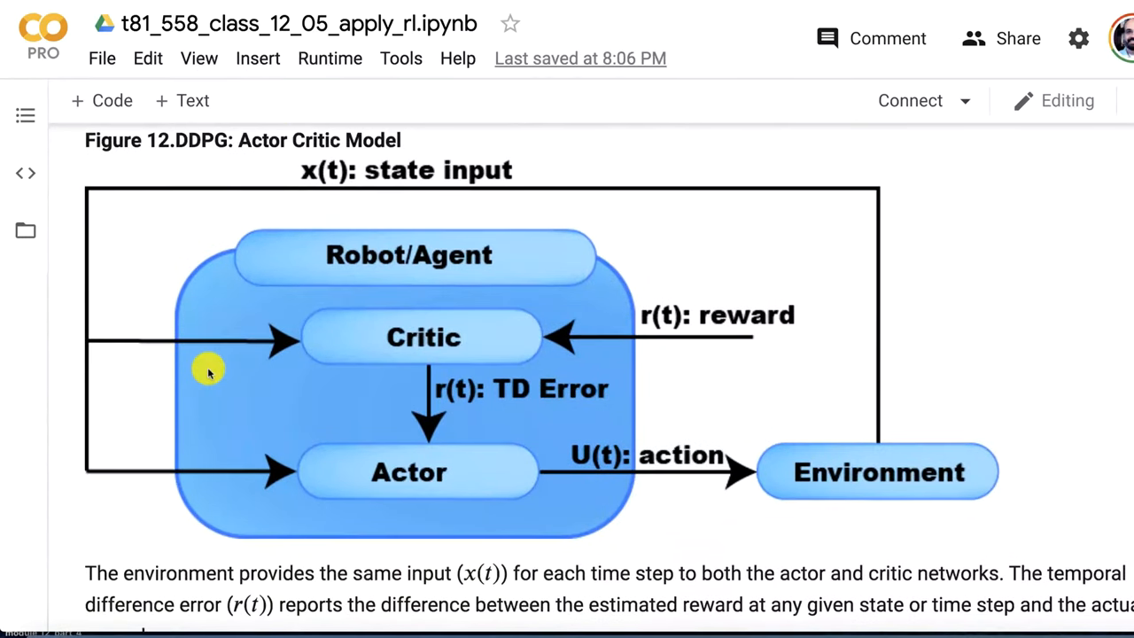
{"action": "mouse_move", "coordinate": [381, 474]}
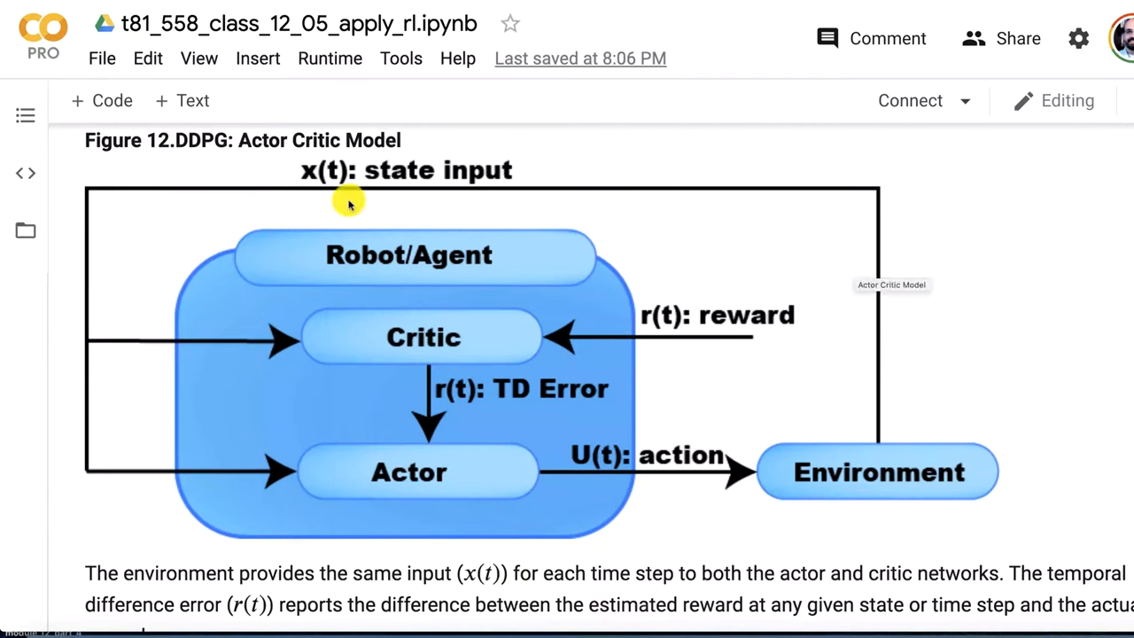
{"action": "mouse_move", "coordinate": [199, 186]}
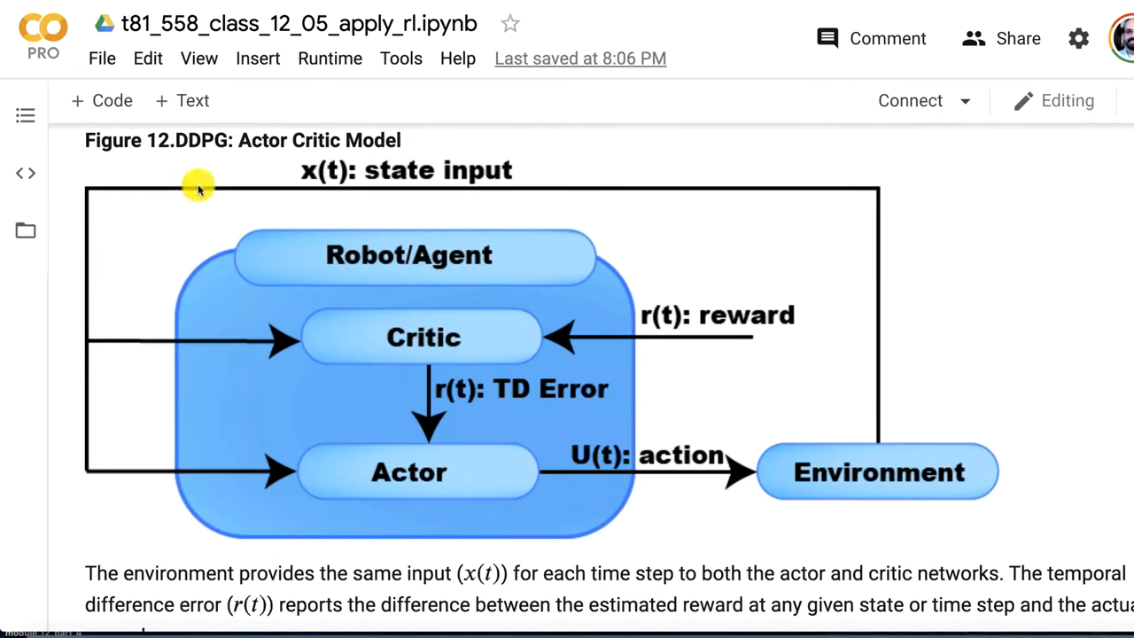
{"action": "mouse_move", "coordinate": [381, 411]}
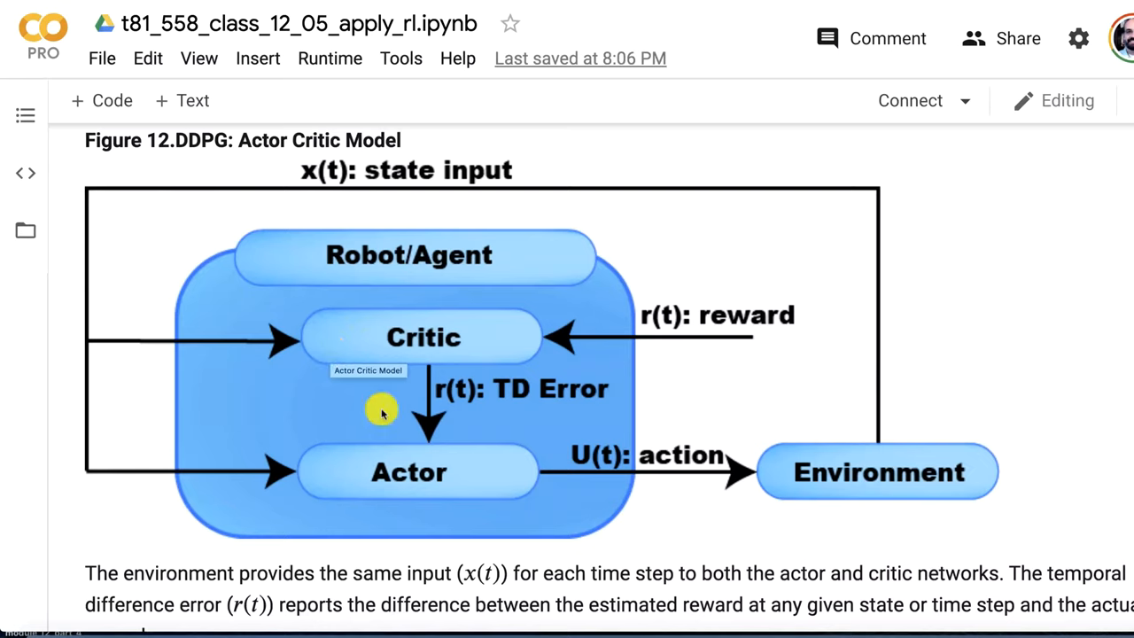
{"action": "mouse_move", "coordinate": [362, 470]}
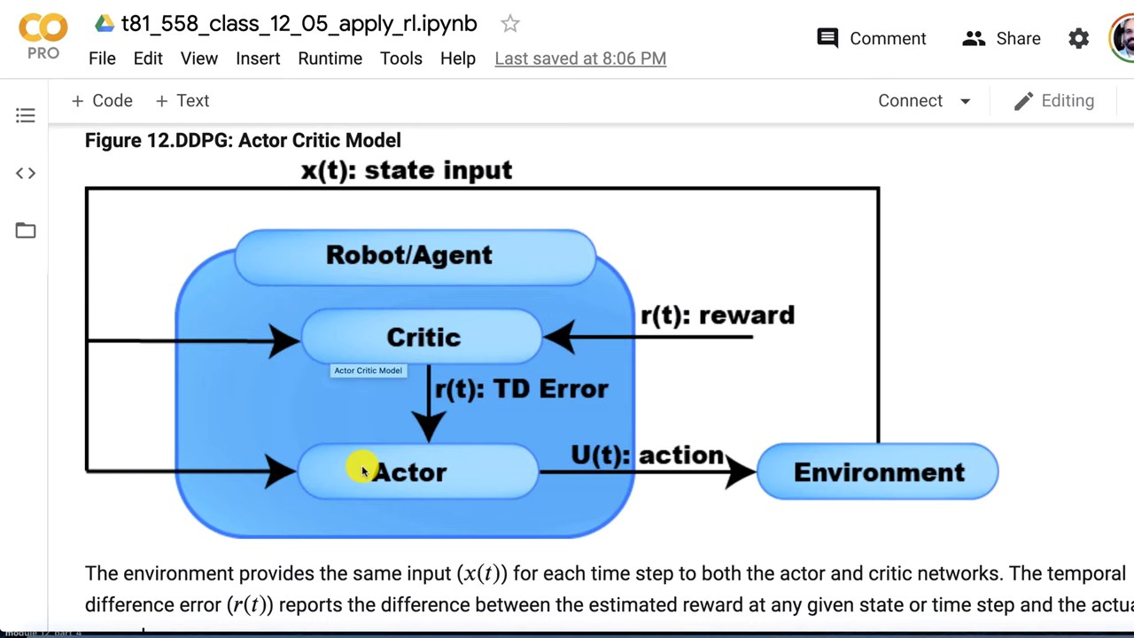
{"action": "mouse_move", "coordinate": [469, 479]}
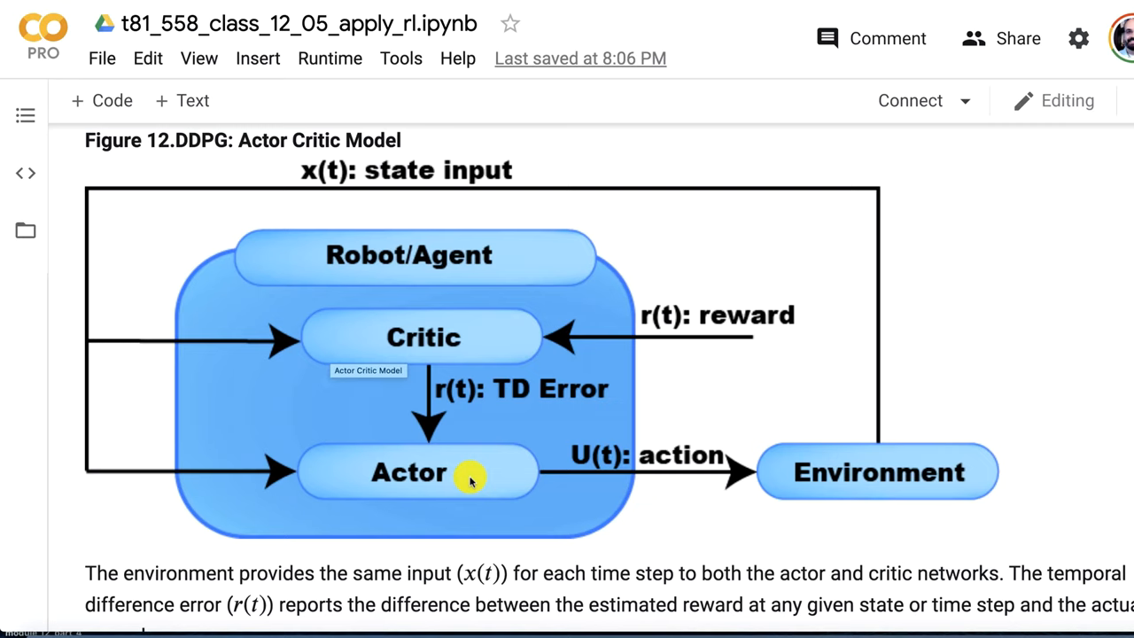
{"action": "mouse_move", "coordinate": [450, 481]}
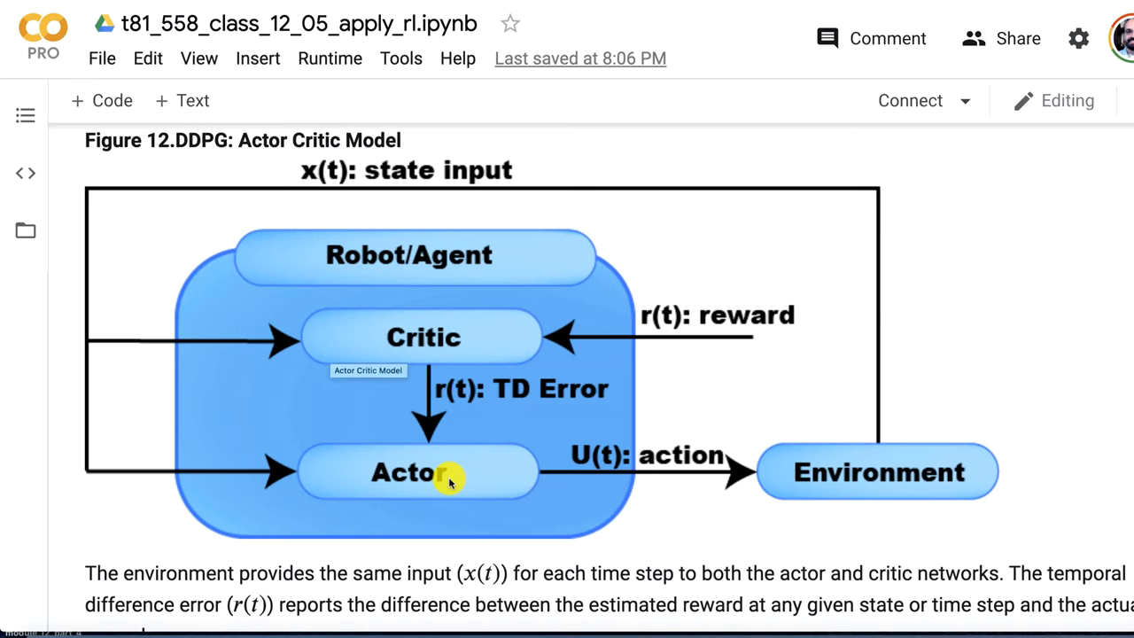
{"action": "mouse_move", "coordinate": [95, 446]}
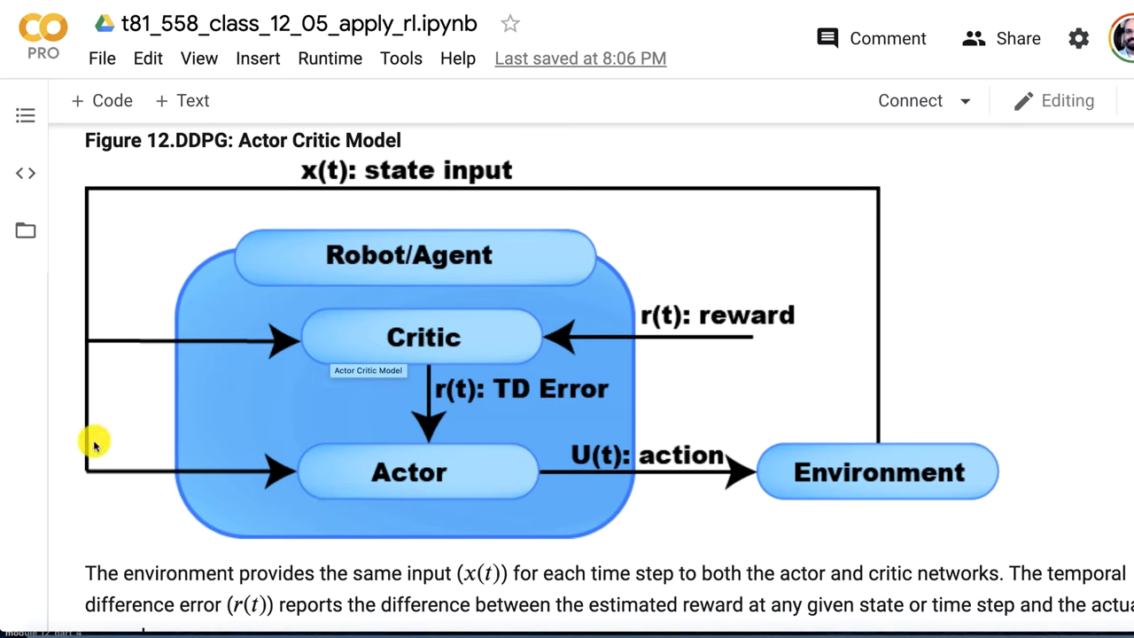
{"action": "mouse_move", "coordinate": [502, 487]}
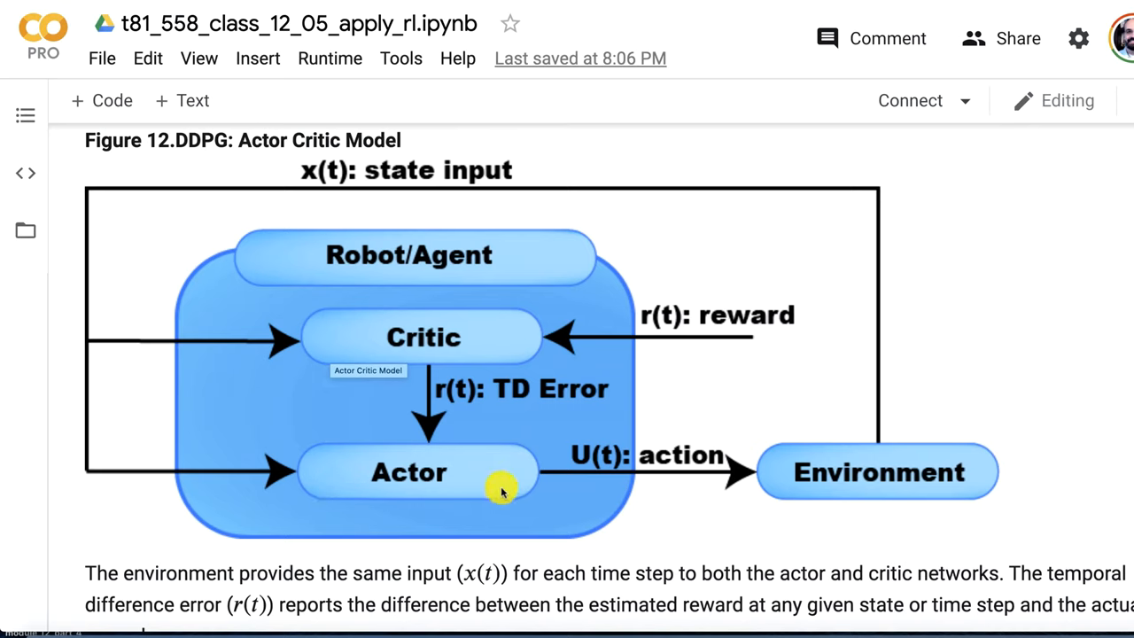
{"action": "mouse_move", "coordinate": [595, 478]}
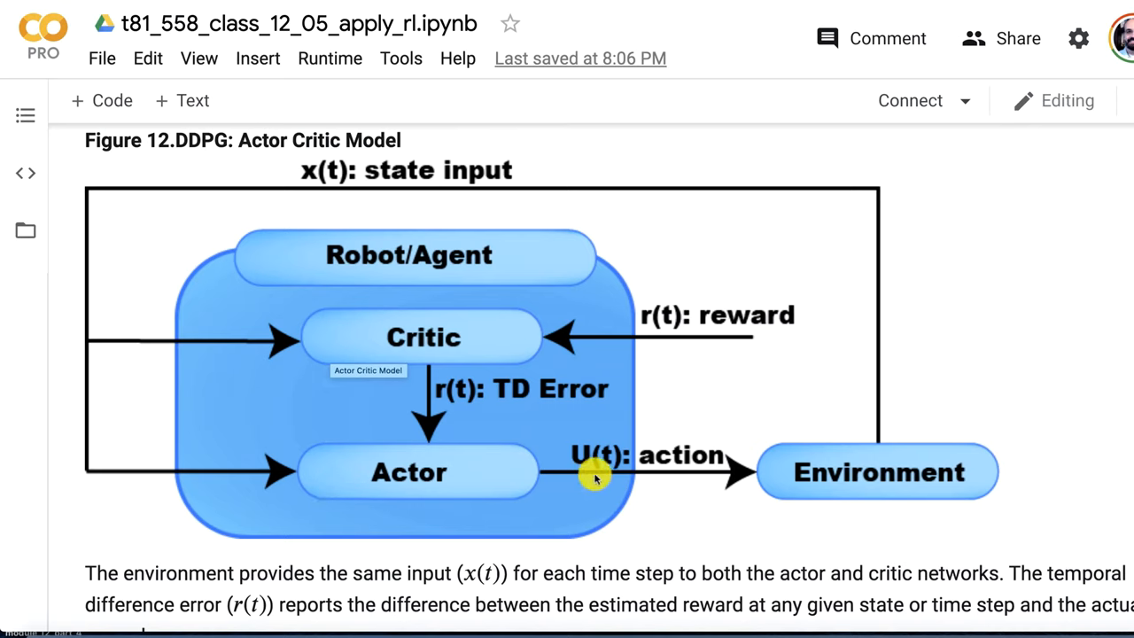
{"action": "mouse_move", "coordinate": [446, 513]}
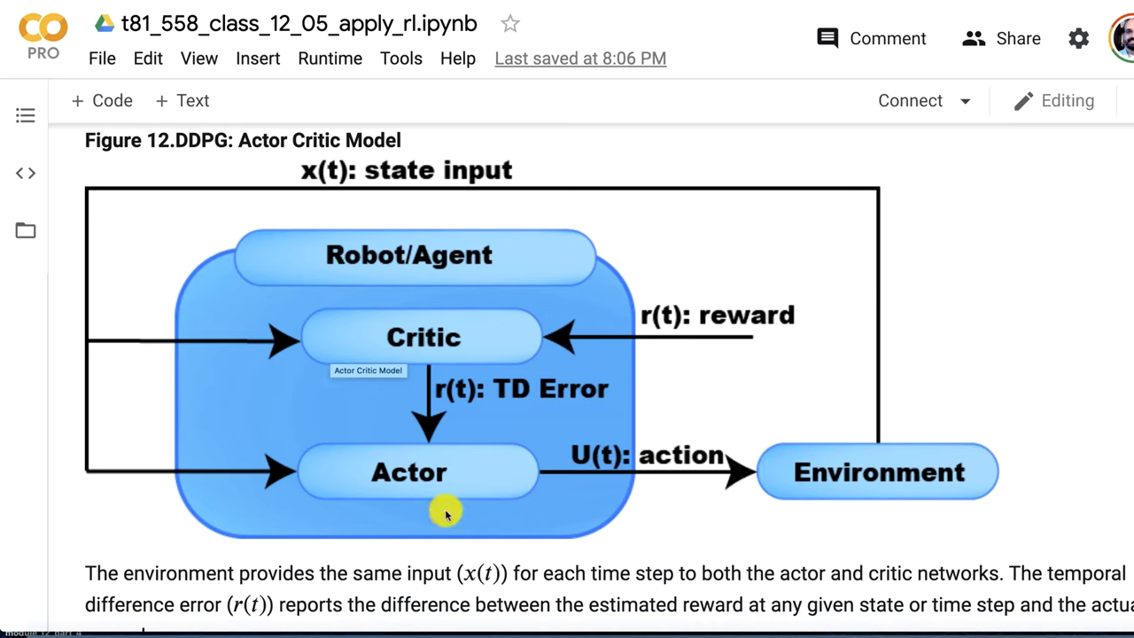
{"action": "mouse_move", "coordinate": [335, 392]}
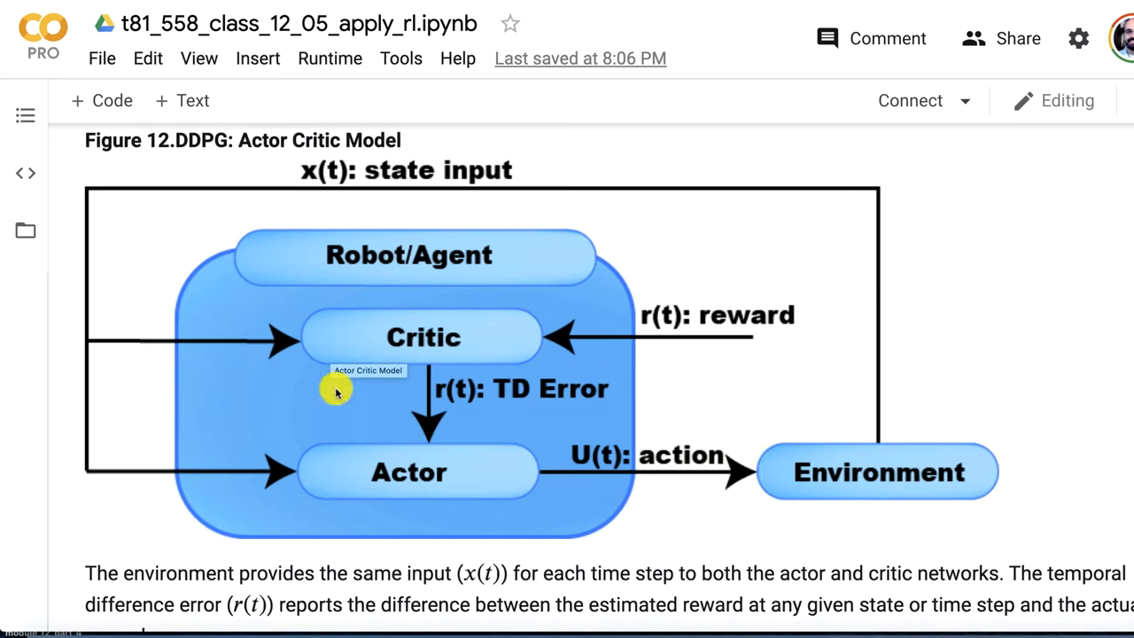
{"action": "mouse_move", "coordinate": [481, 450]}
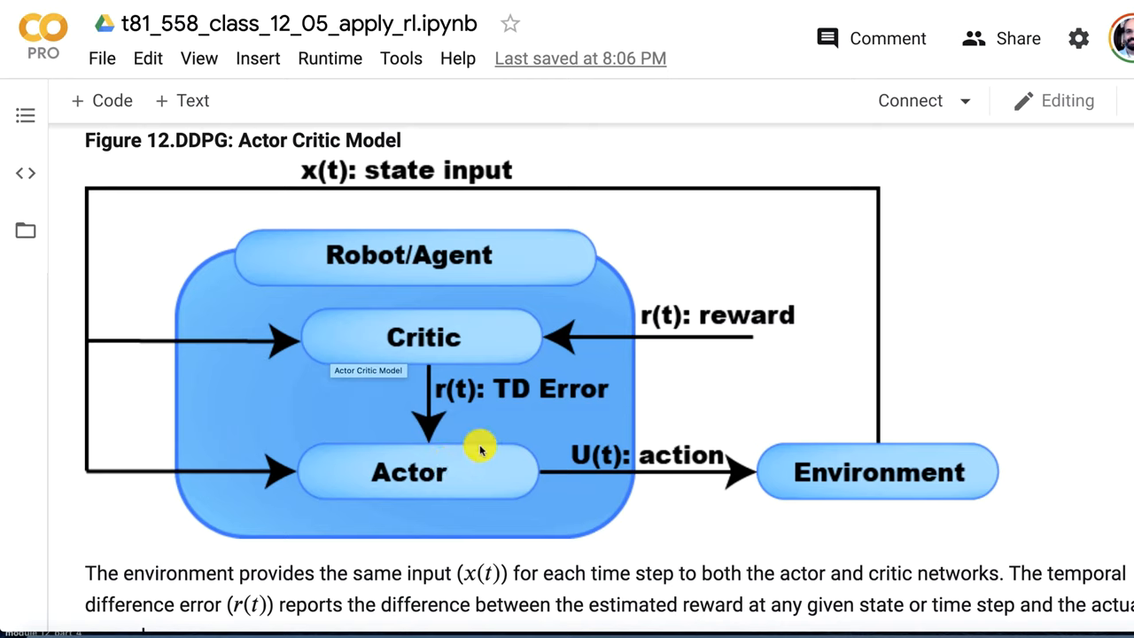
{"action": "mouse_move", "coordinate": [474, 468]}
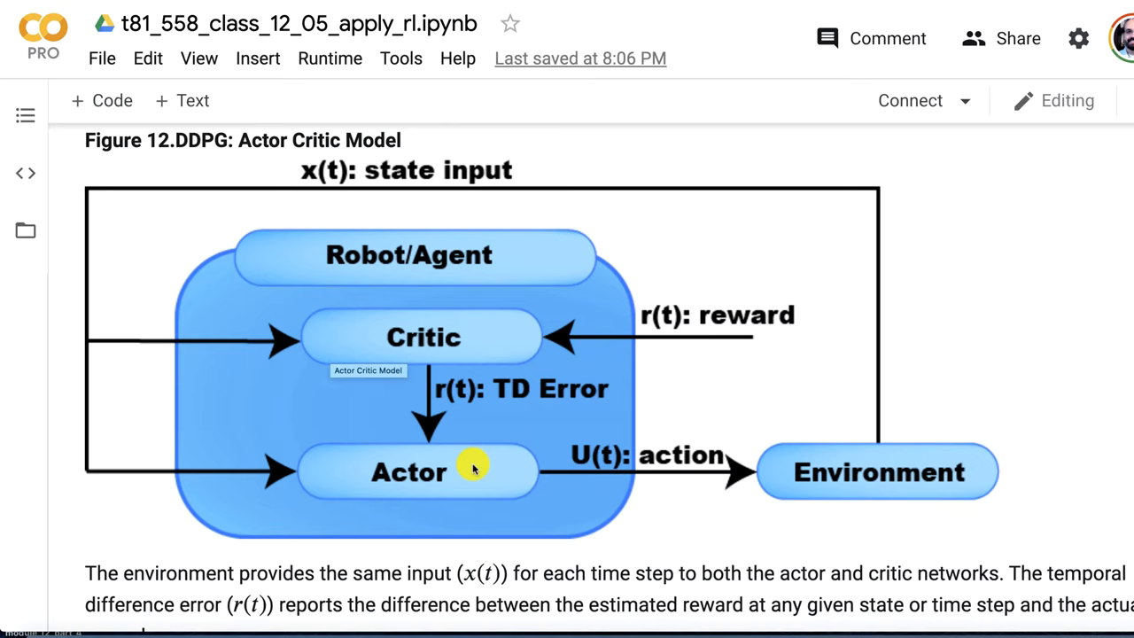
{"action": "mouse_move", "coordinate": [385, 469]}
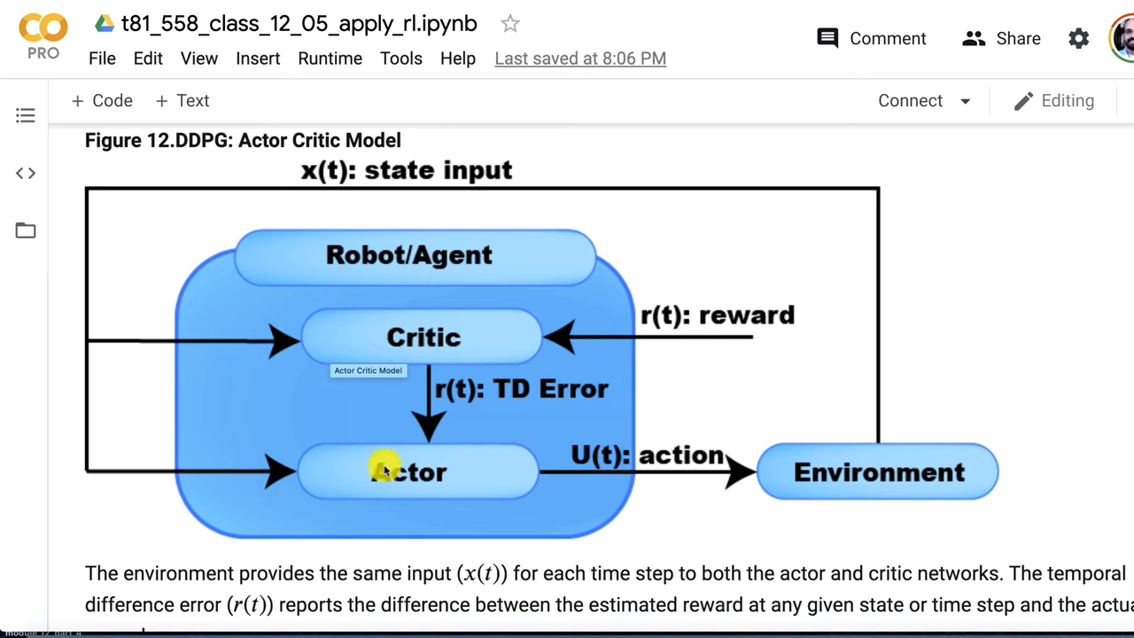
{"action": "mouse_move", "coordinate": [260, 481]}
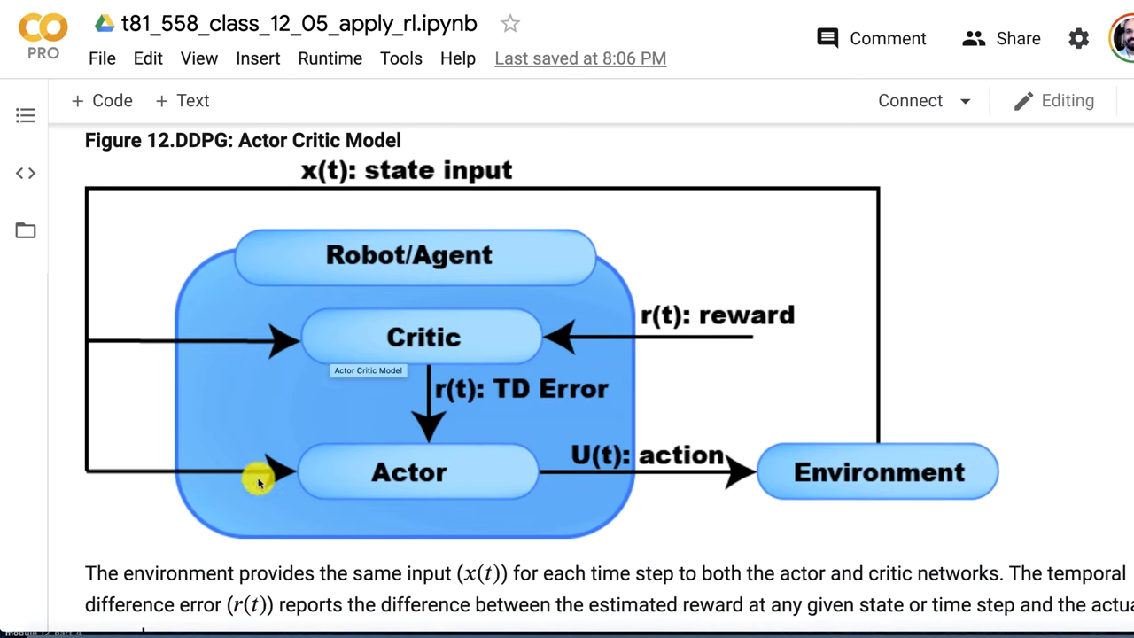
{"action": "mouse_move", "coordinate": [547, 356]}
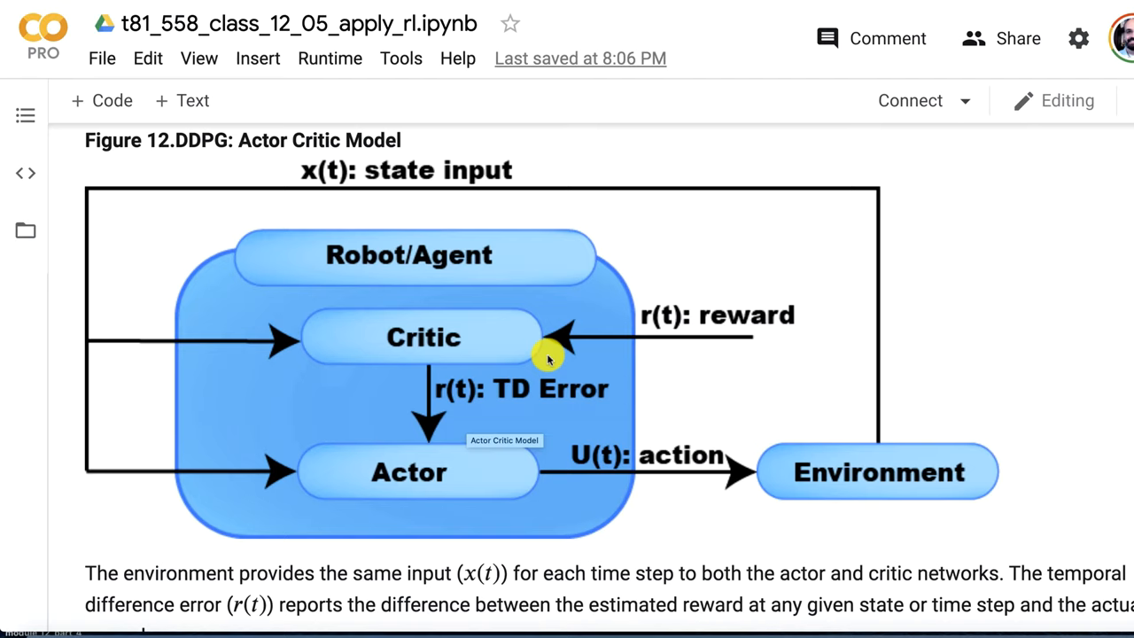
{"action": "mouse_move", "coordinate": [651, 491]}
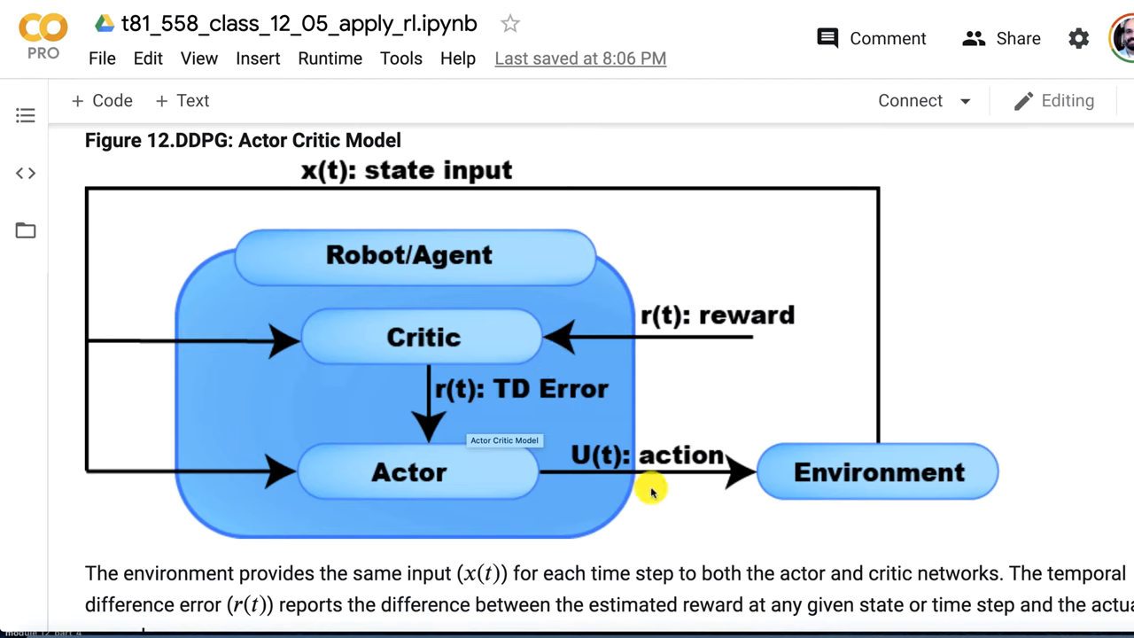
{"action": "mouse_move", "coordinate": [706, 401]}
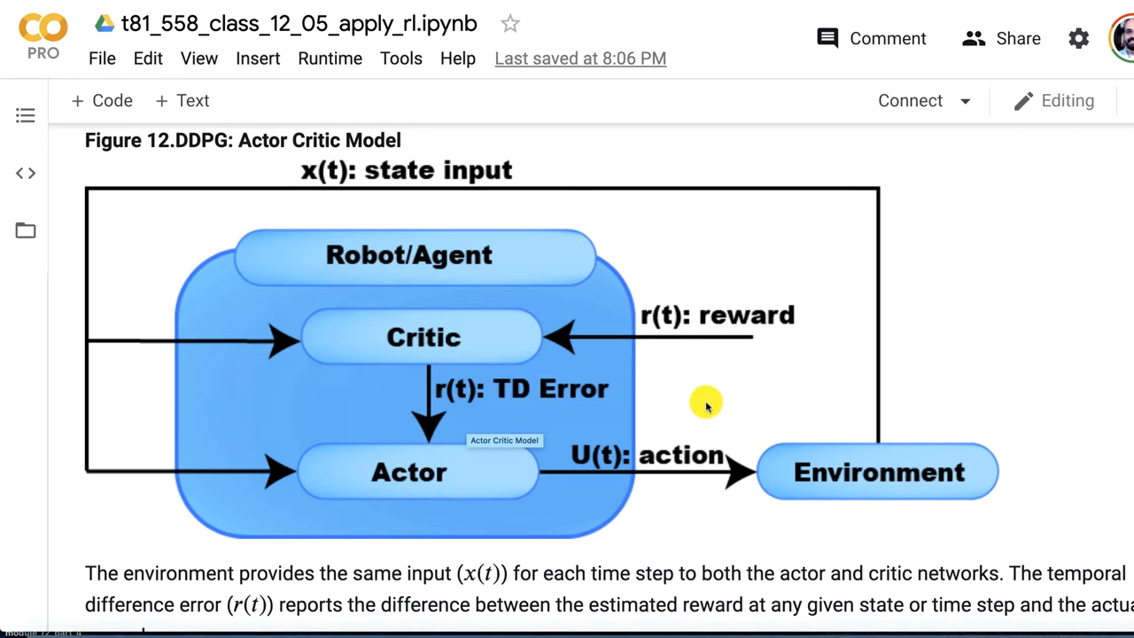
{"action": "mouse_move", "coordinate": [797, 467]}
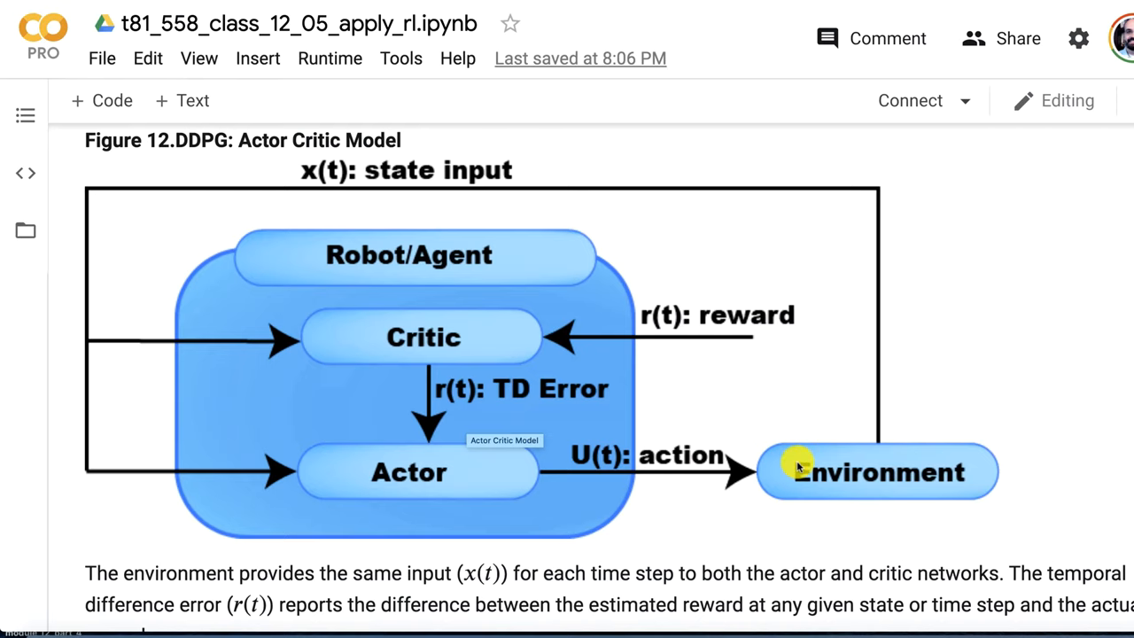
{"action": "scroll", "scroll_direction": "down", "scroll_amount": 3}
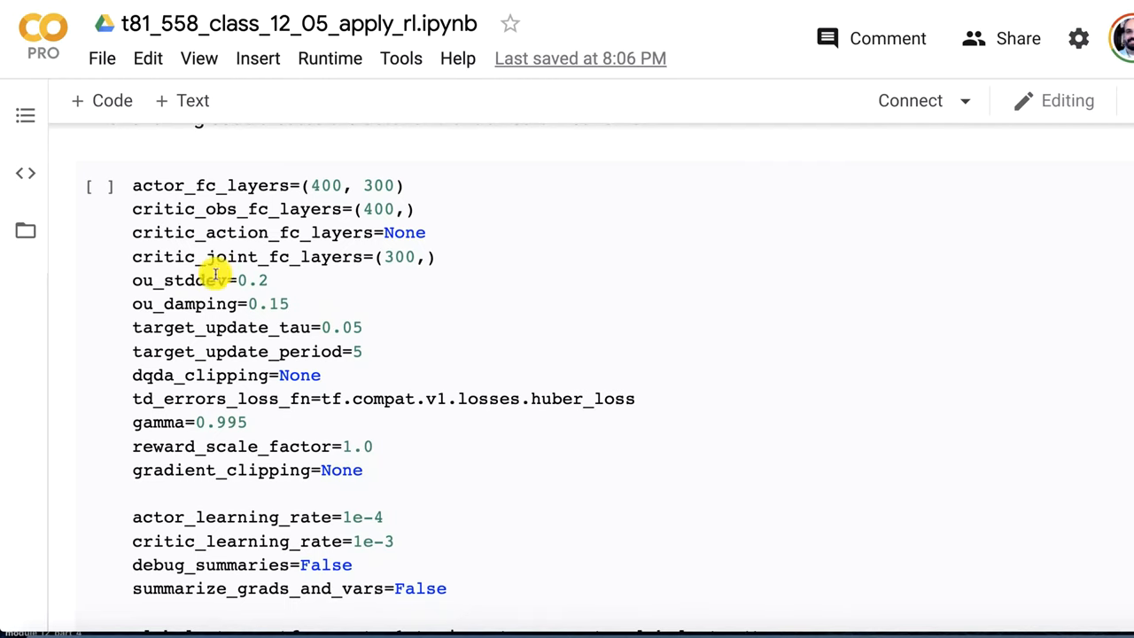
{"action": "scroll", "scroll_direction": "down", "scroll_amount": 3}
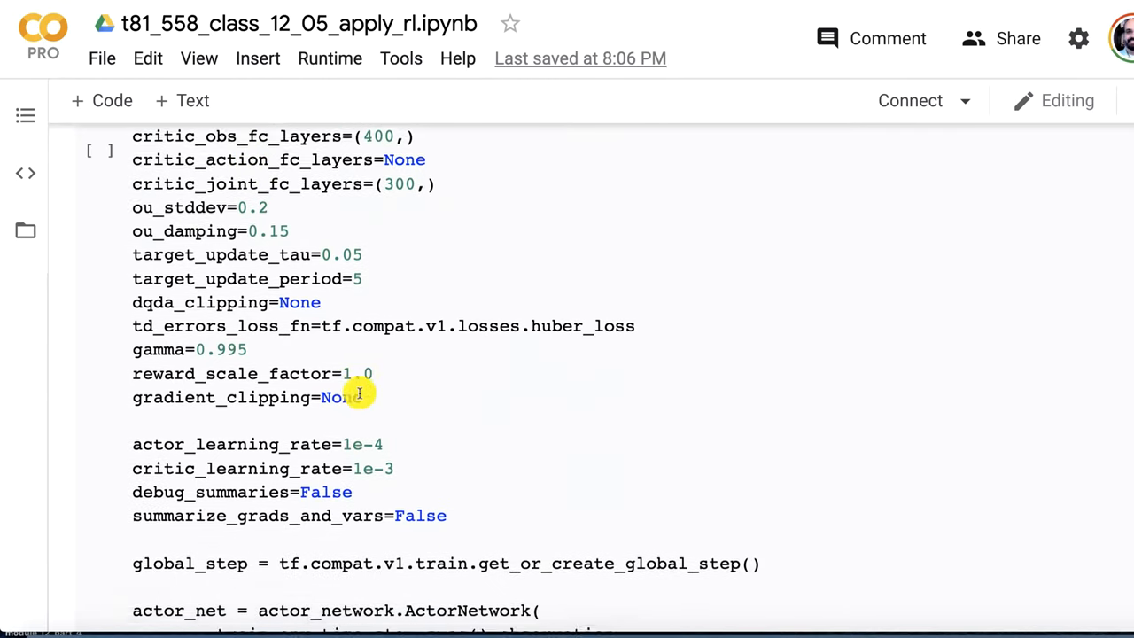
{"action": "scroll", "scroll_direction": "down", "scroll_amount": 3}
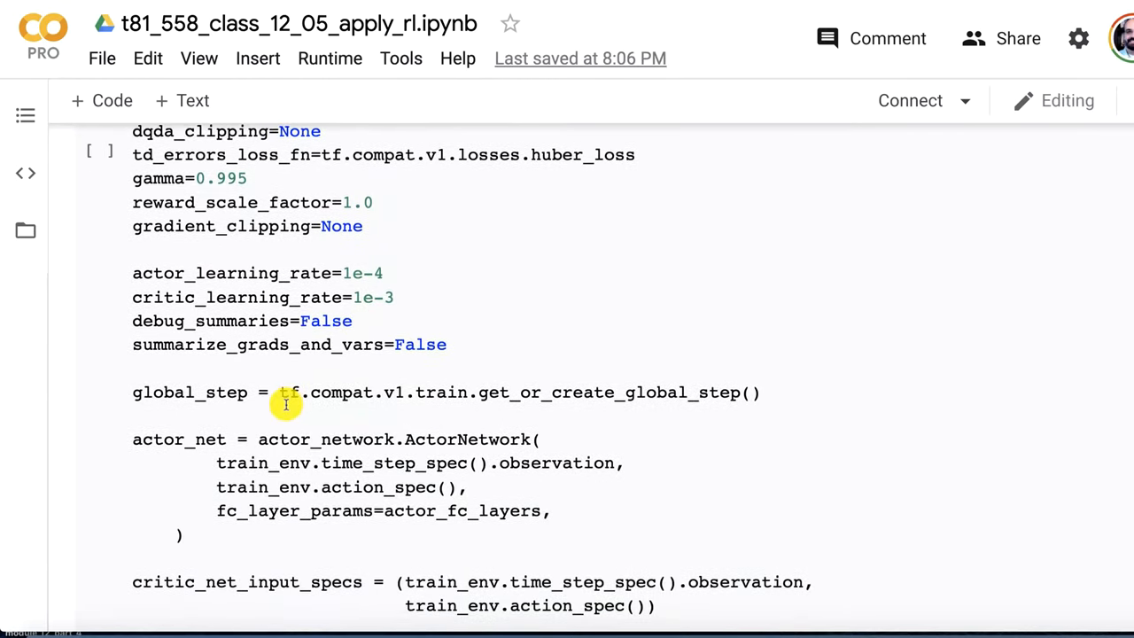
{"action": "scroll", "scroll_direction": "down", "scroll_amount": 3}
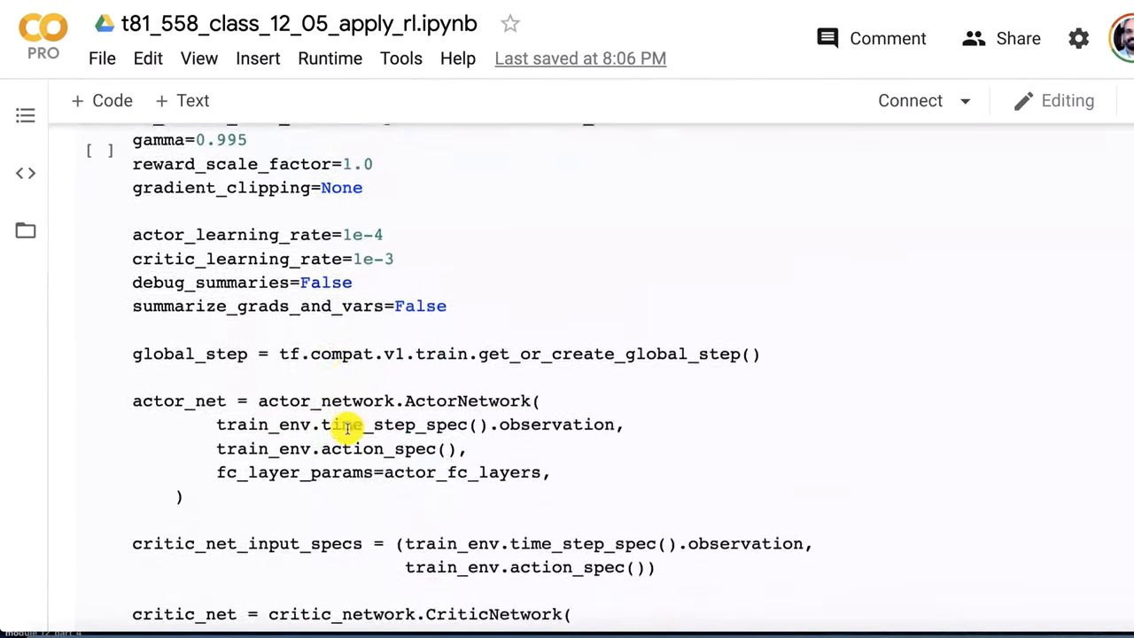
{"action": "scroll", "scroll_direction": "down", "scroll_amount": 3}
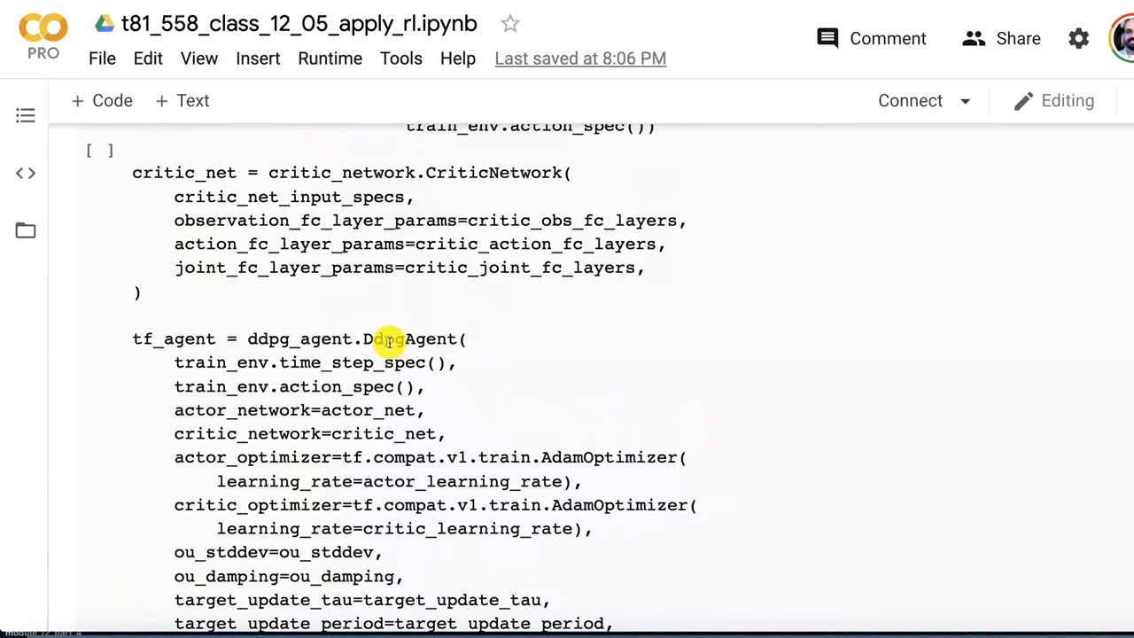
{"action": "double_click", "coordinate": [408, 338]}
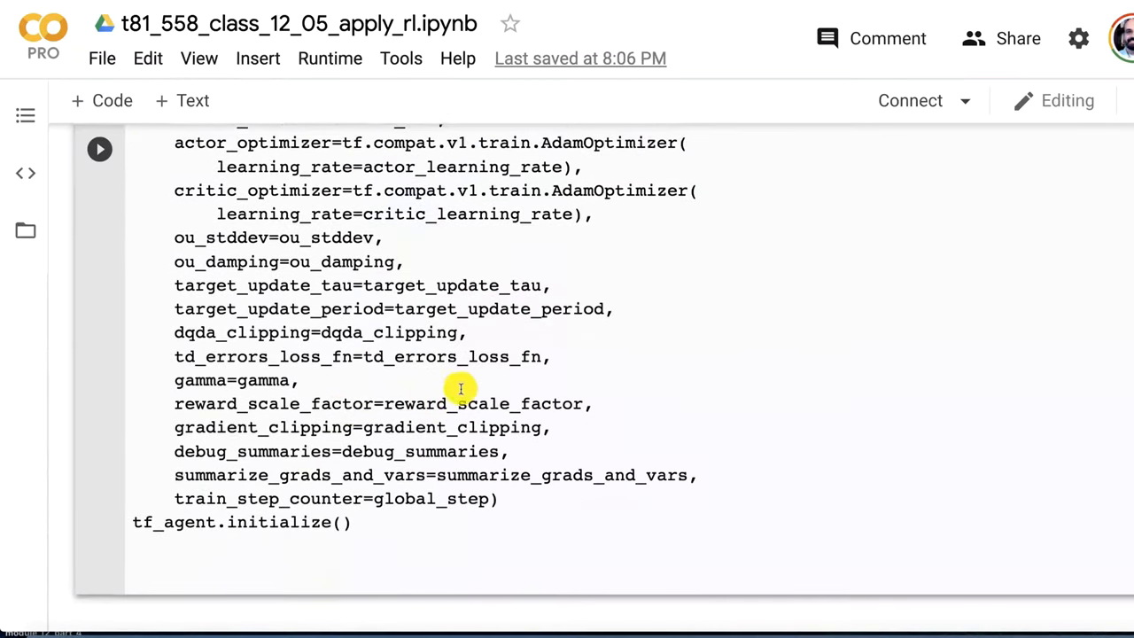
{"action": "scroll", "scroll_direction": "down", "scroll_amount": 3}
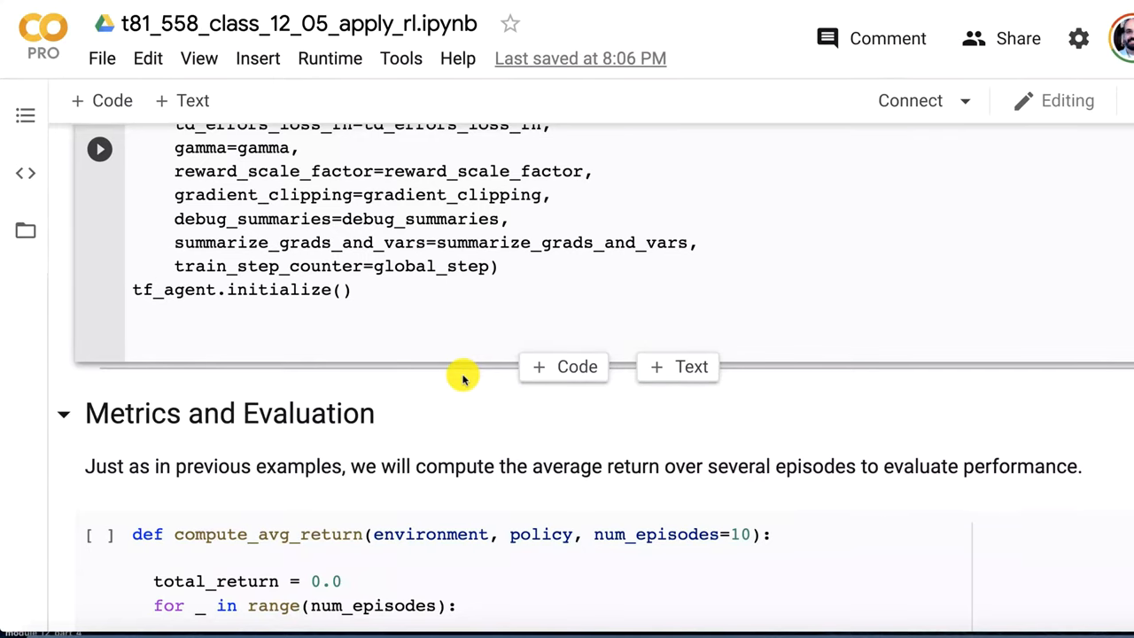
{"action": "scroll", "scroll_direction": "down", "scroll_amount": 3}
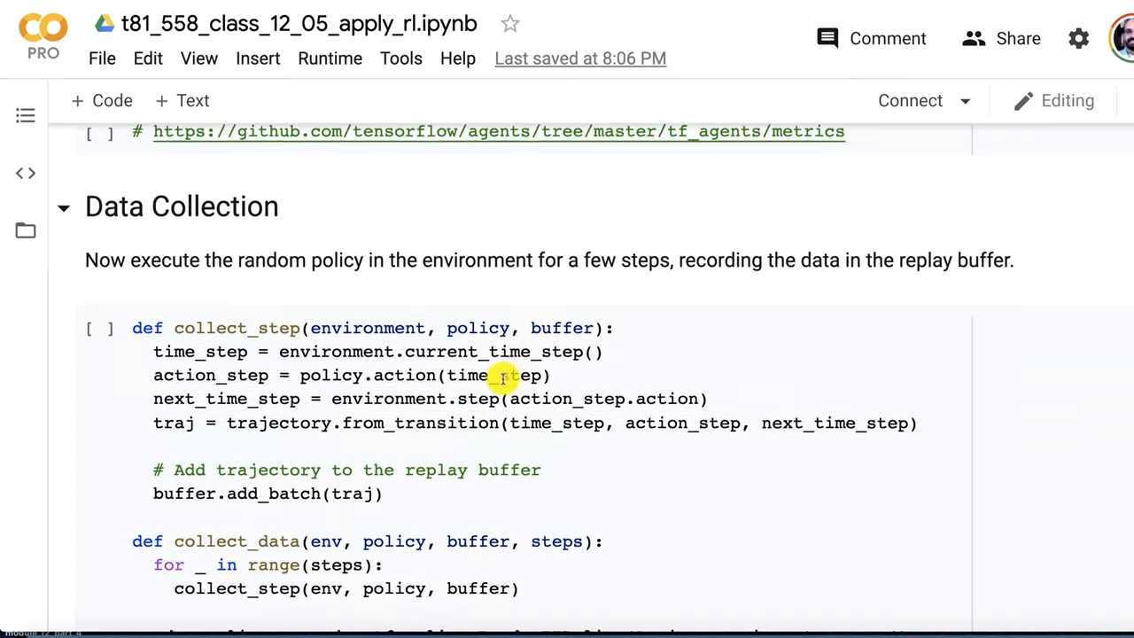
{"action": "scroll", "scroll_direction": "down", "scroll_amount": 3}
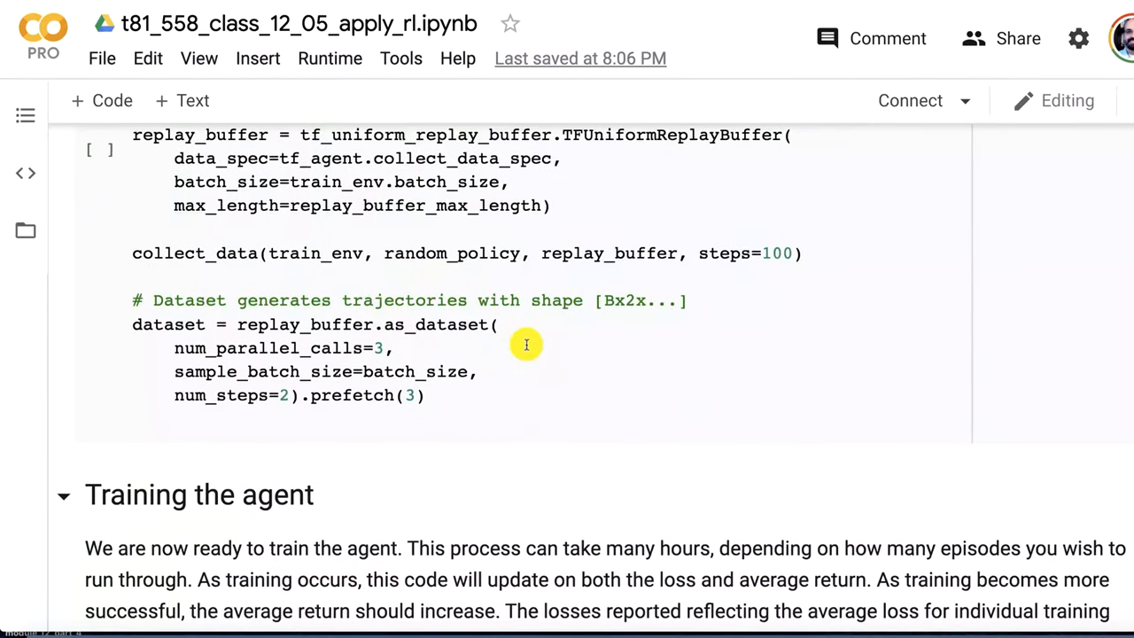
{"action": "scroll", "scroll_direction": "down", "scroll_amount": 3}
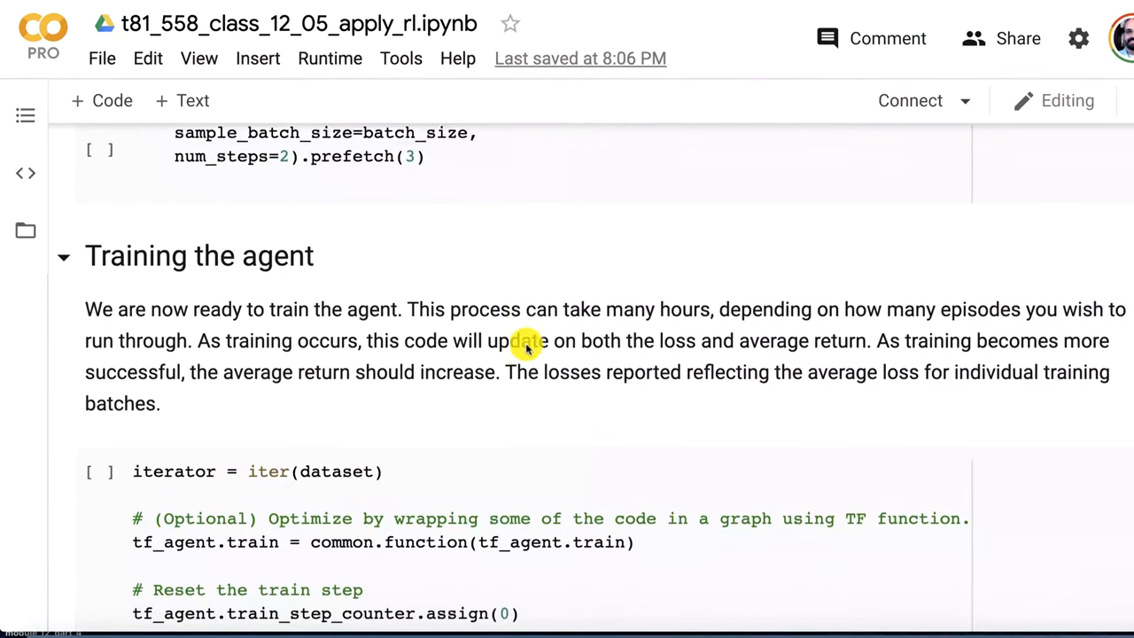
{"action": "scroll", "scroll_direction": "down", "scroll_amount": 3}
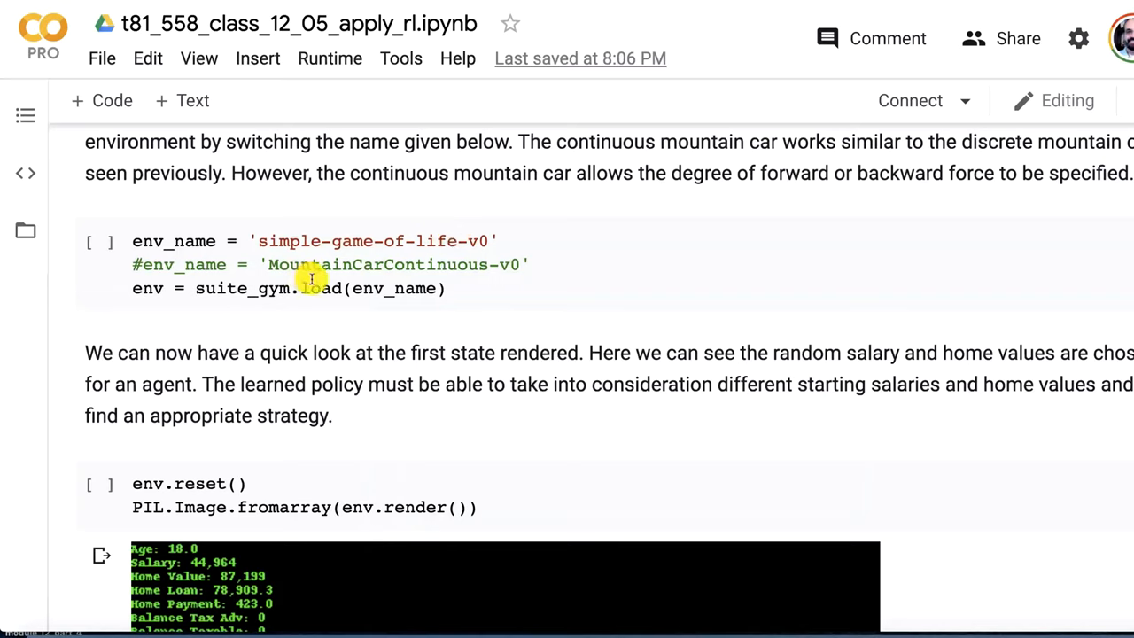
{"action": "mouse_move", "coordinate": [423, 286]}
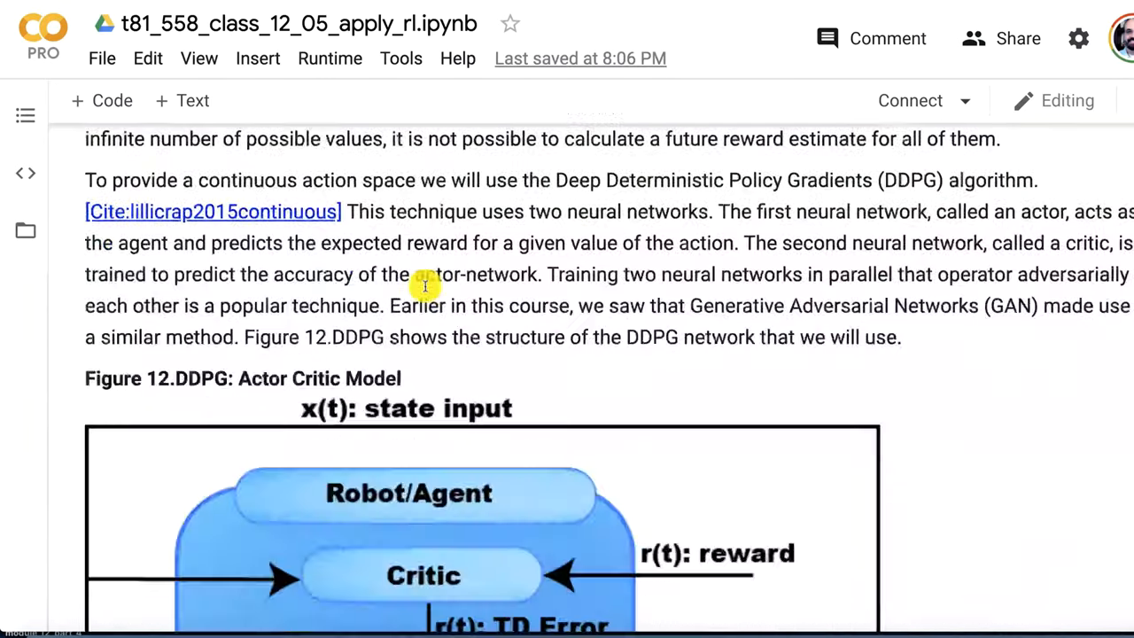
{"action": "scroll", "scroll_direction": "down", "scroll_amount": 3}
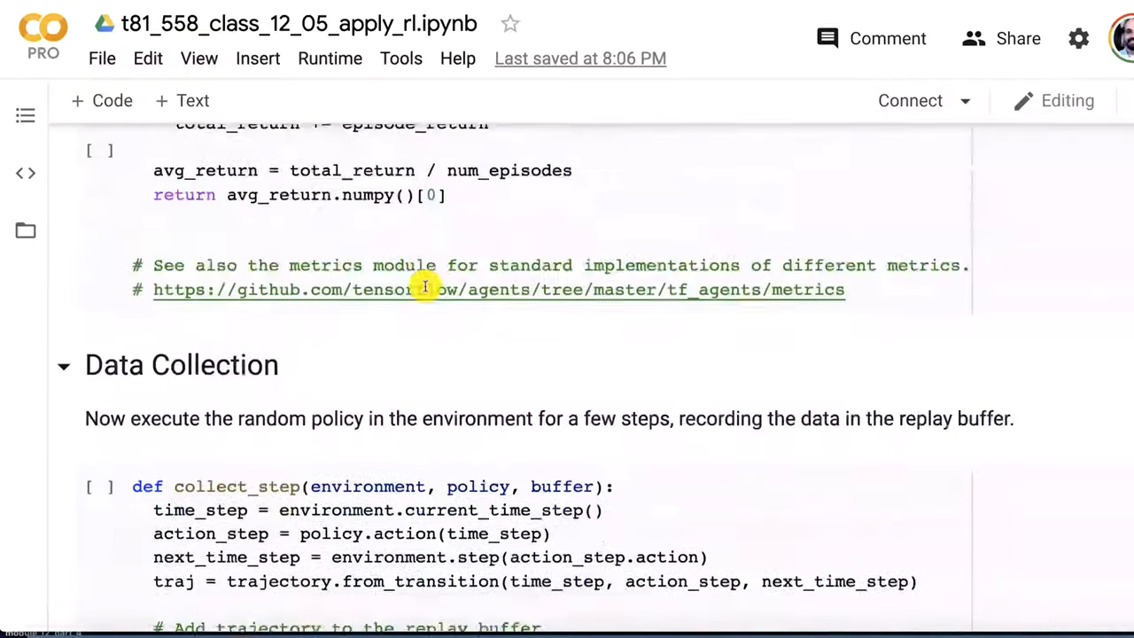
{"action": "scroll", "scroll_direction": "down", "scroll_amount": 3}
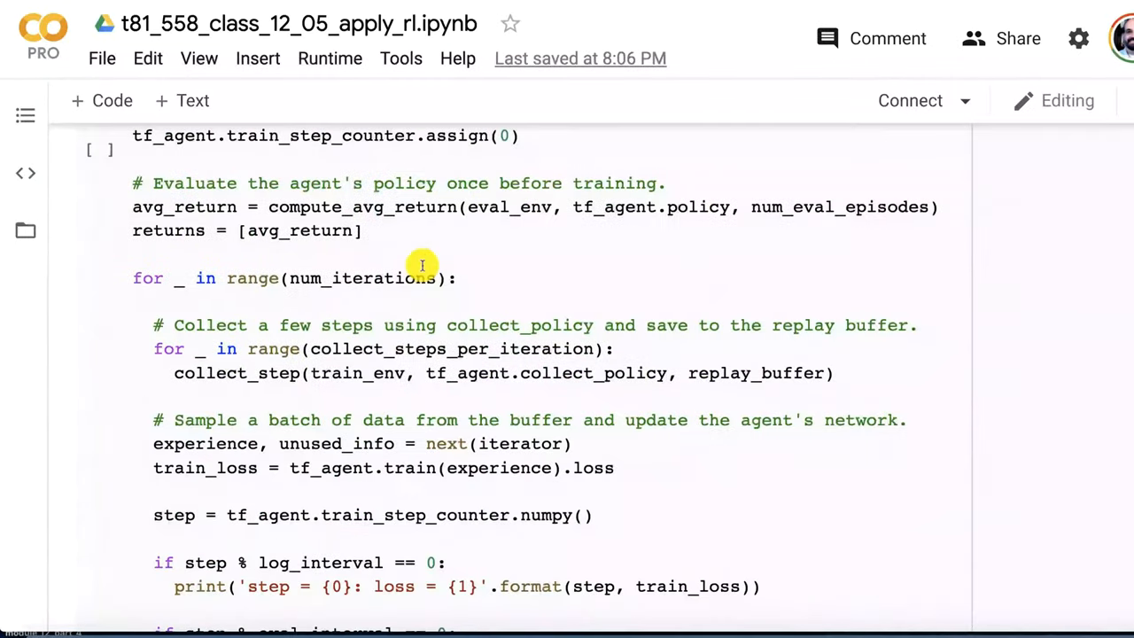
{"action": "mouse_move", "coordinate": [327, 373]}
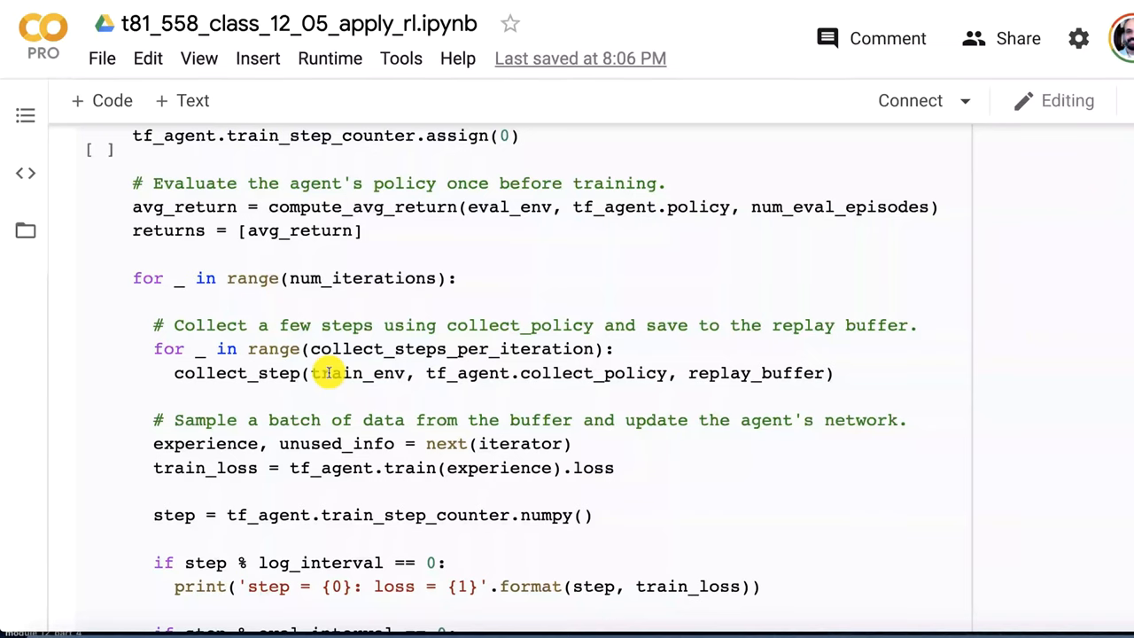
{"action": "scroll", "scroll_direction": "down", "scroll_amount": 3}
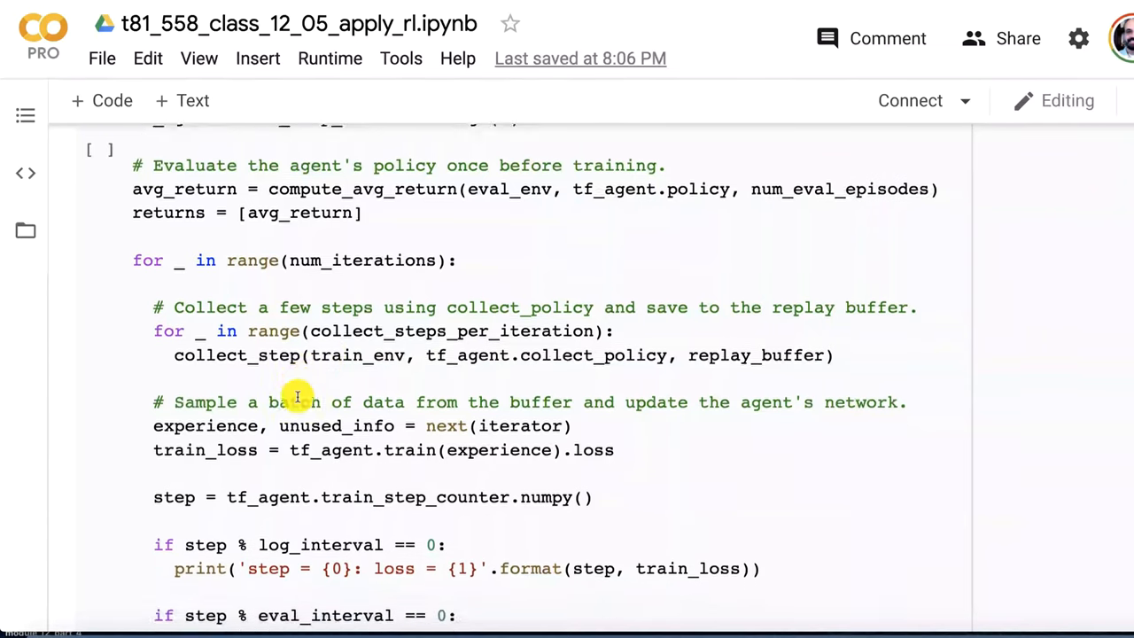
{"action": "scroll", "scroll_direction": "down", "scroll_amount": 3}
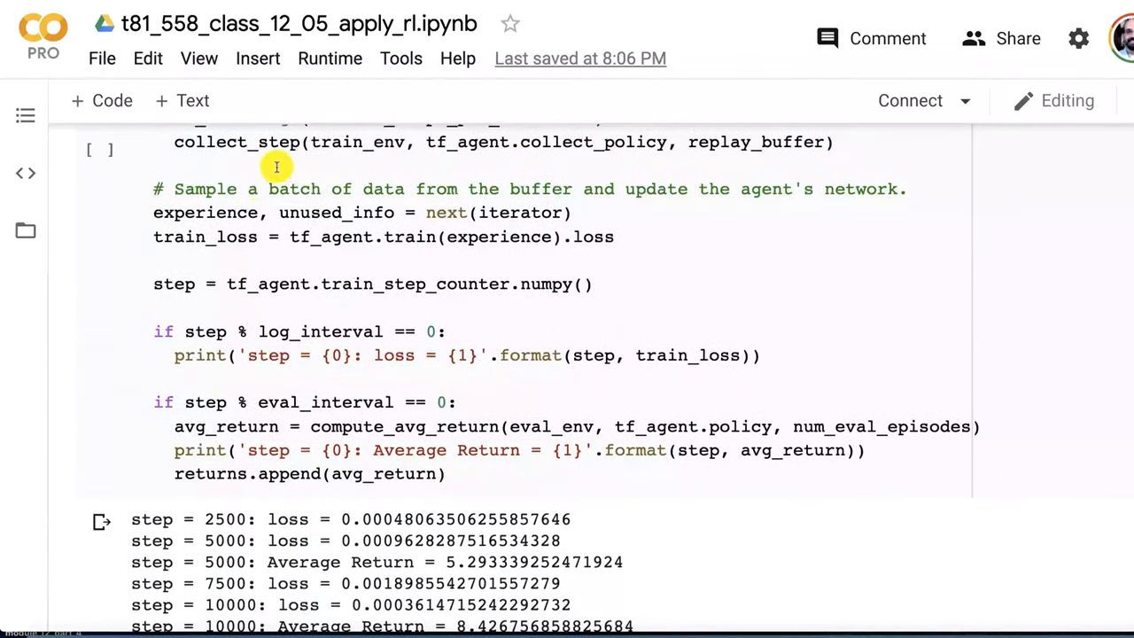
{"action": "mouse_move", "coordinate": [379, 399]}
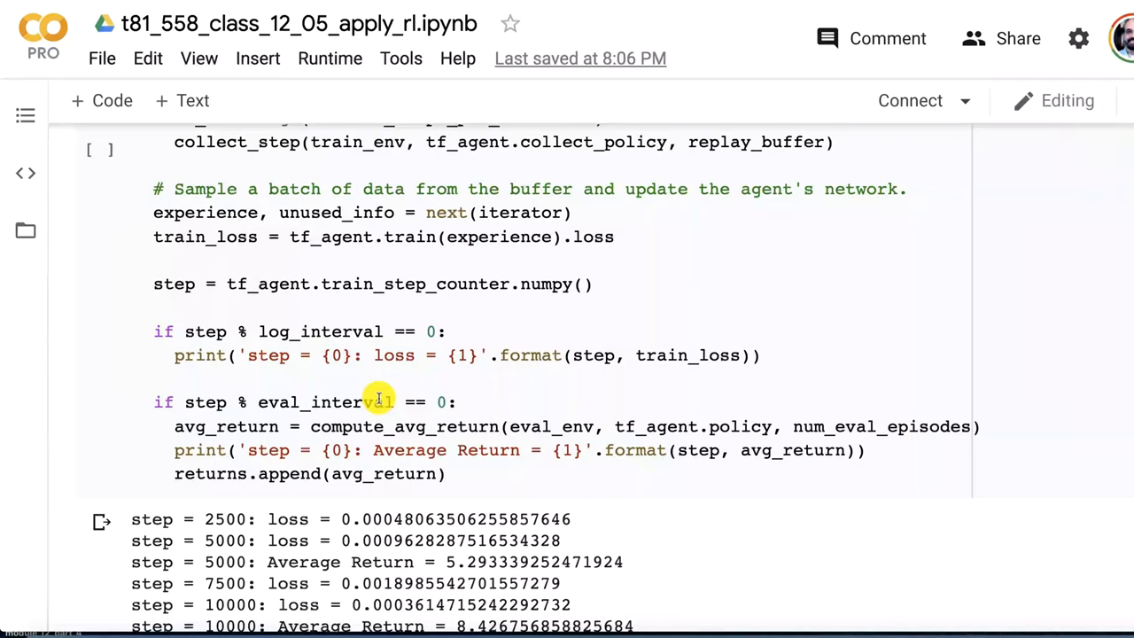
{"action": "mouse_move", "coordinate": [332, 331]}
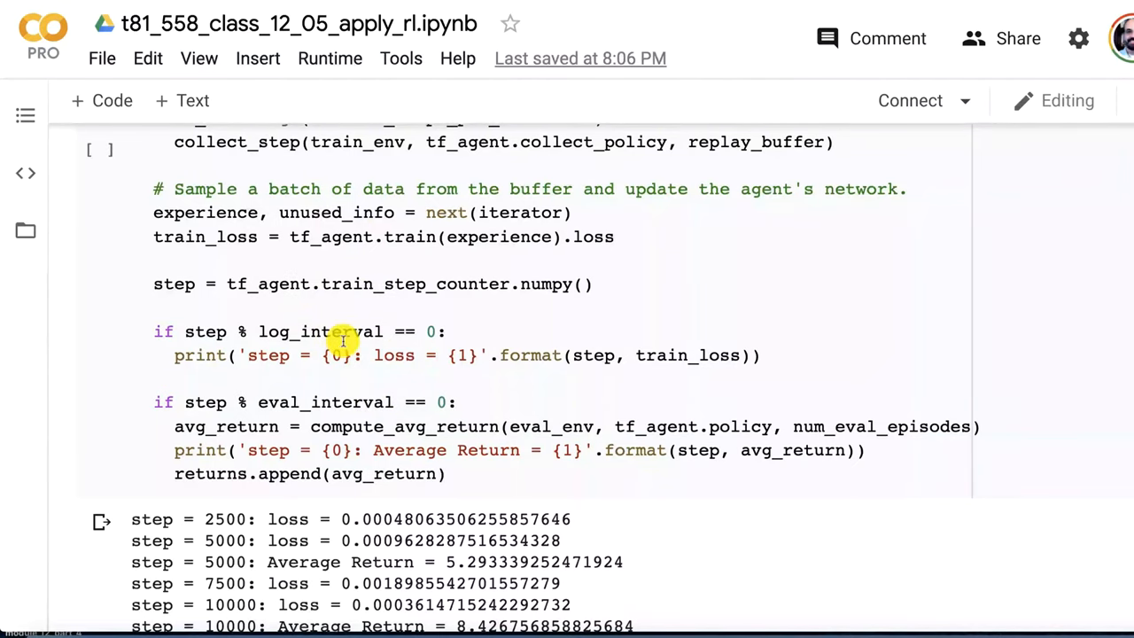
{"action": "scroll", "scroll_direction": "down", "scroll_amount": 3}
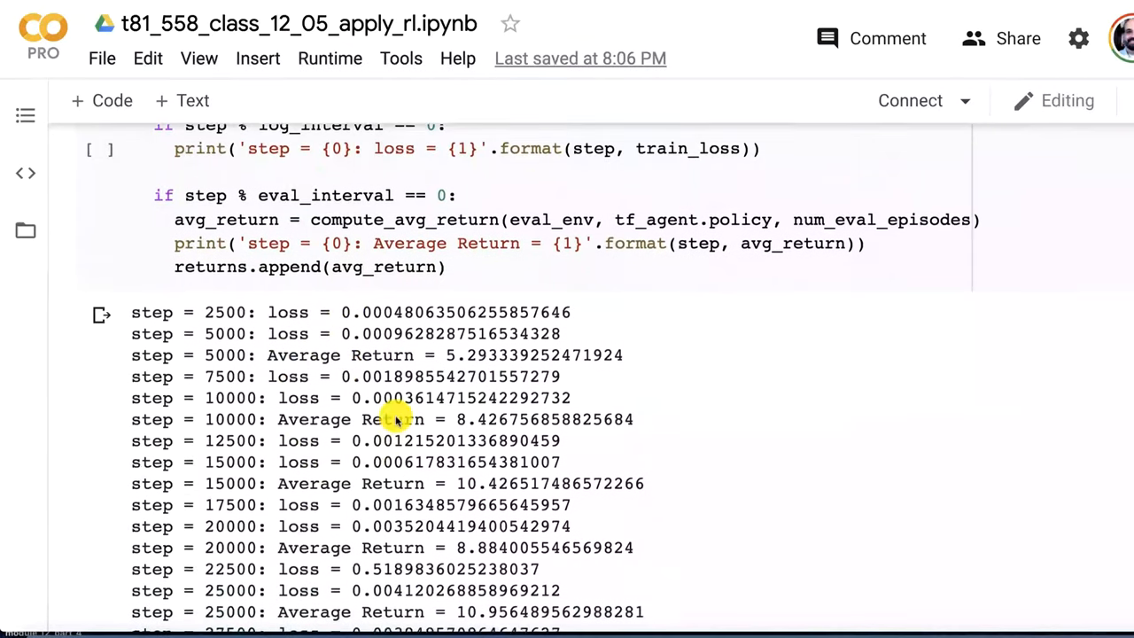
{"action": "scroll", "scroll_direction": "down", "scroll_amount": 3}
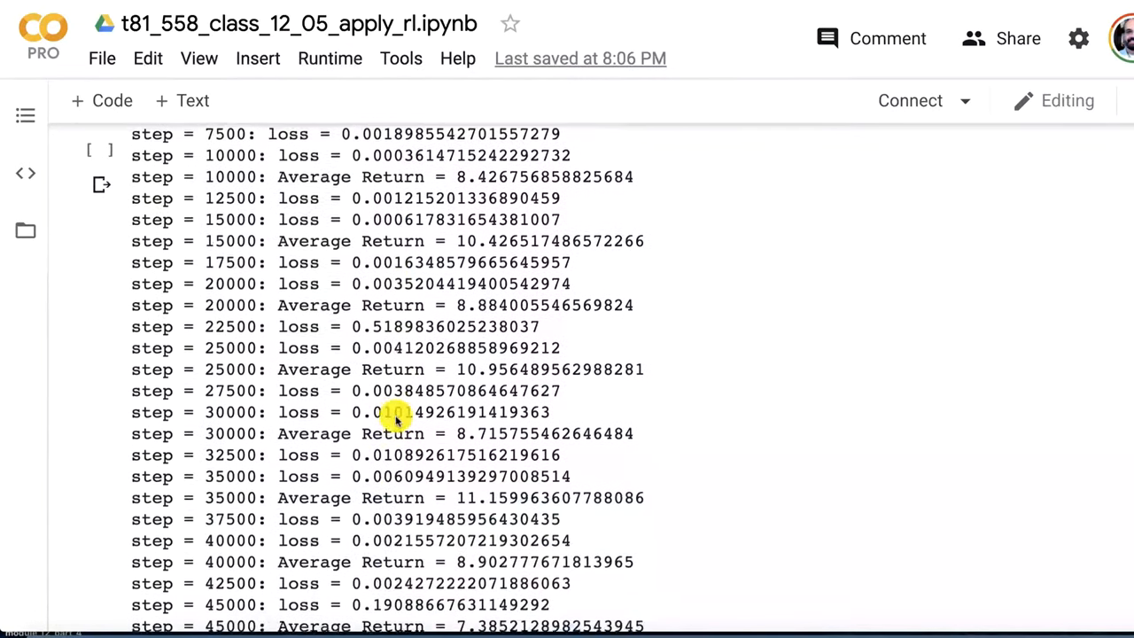
{"action": "scroll", "scroll_direction": "down", "scroll_amount": 3}
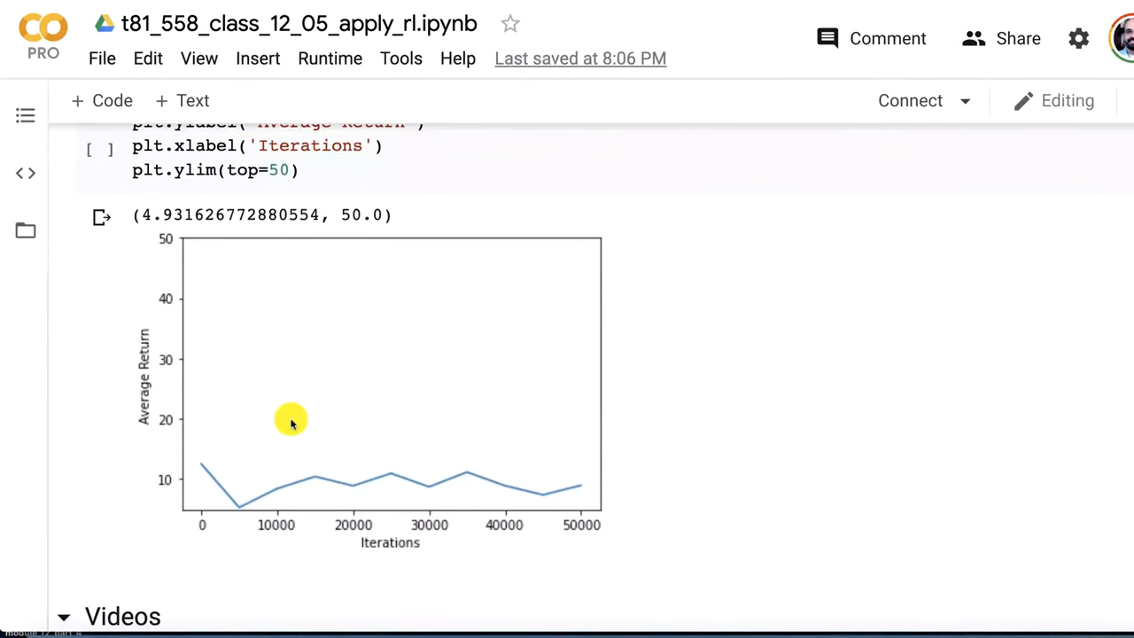
{"action": "mouse_move", "coordinate": [366, 525]}
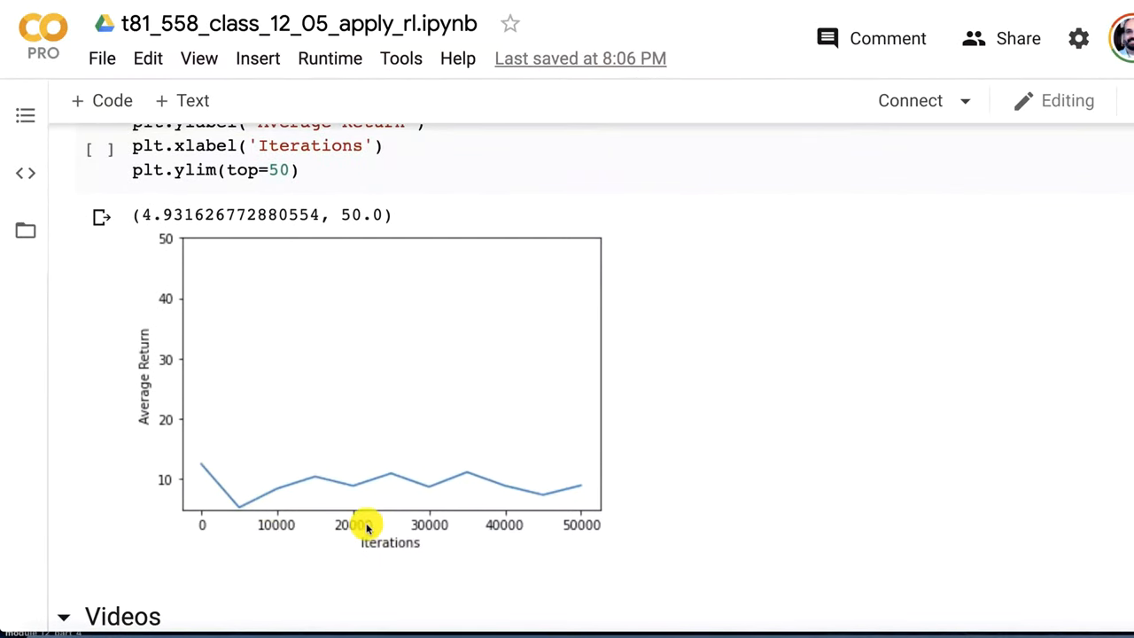
{"action": "mouse_move", "coordinate": [508, 472]}
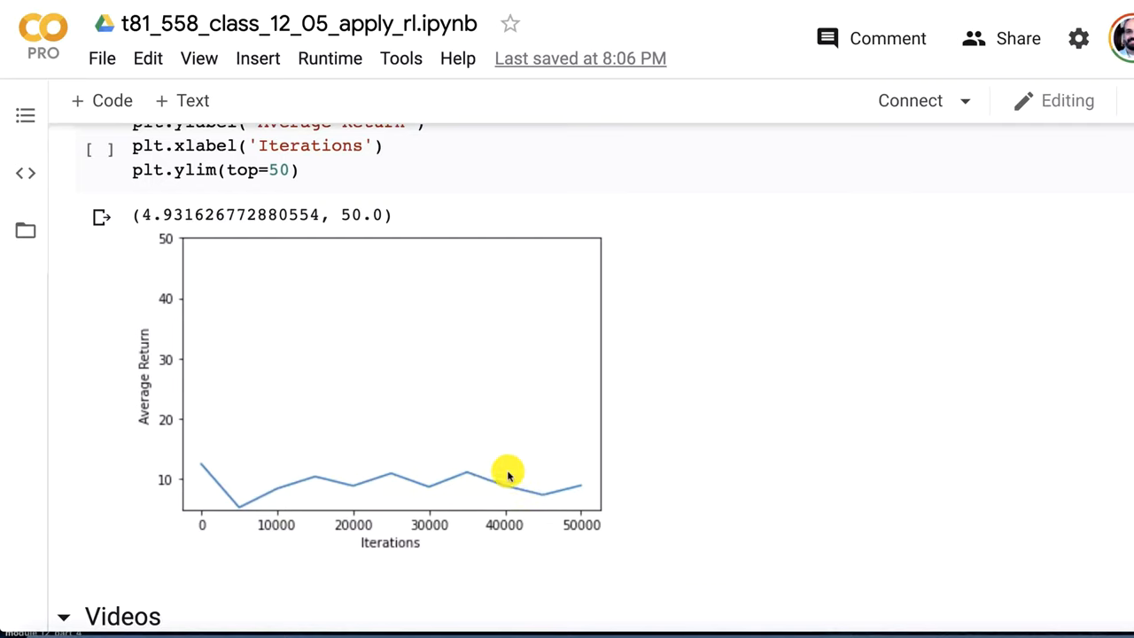
{"action": "mouse_move", "coordinate": [518, 469]}
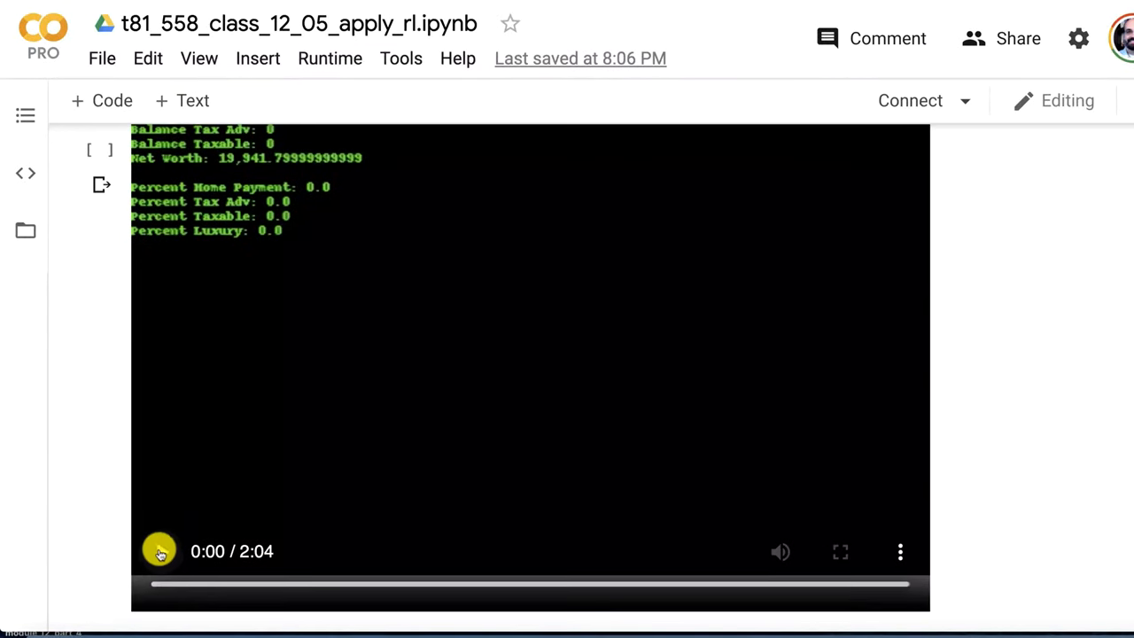
Play the recorded episode video of the trained agent
{"action": "left_click", "coordinate": [160, 550]}
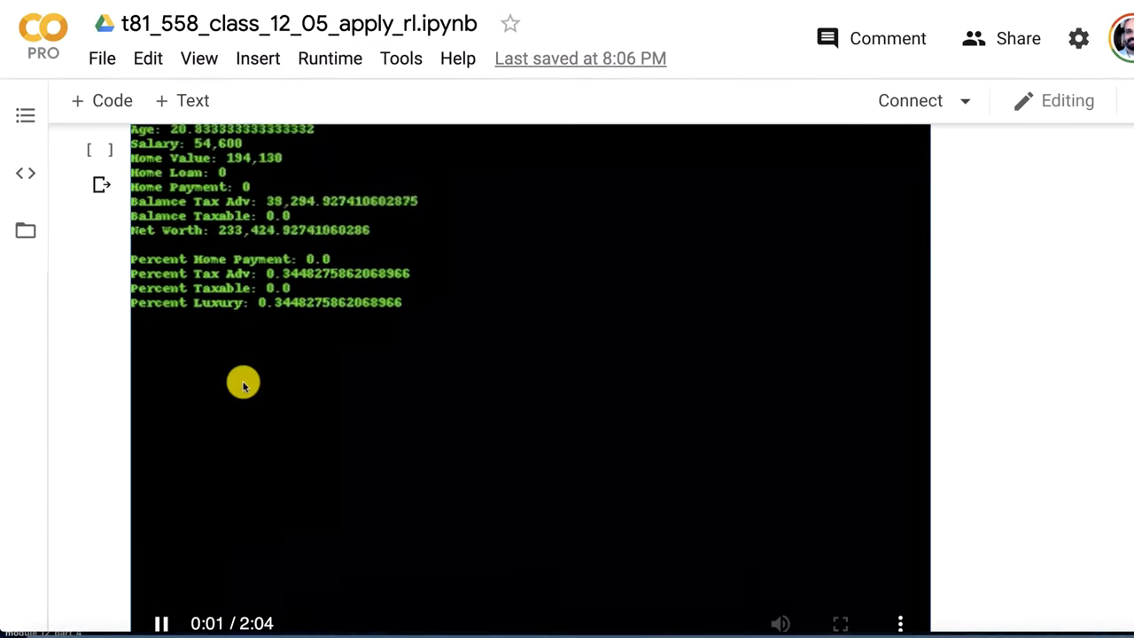